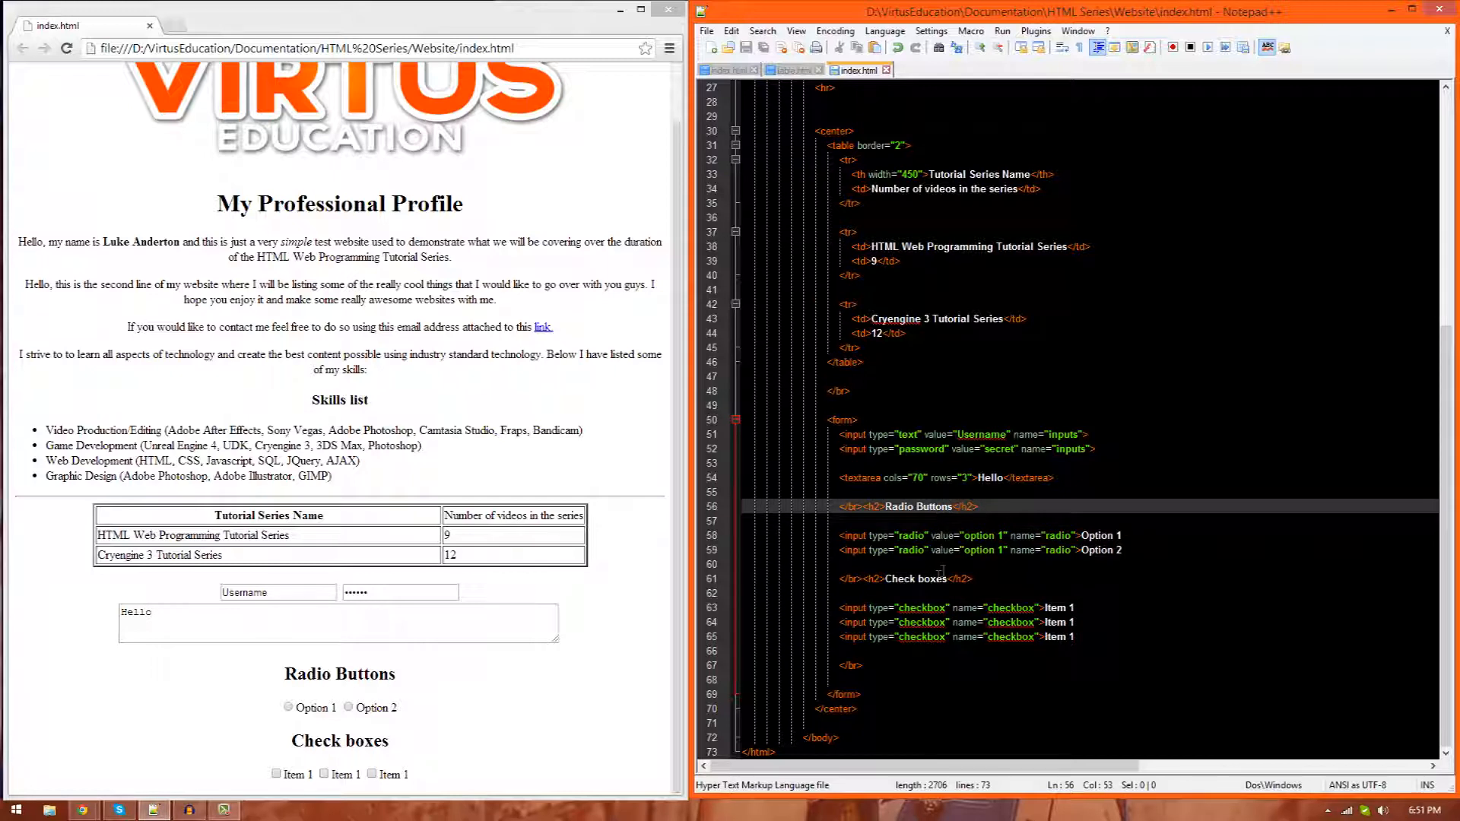
# Step: Tick and untick the Item 1 checkboxes in the Chrome preview to test them
pyautogui.click(937, 579)
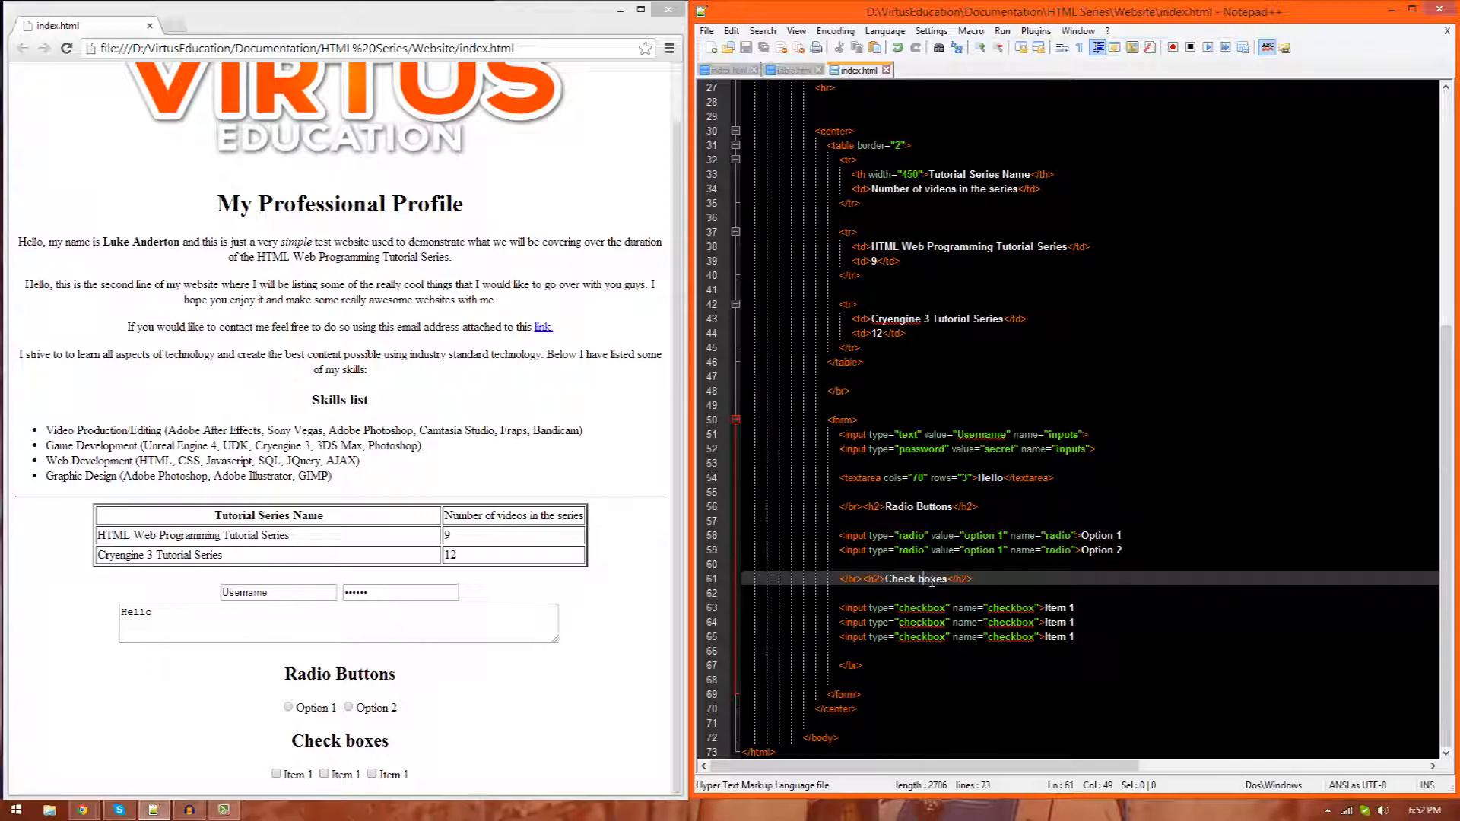
pyautogui.moveTo(475, 753)
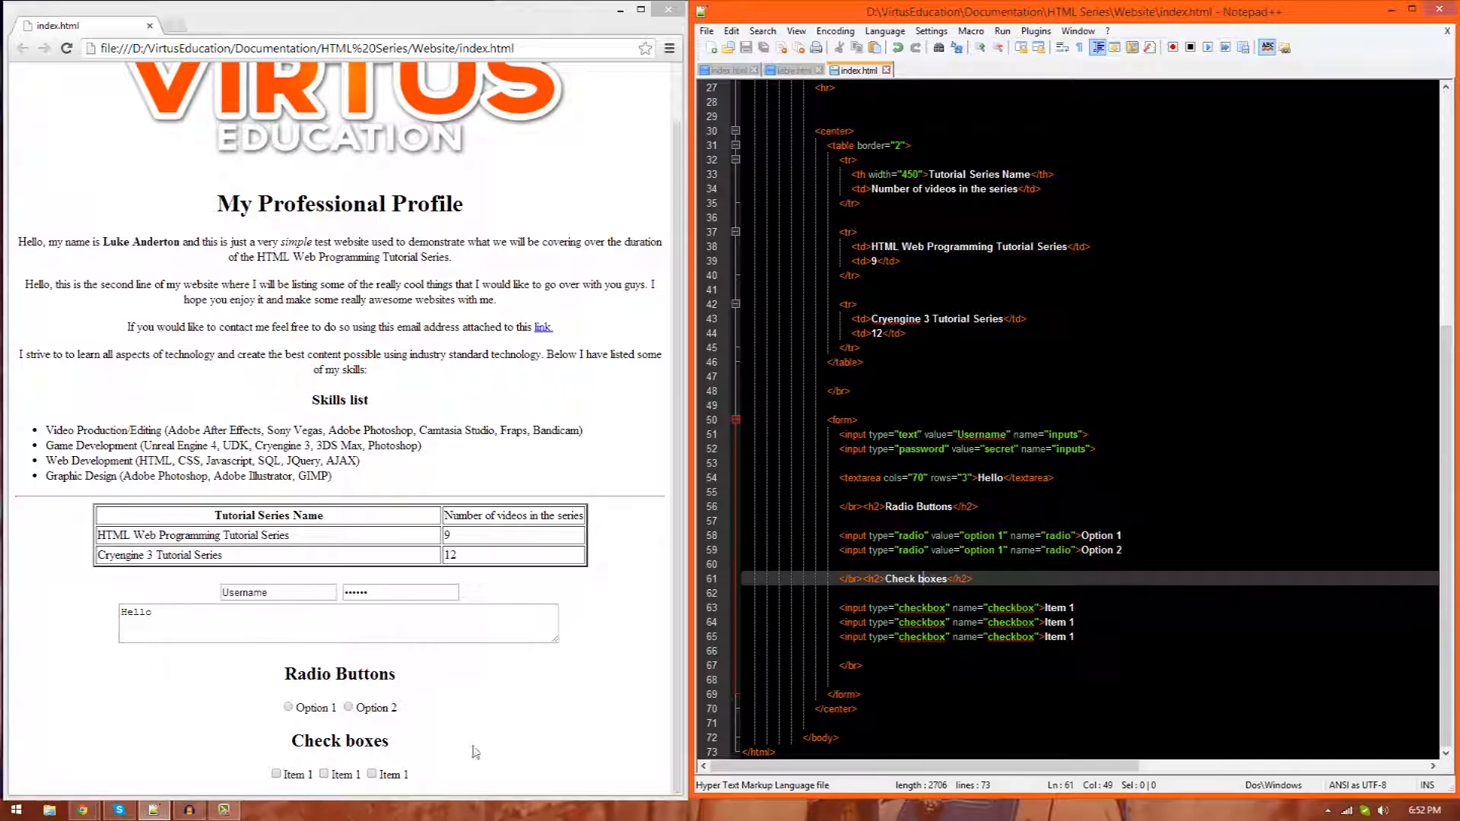
pyautogui.click(289, 707)
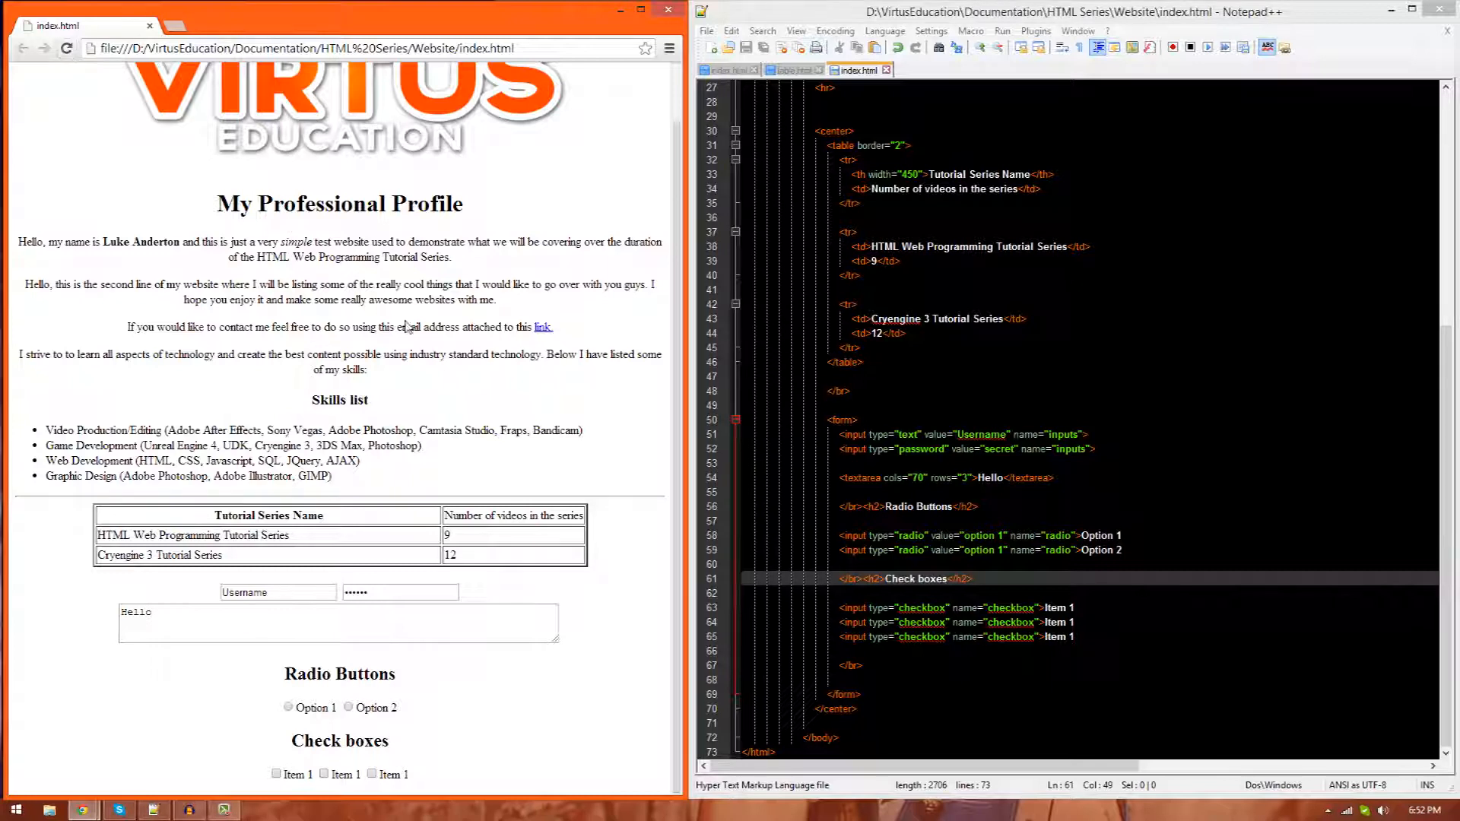
pyautogui.moveTo(414, 625)
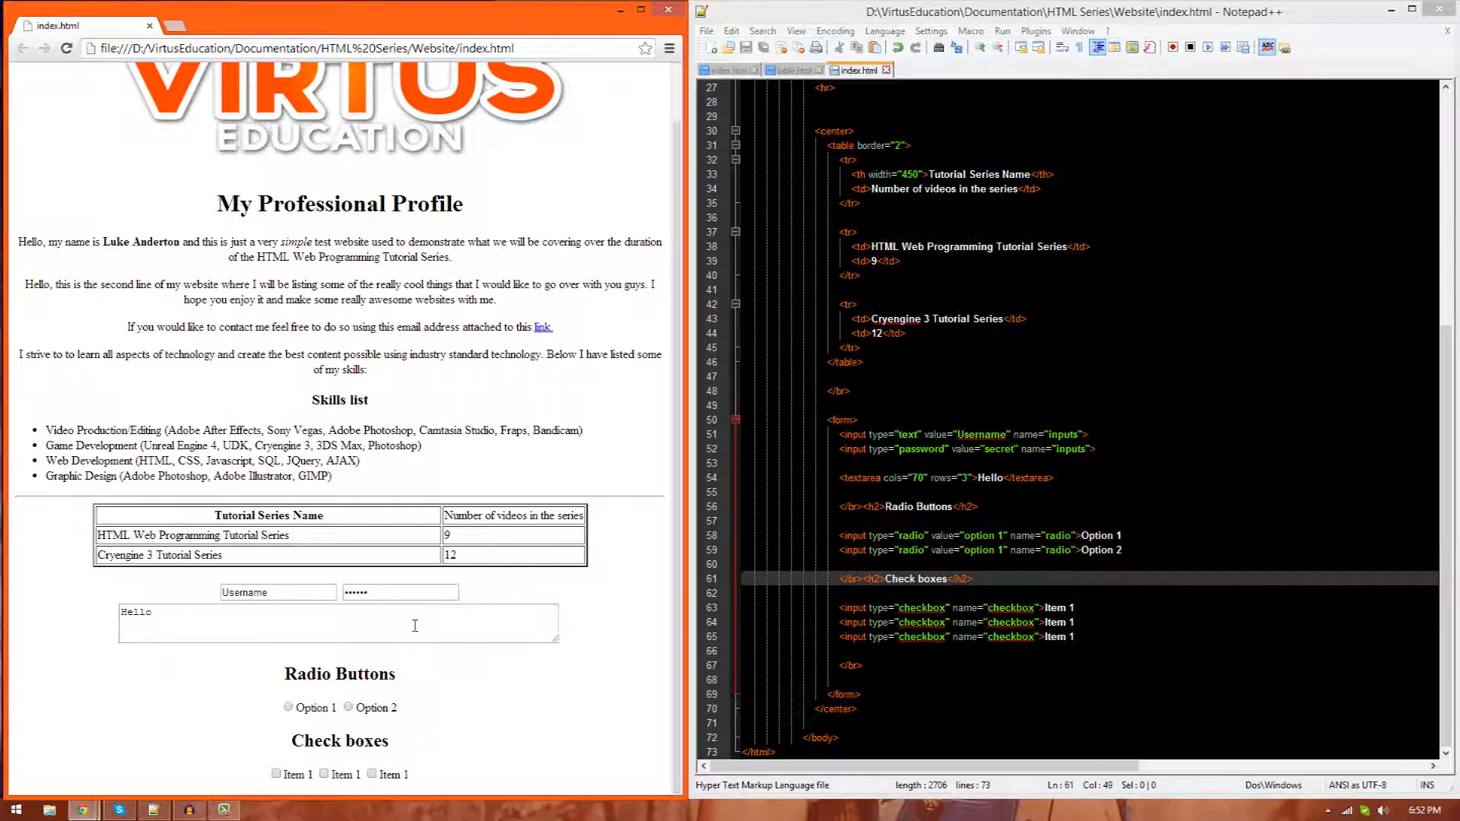
pyautogui.moveTo(348, 643)
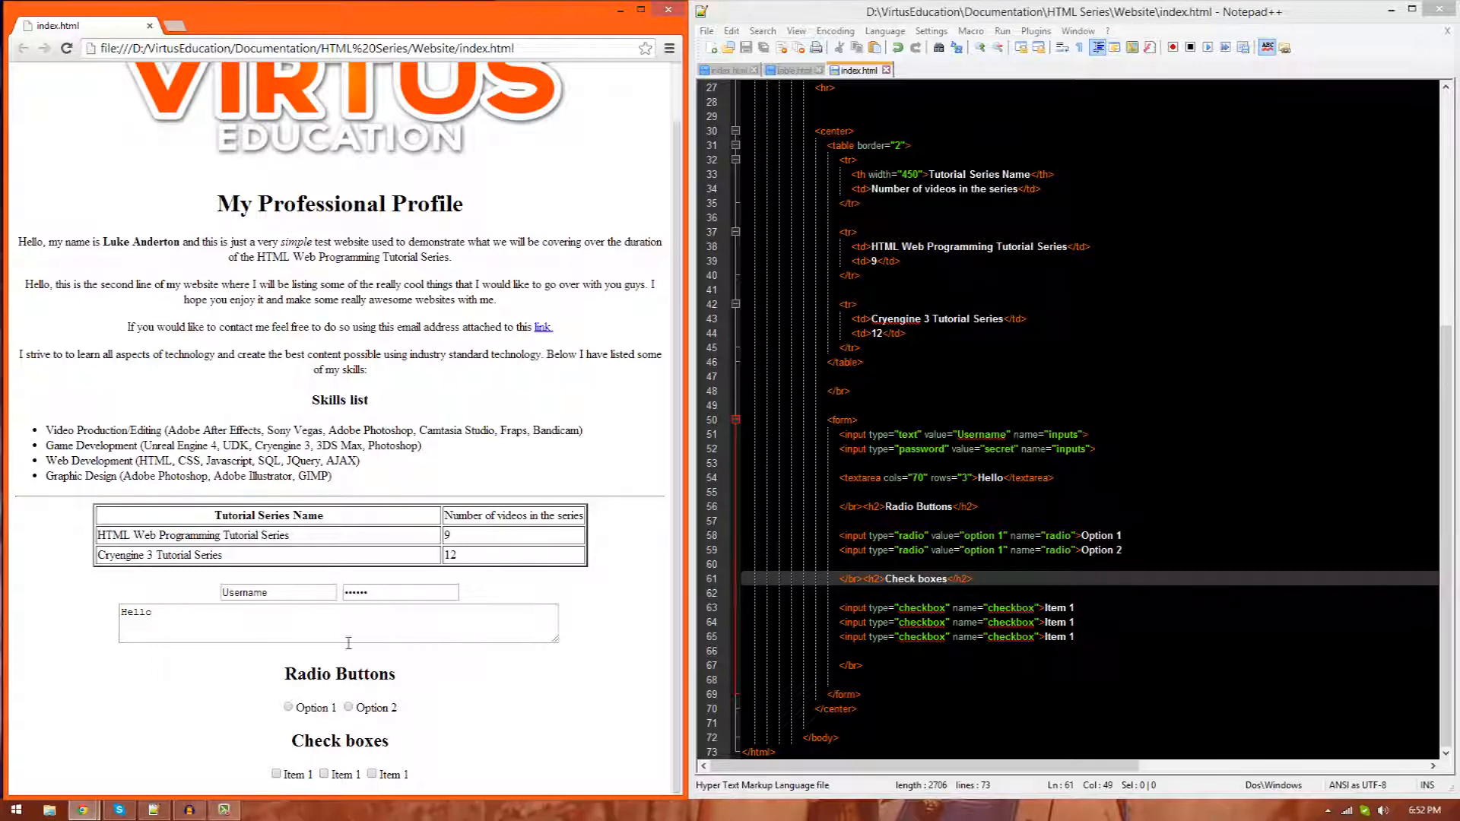
pyautogui.click(276, 775)
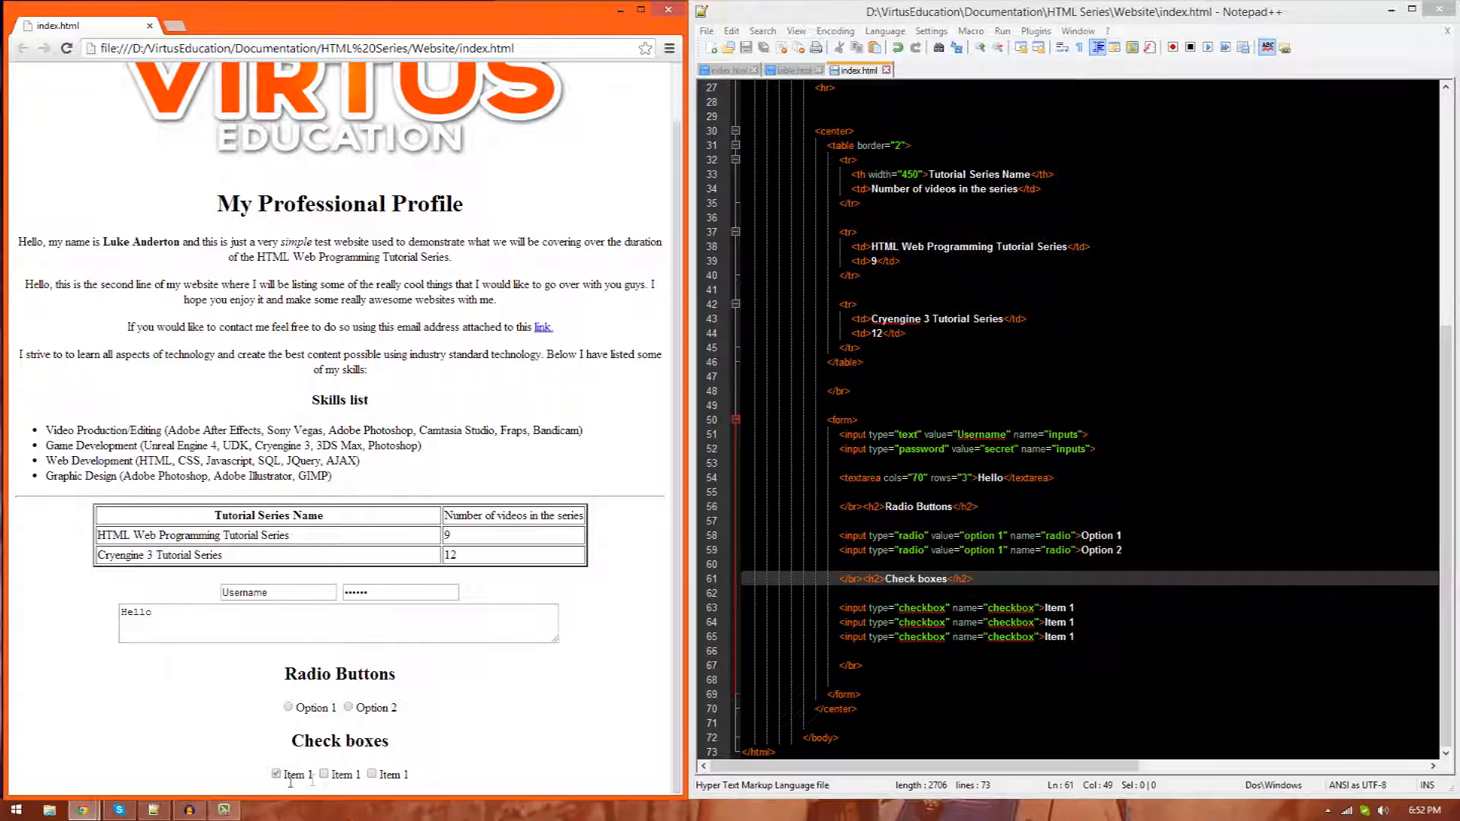
pyautogui.click(374, 775)
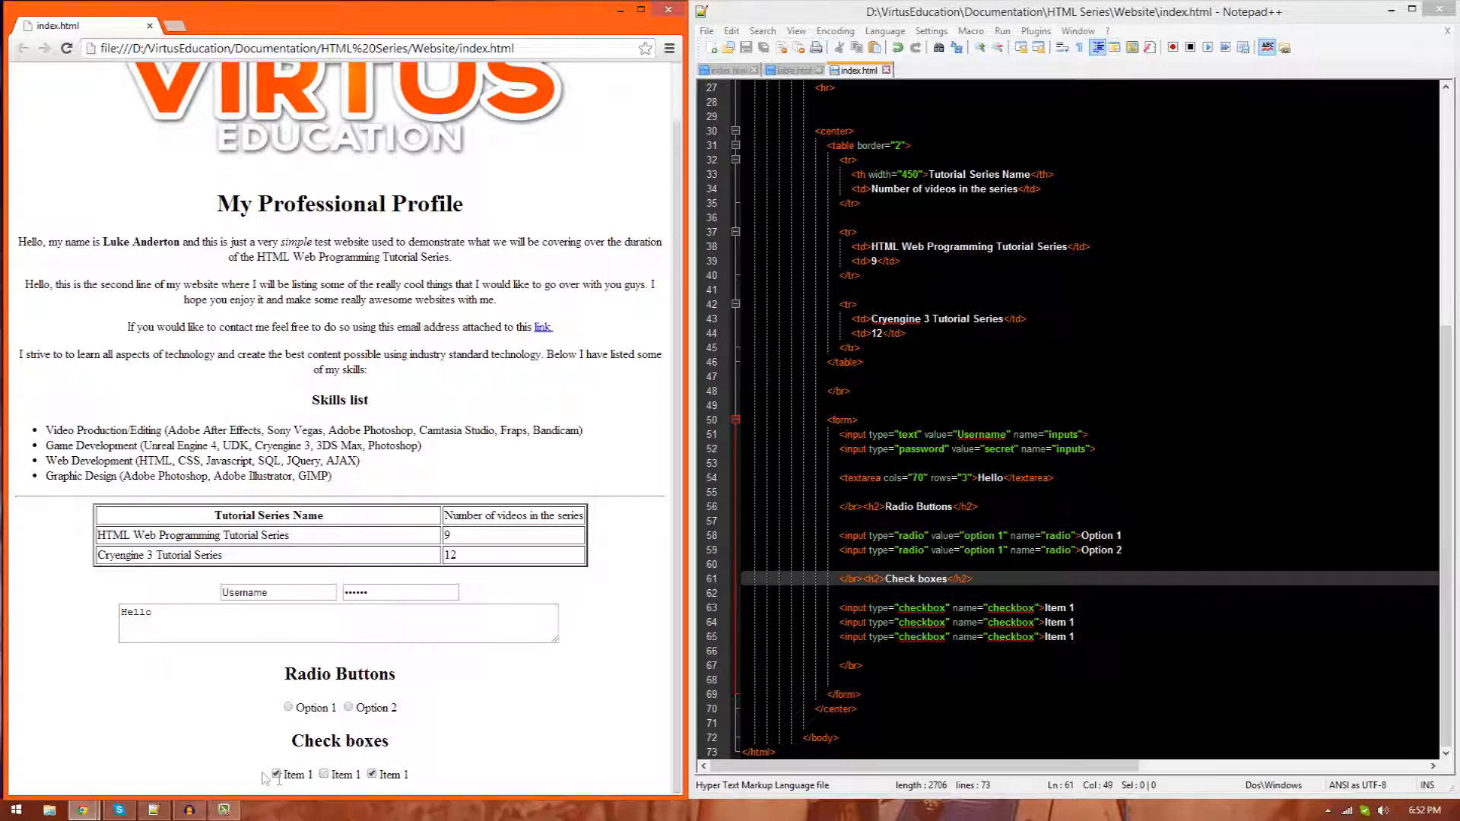
pyautogui.click(374, 774)
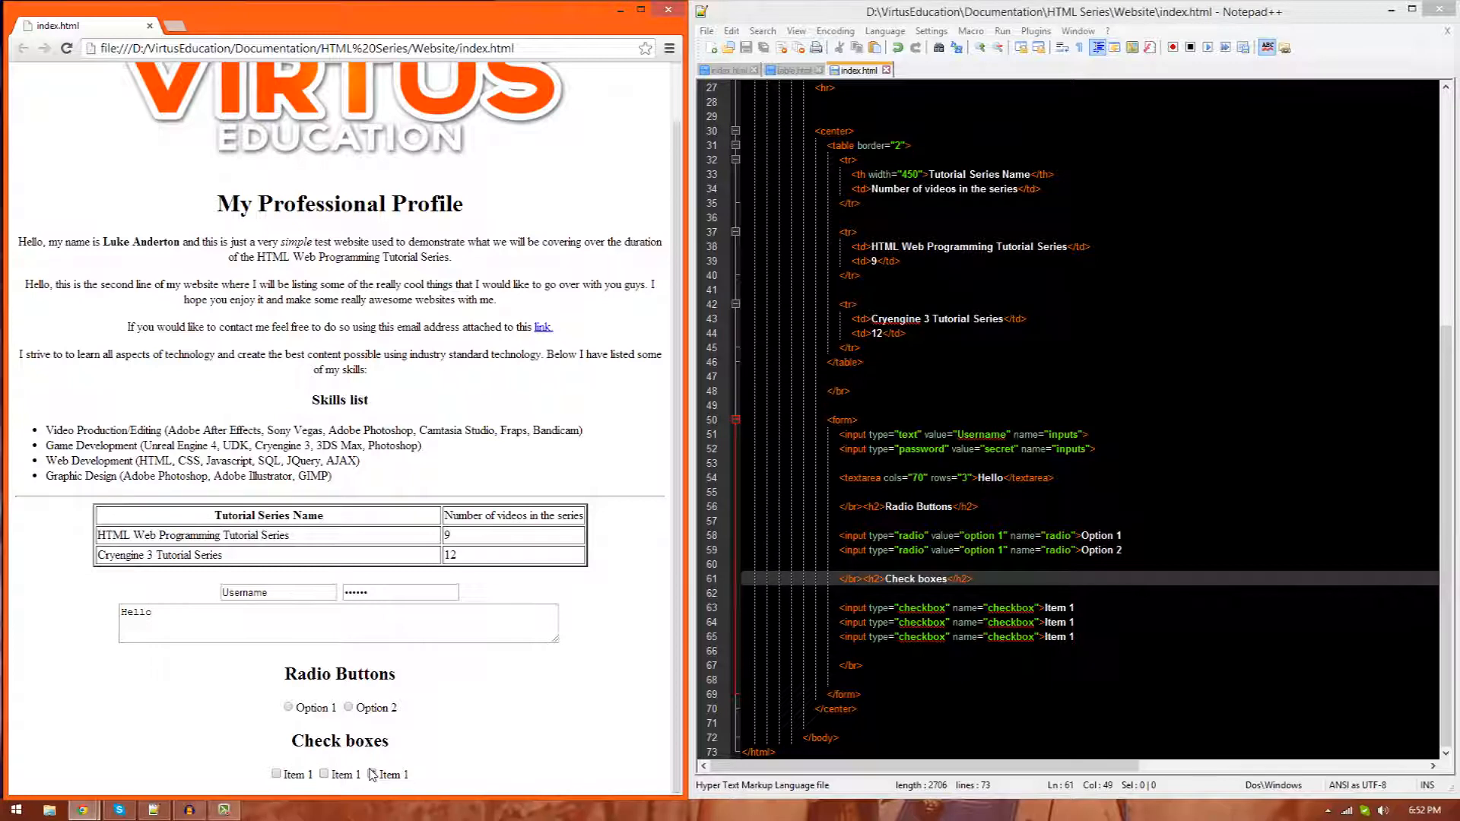
pyautogui.click(375, 775)
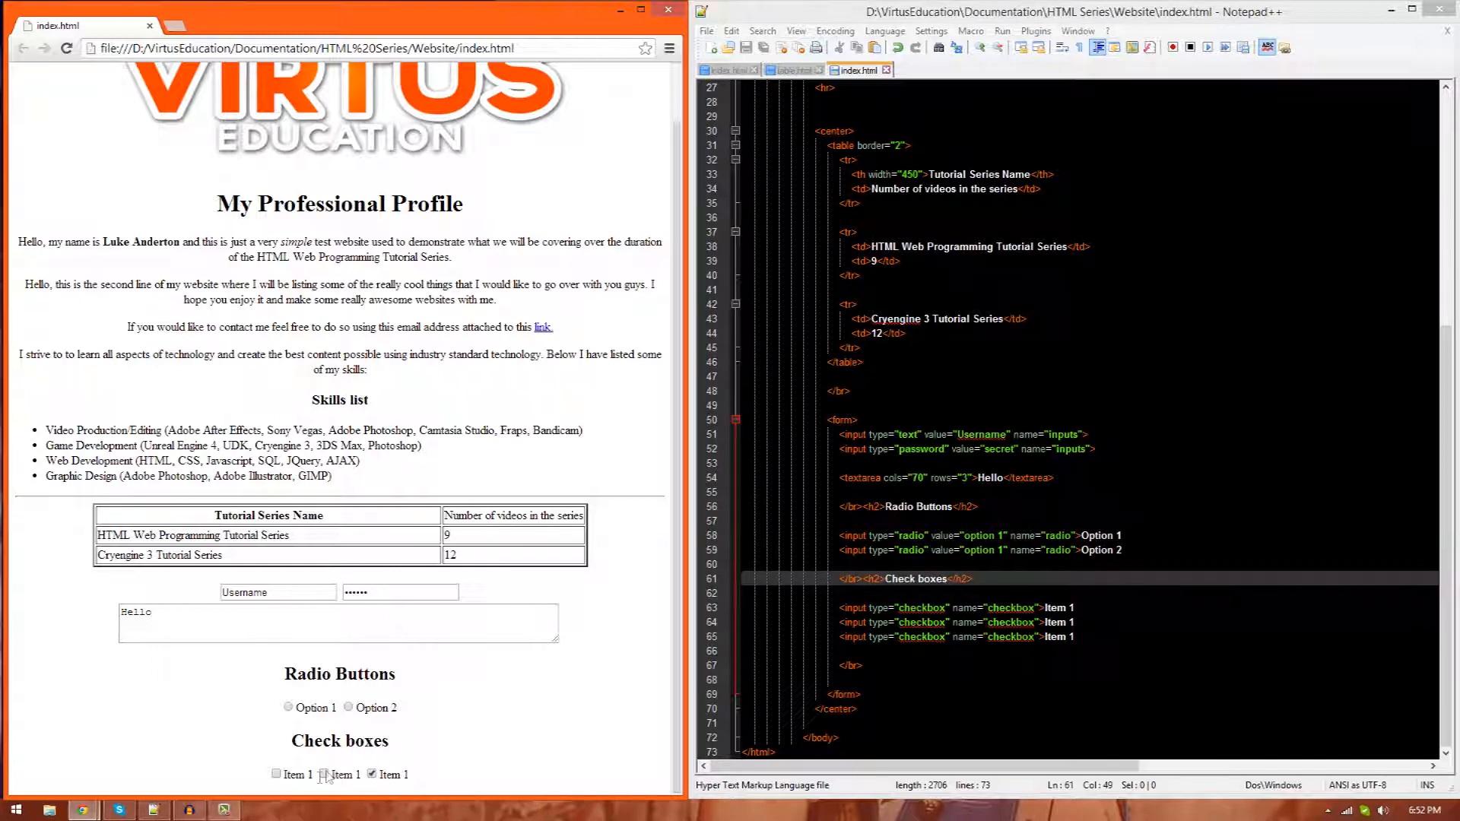
pyautogui.click(320, 775)
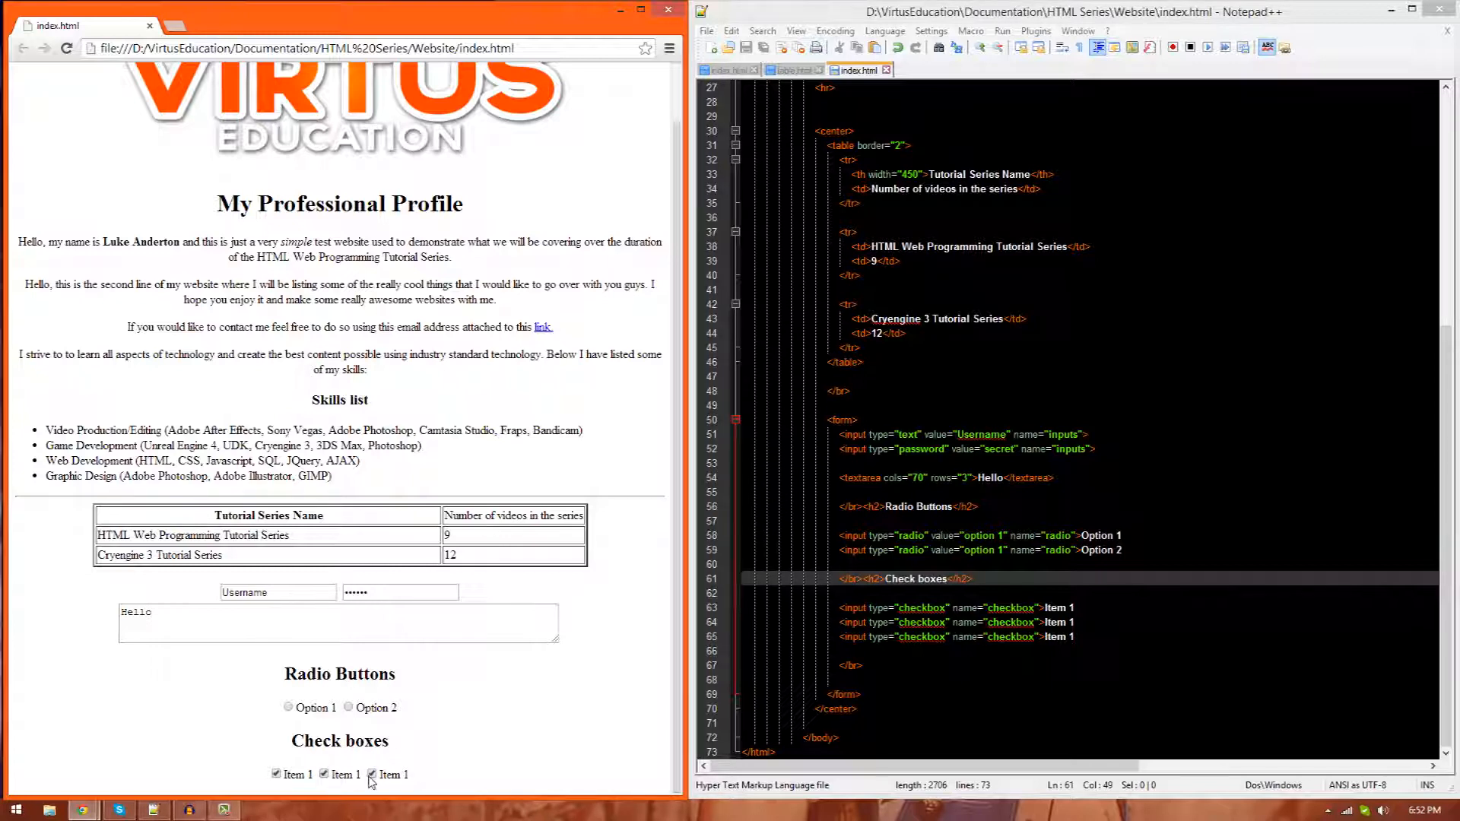
pyautogui.click(322, 775)
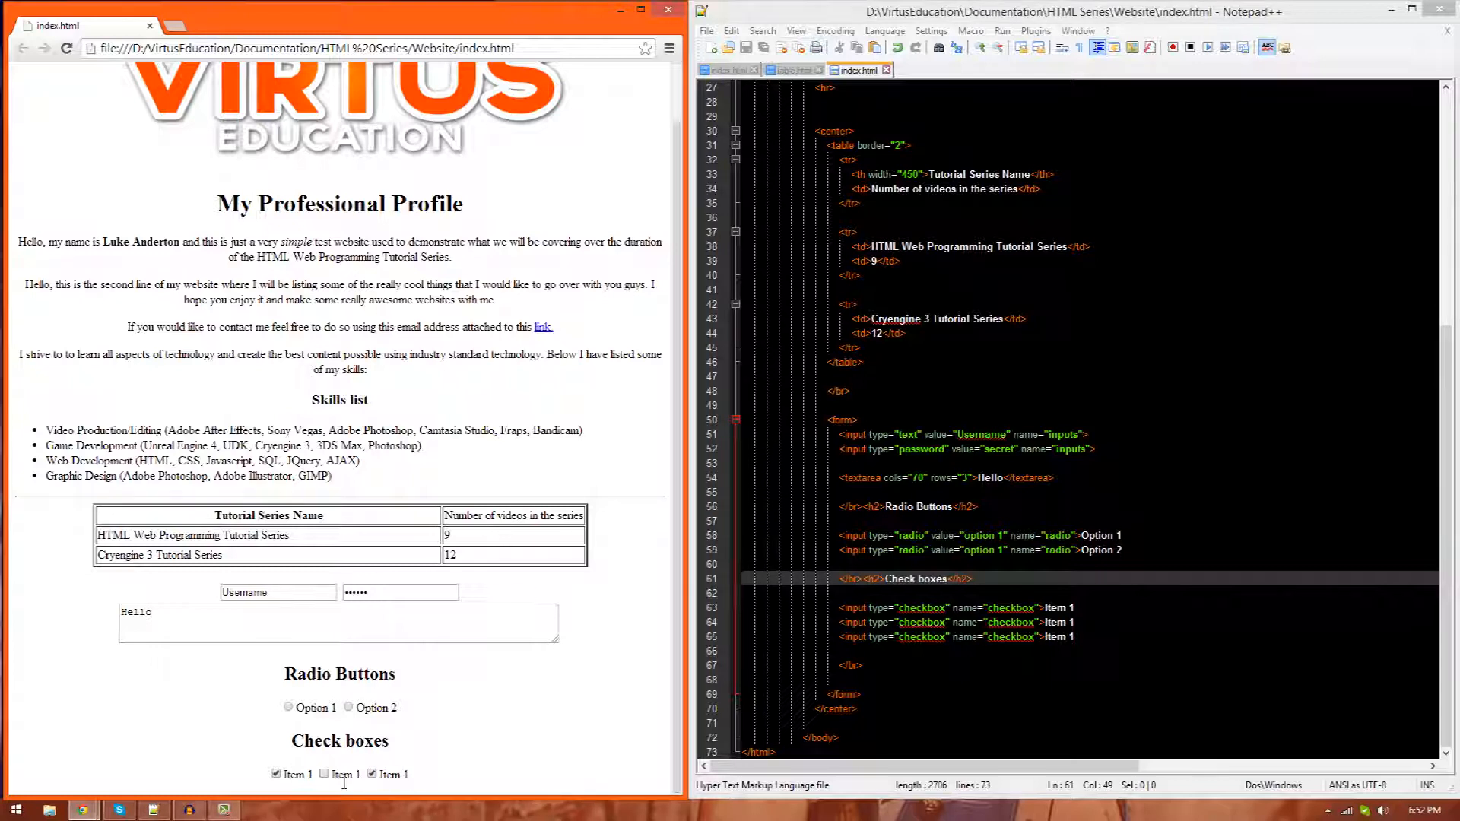
pyautogui.moveTo(383, 728)
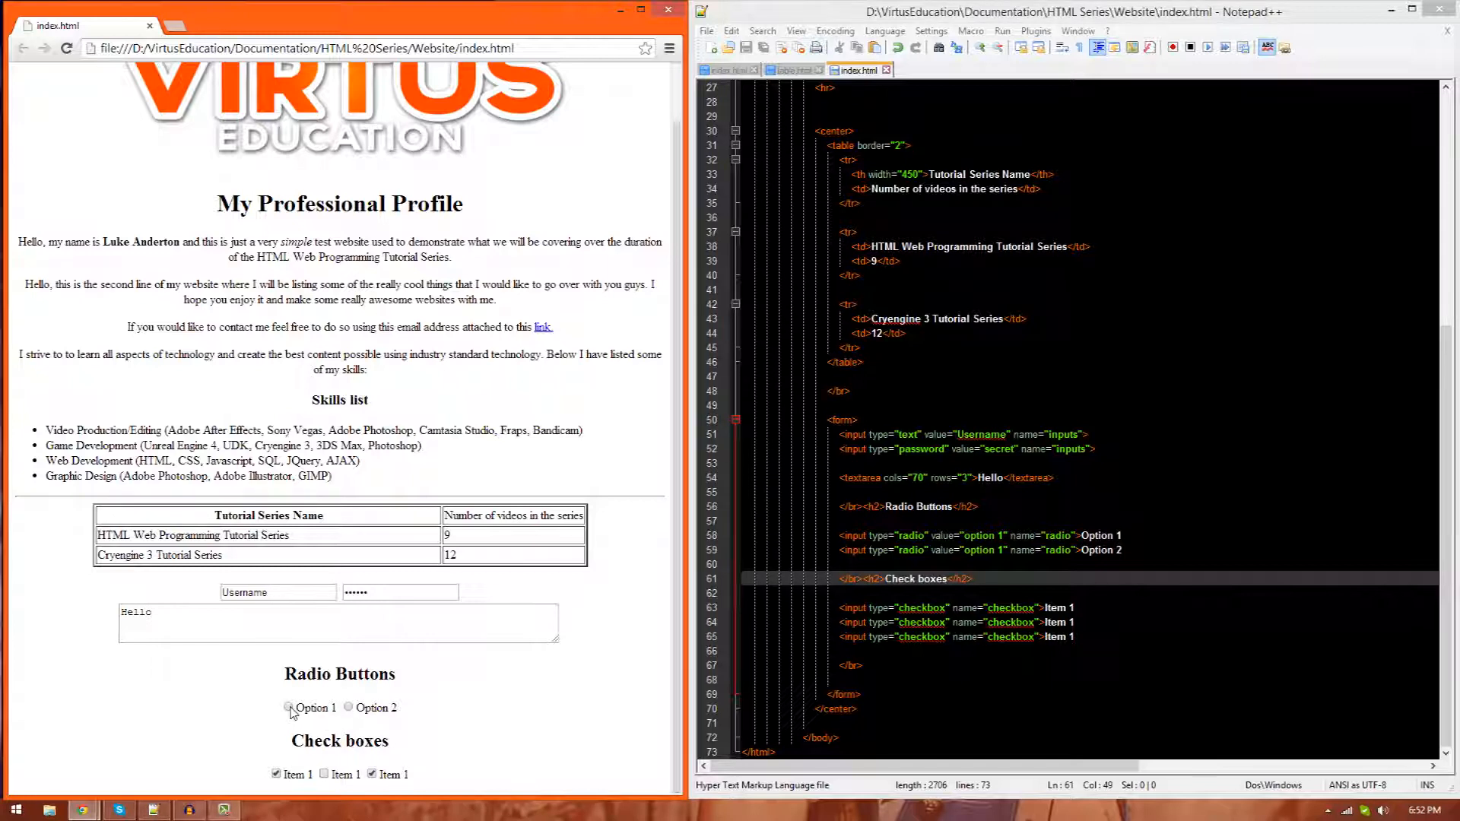
# Step: Select Option 1, then Option 2, and toggle the Item 1 checkboxes, leaving only the third ticked
pyautogui.click(287, 708)
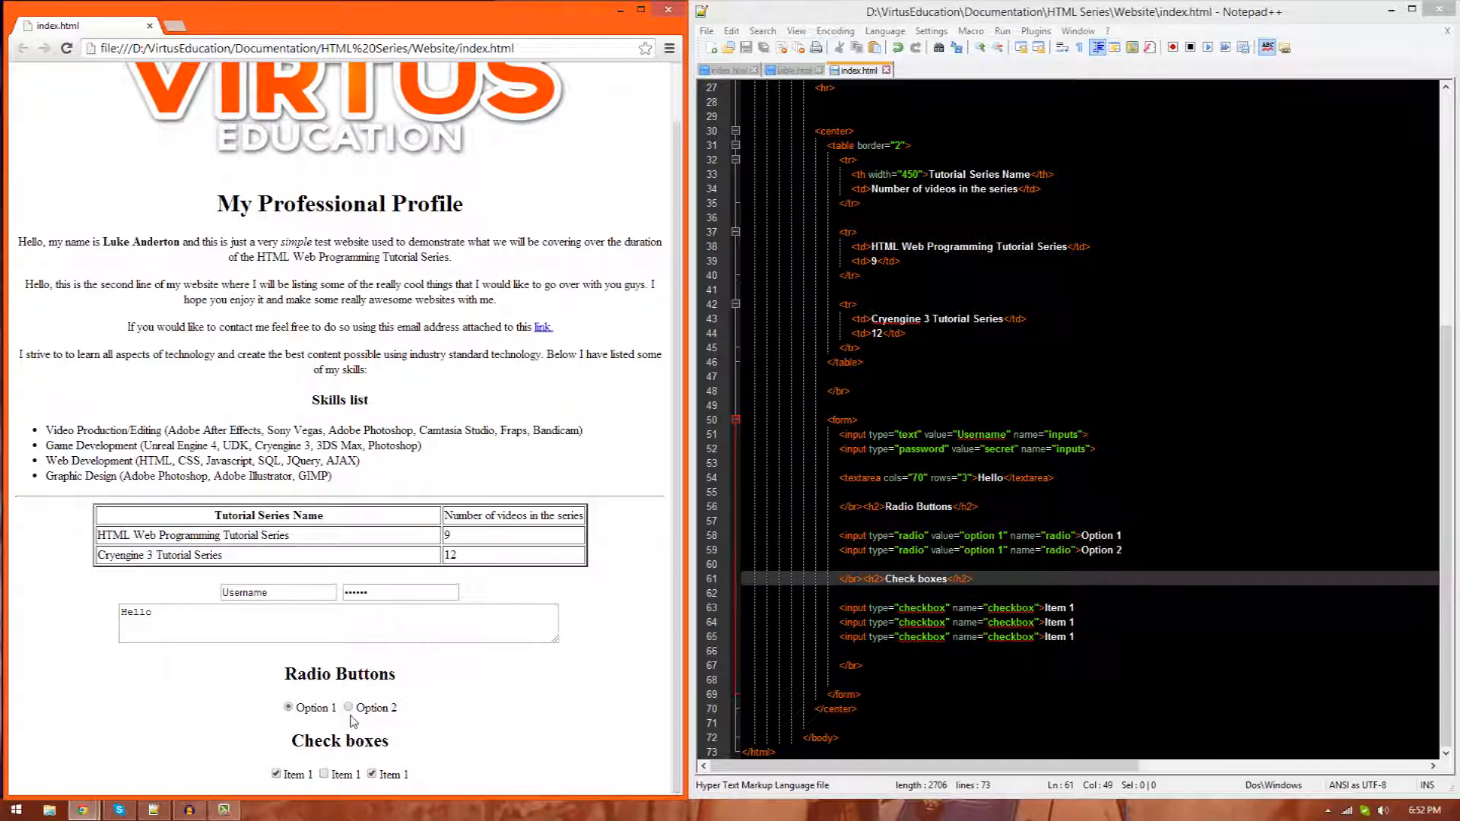
pyautogui.click(348, 708)
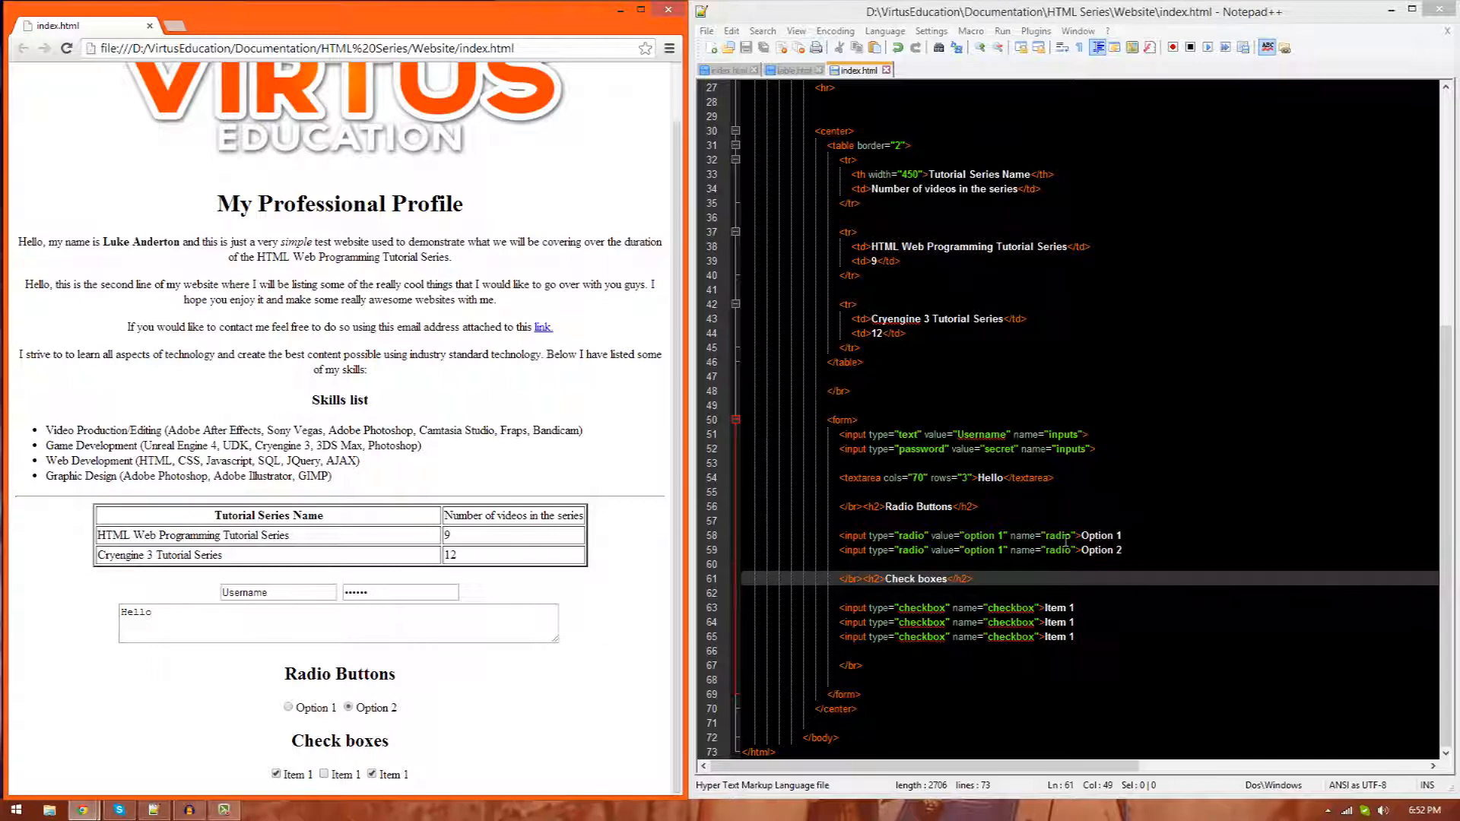
pyautogui.moveTo(957, 507)
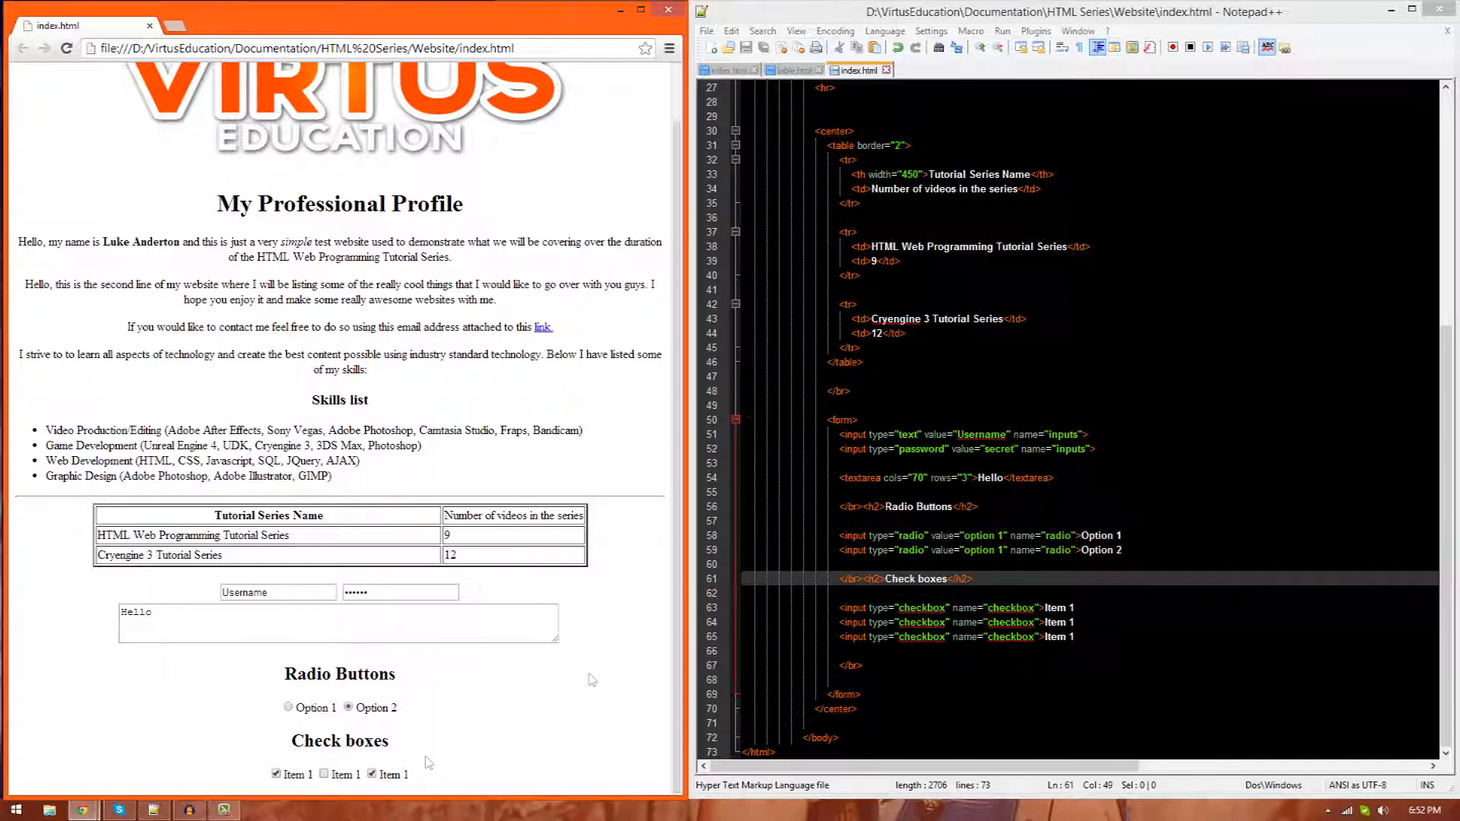
pyautogui.click(275, 775)
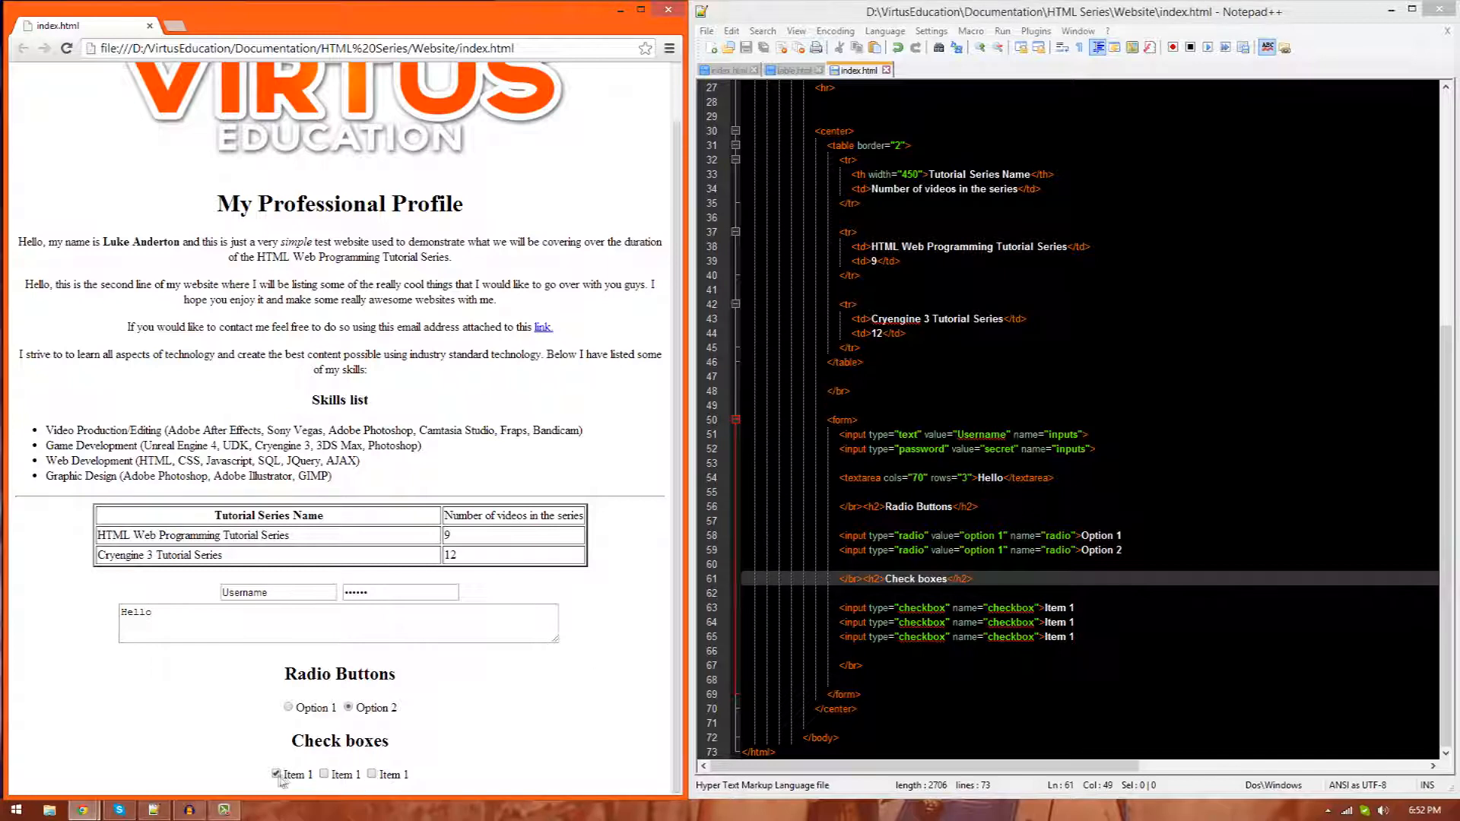
pyautogui.click(322, 775)
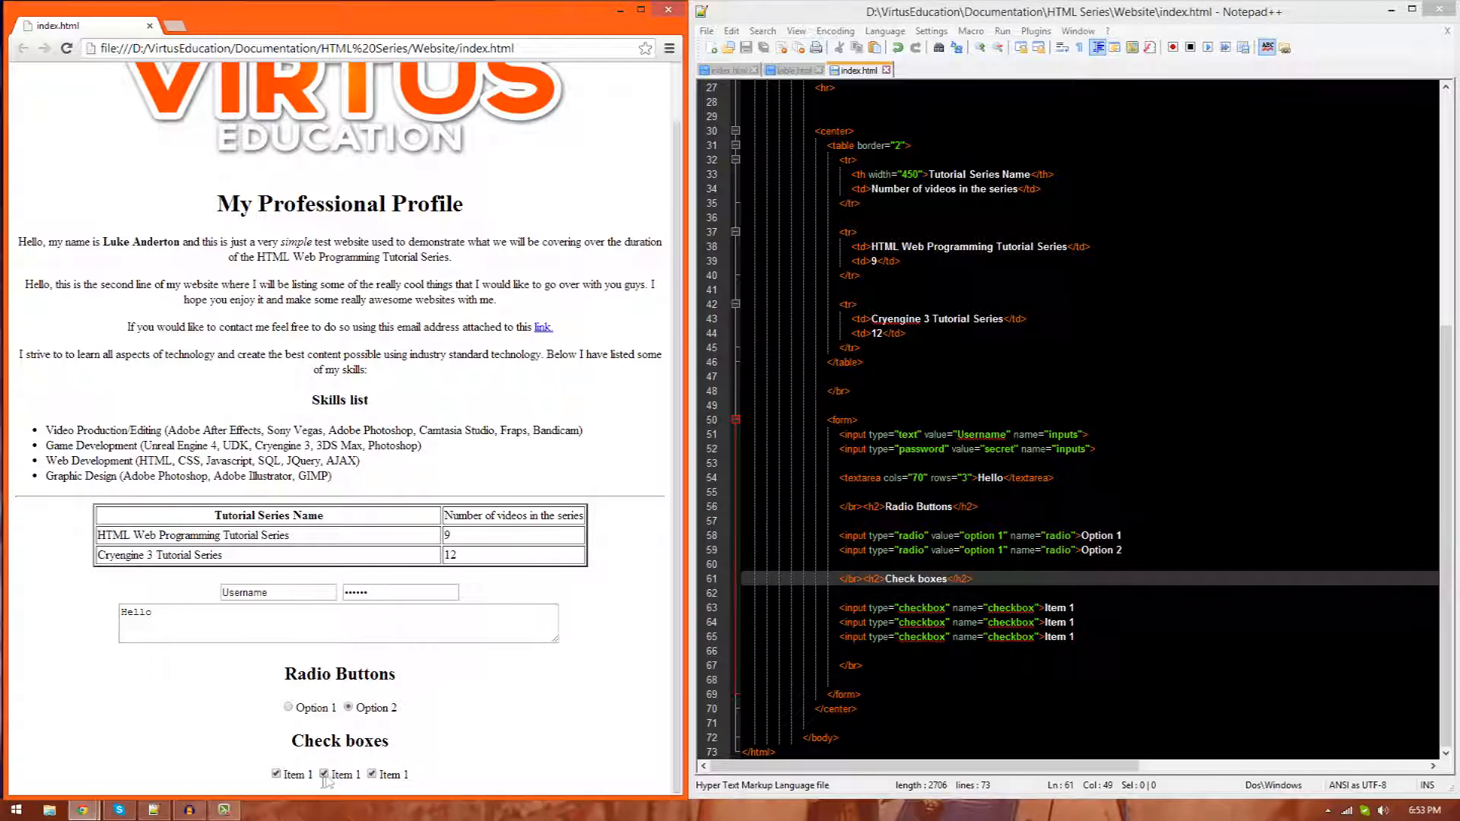
pyautogui.click(371, 775)
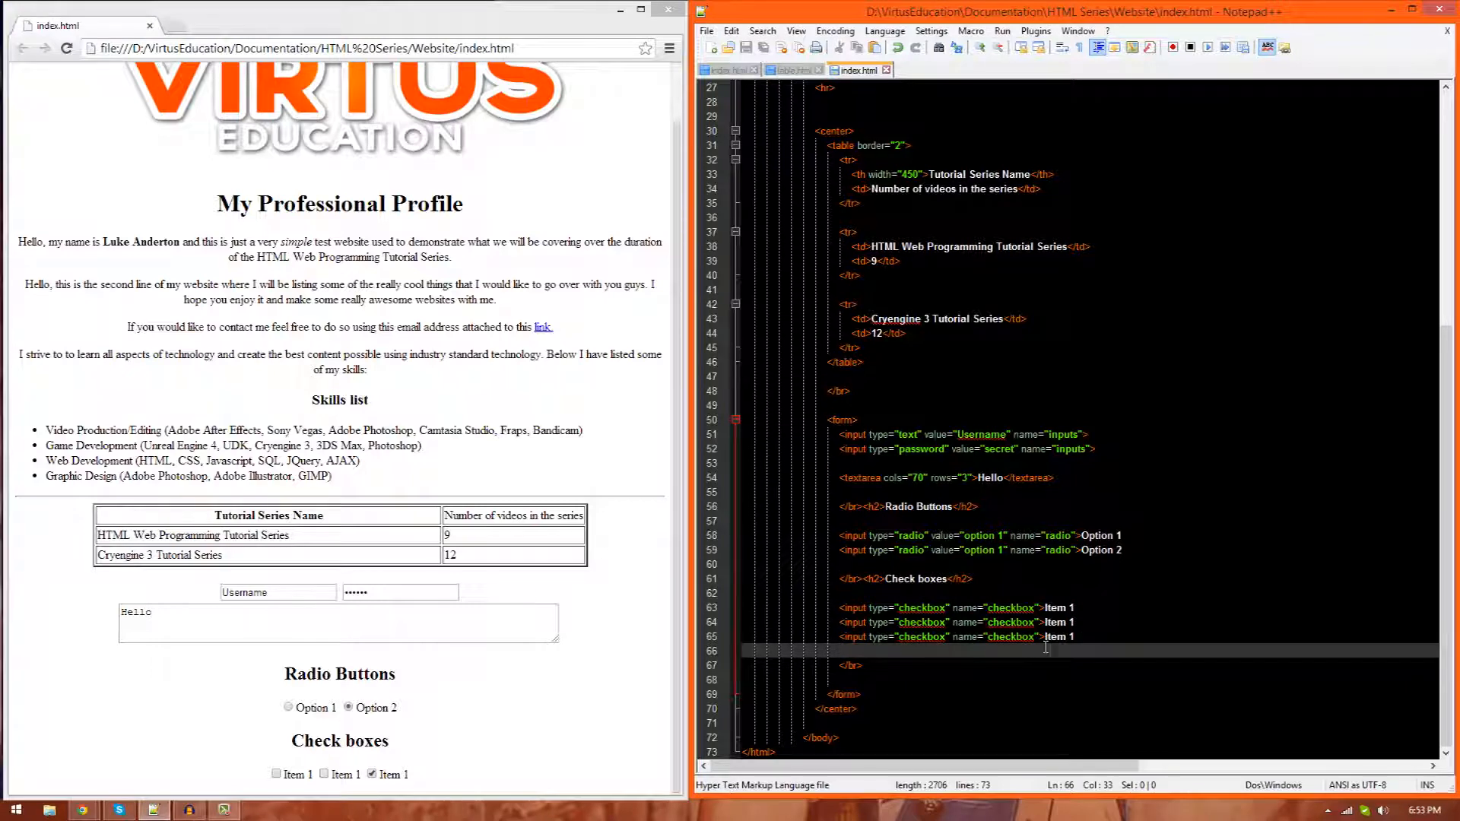
pyautogui.moveTo(989, 599)
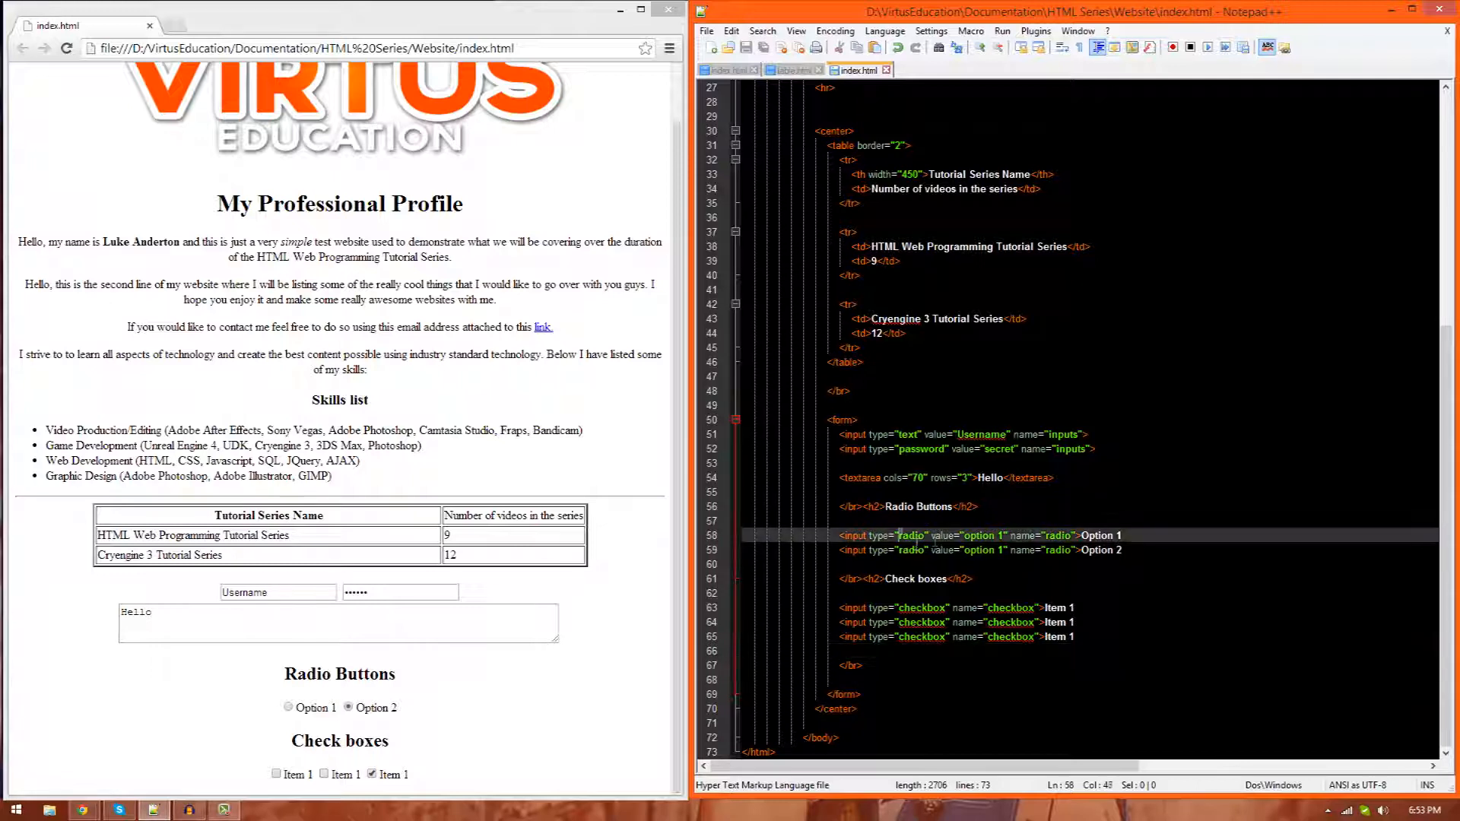
pyautogui.doubleClick(911, 535)
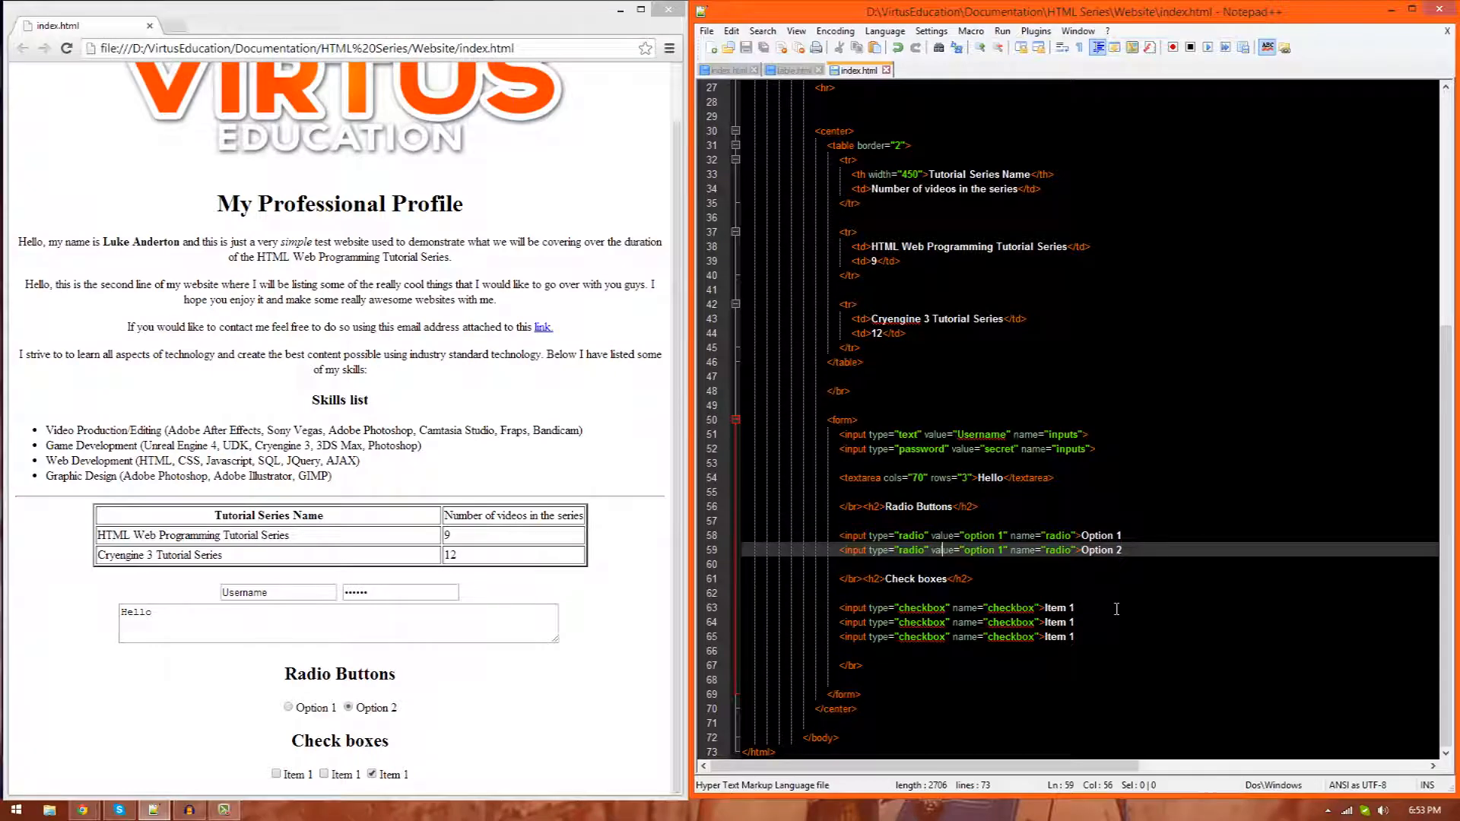
pyautogui.moveTo(946, 661)
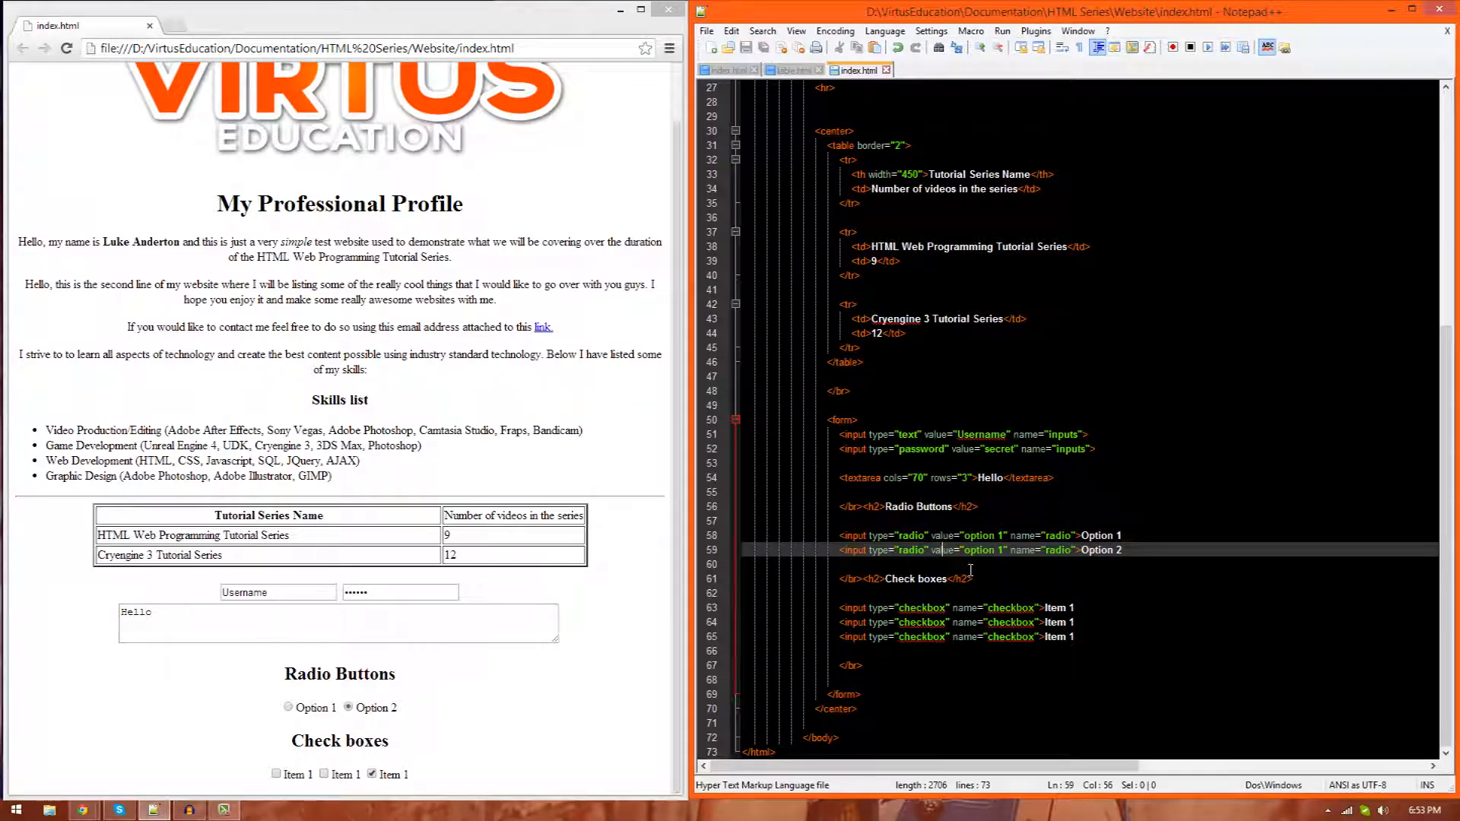
# Step: Delete the three checkbox input lines and save index.html
pyautogui.moveTo(842, 607); pyautogui.dragTo(1075, 643)
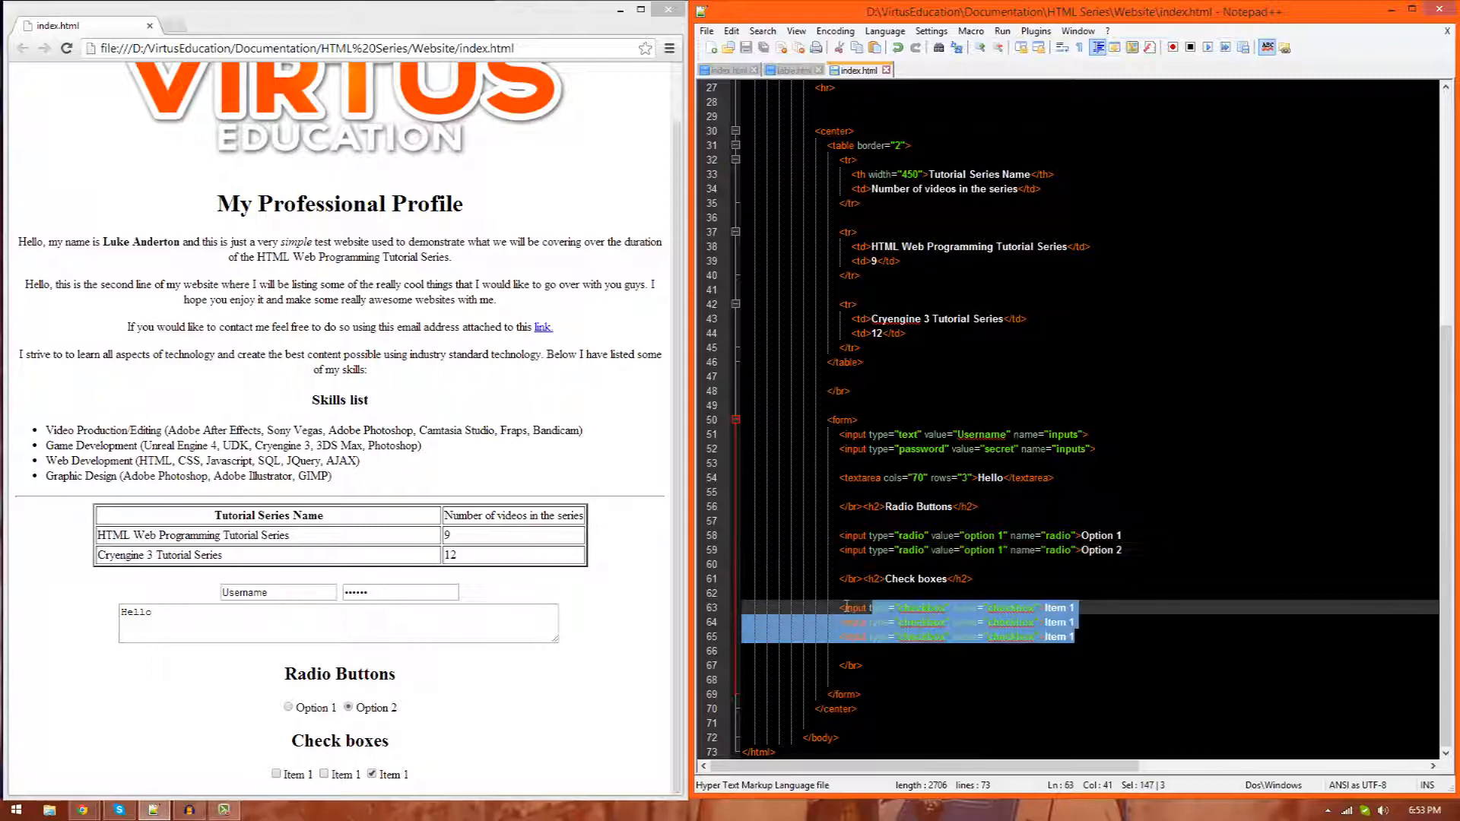
pyautogui.press('Delete')
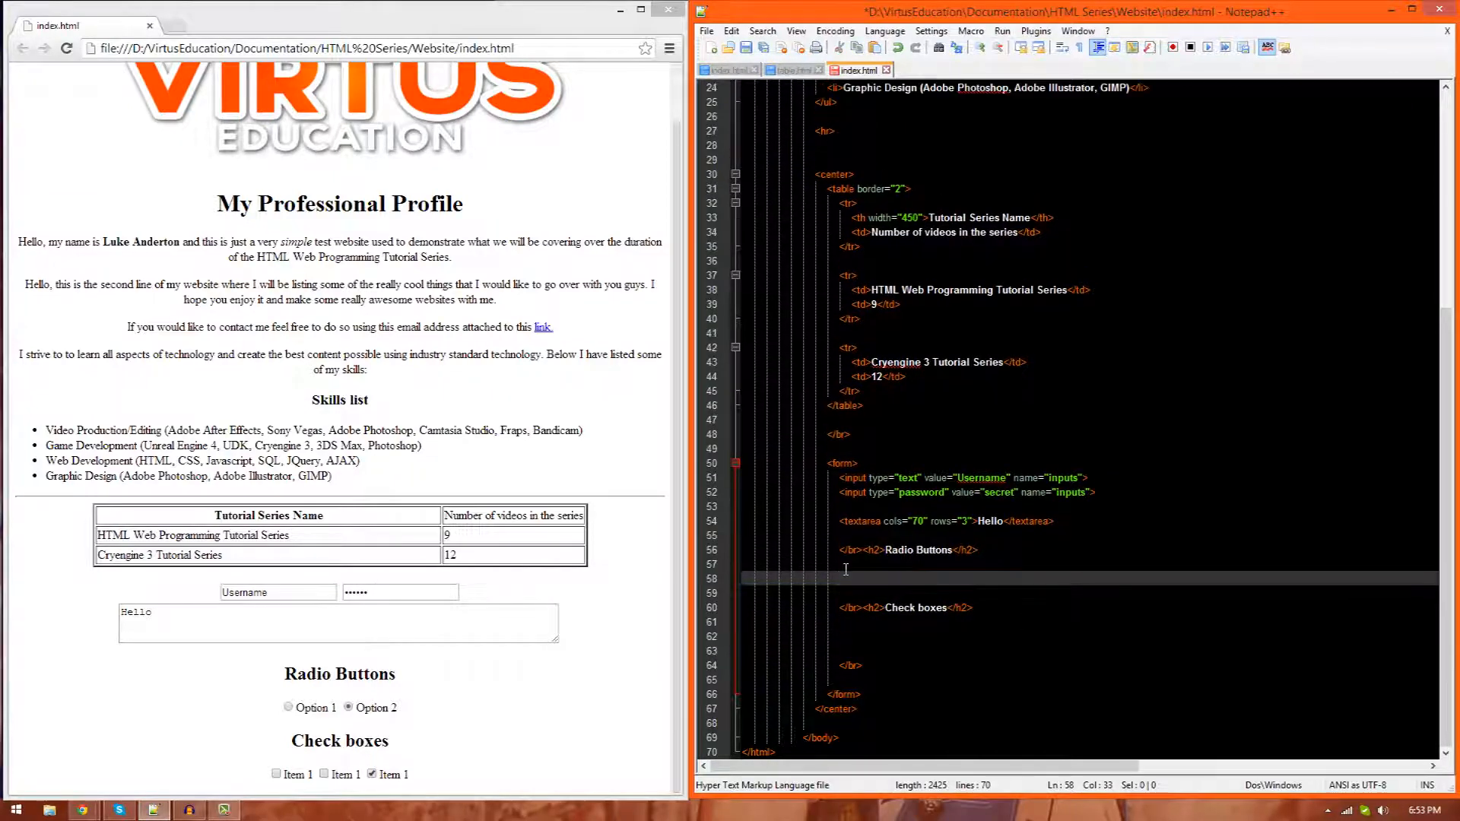
pyautogui.press('ctrl+s')
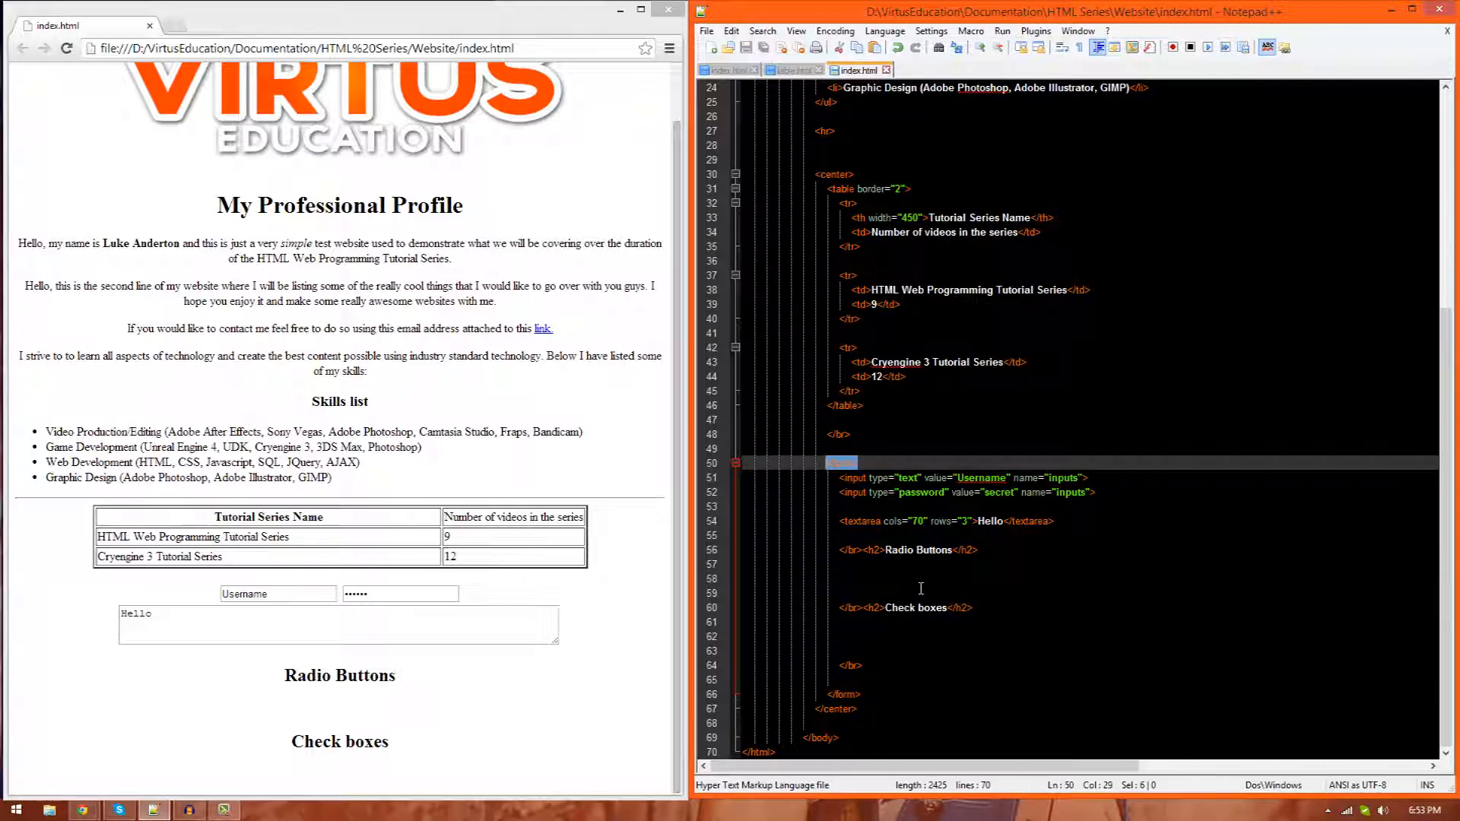
# Step: Add empty <input> tags on the blank lines below the Radio Buttons heading
pyautogui.click(877, 579)
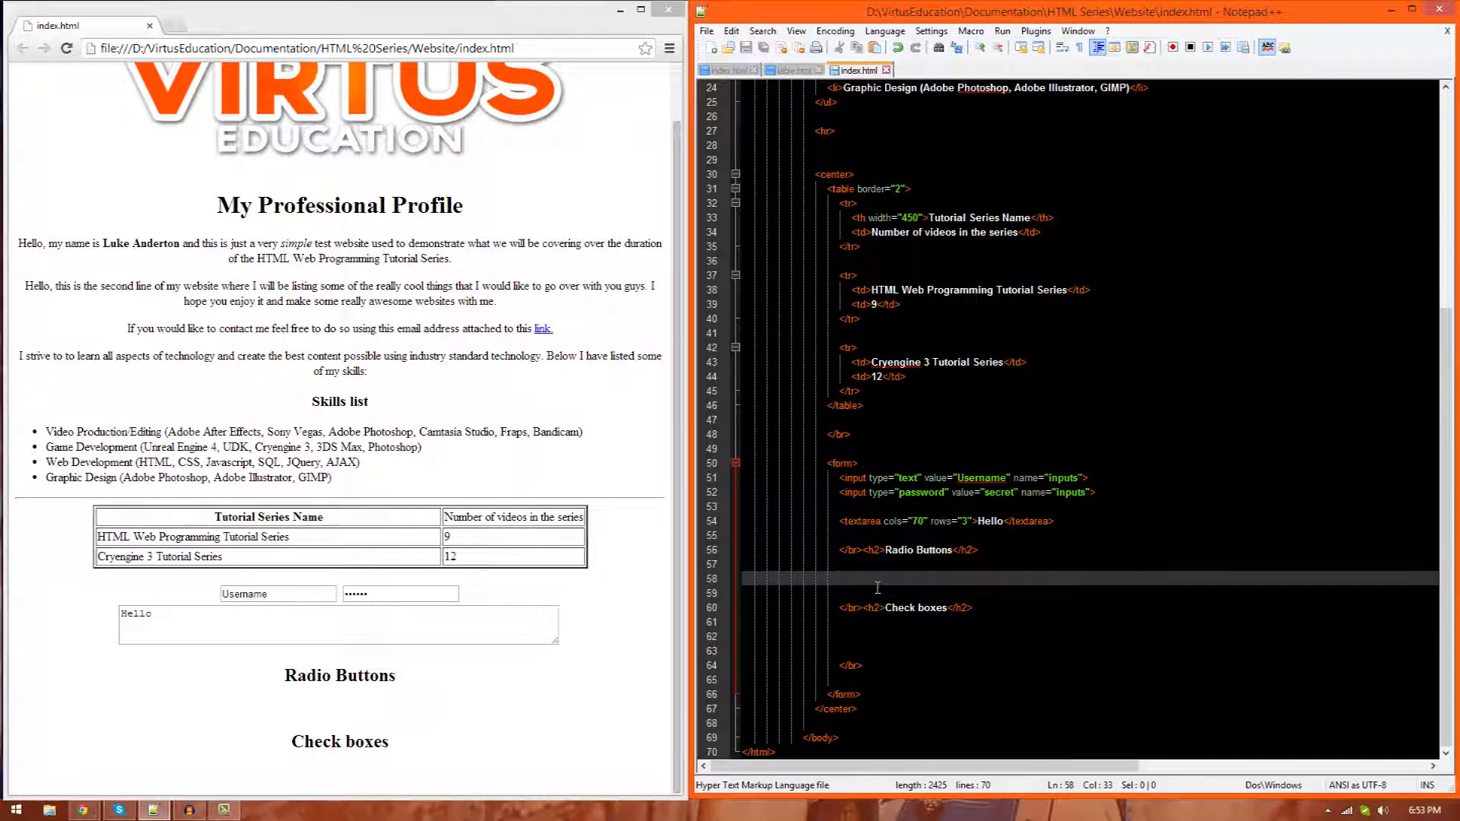
pyautogui.write('<')
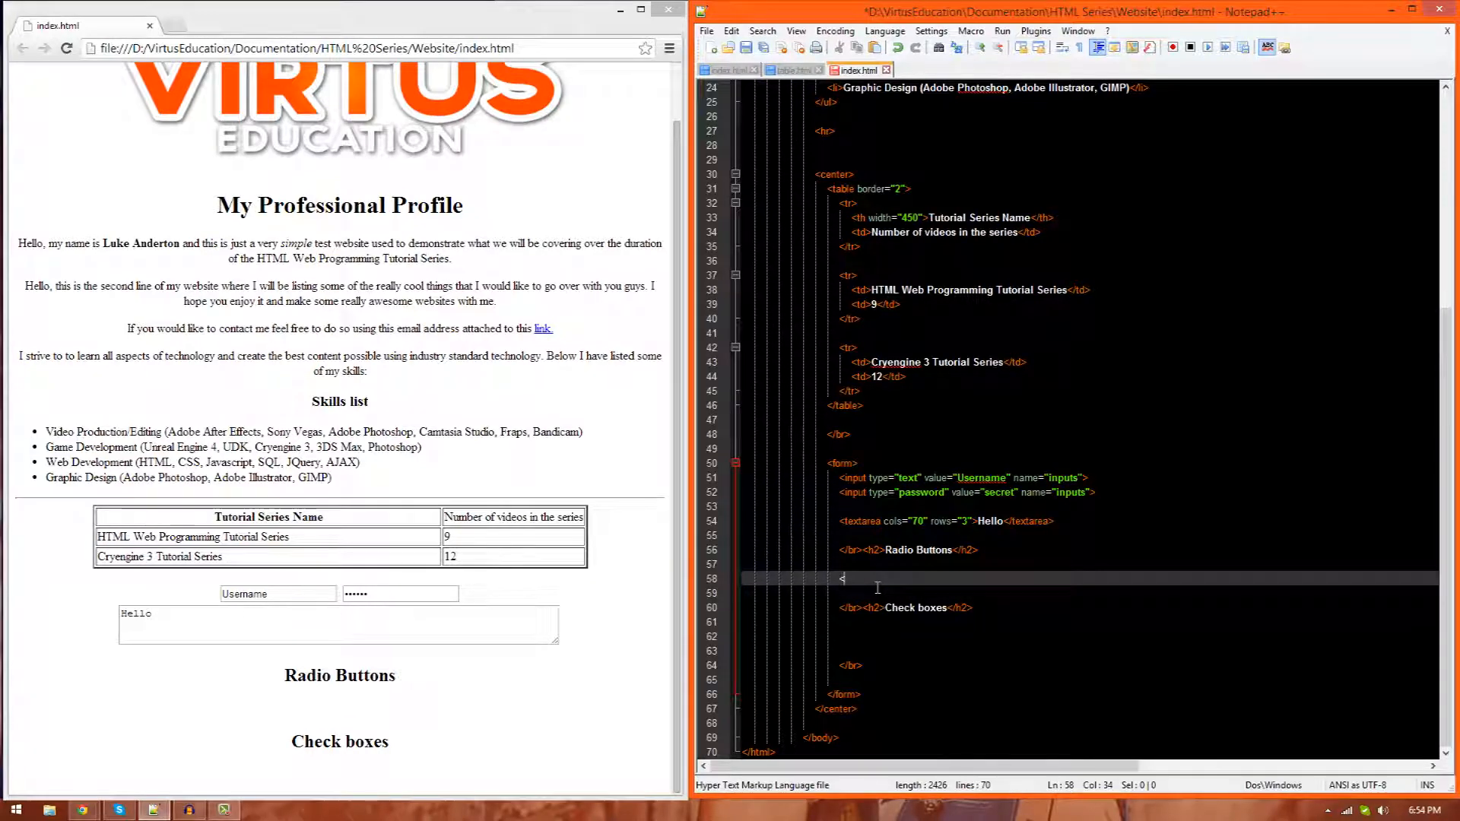
pyautogui.write('input>')
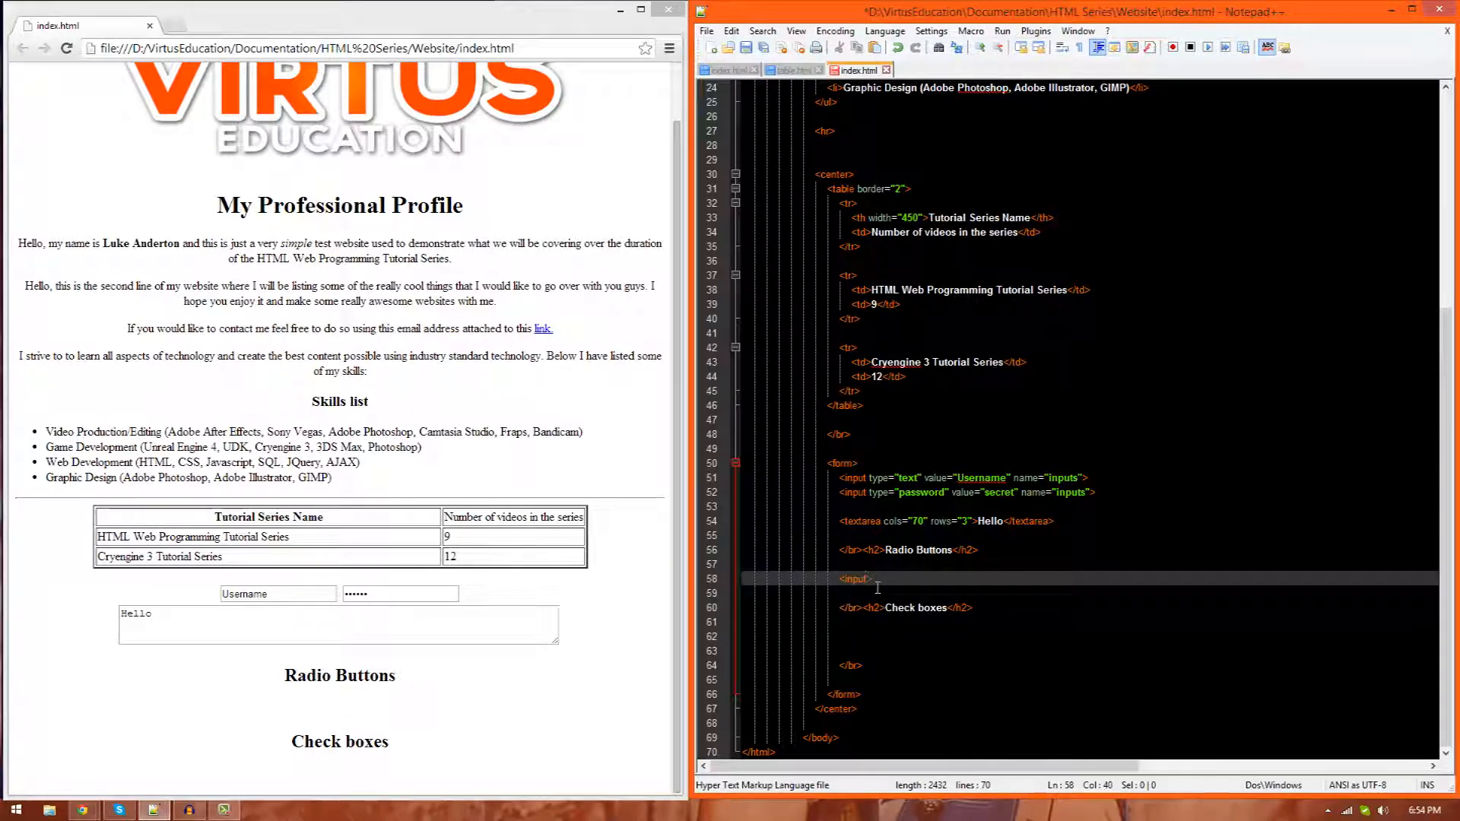
pyautogui.press('Enter')
pyautogui.write('<input>')
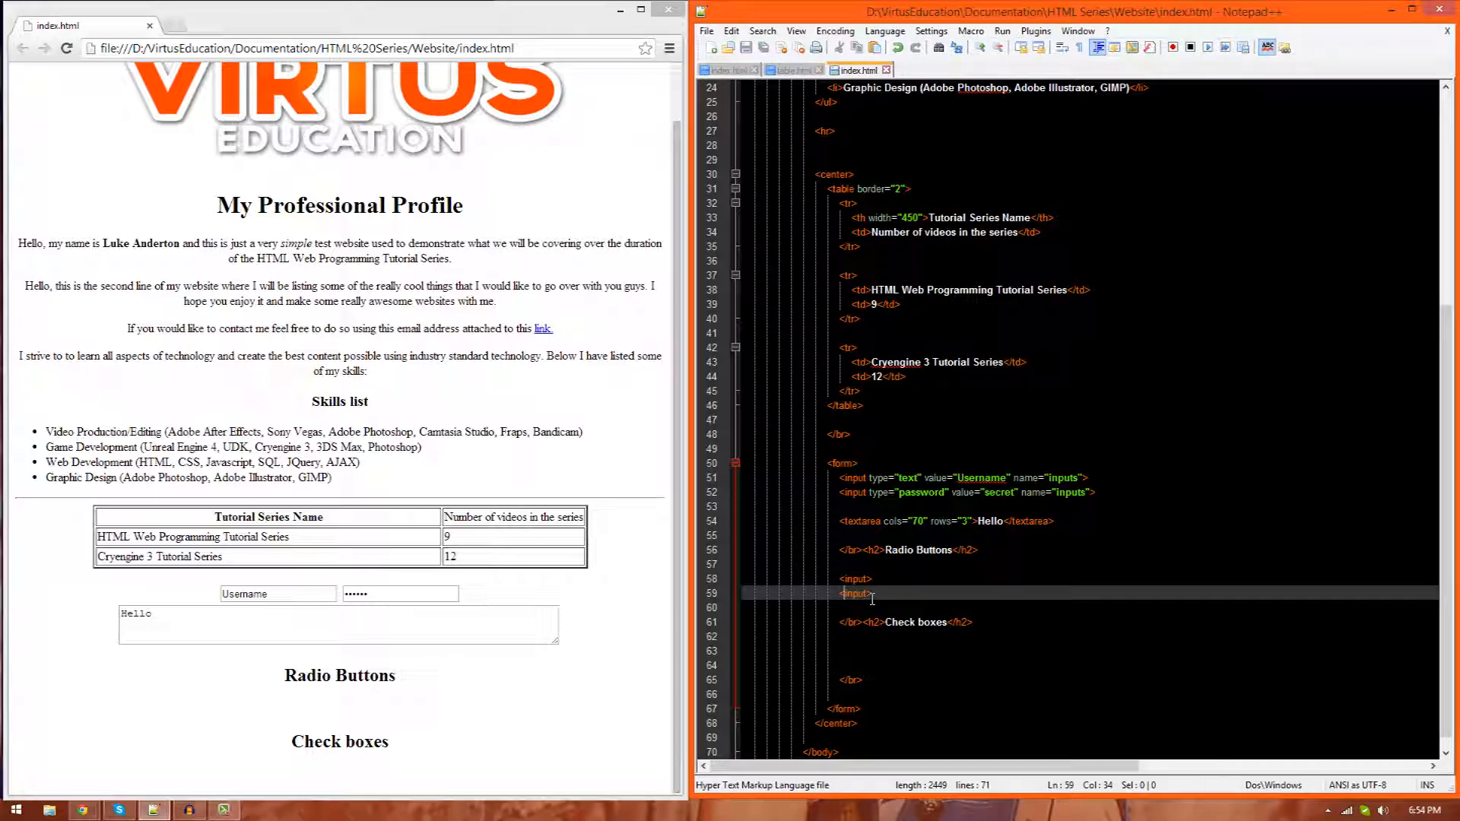
# Step: Set both inputs to type="radio" and reload Chrome to preview two radio buttons
pyautogui.click(872, 578)
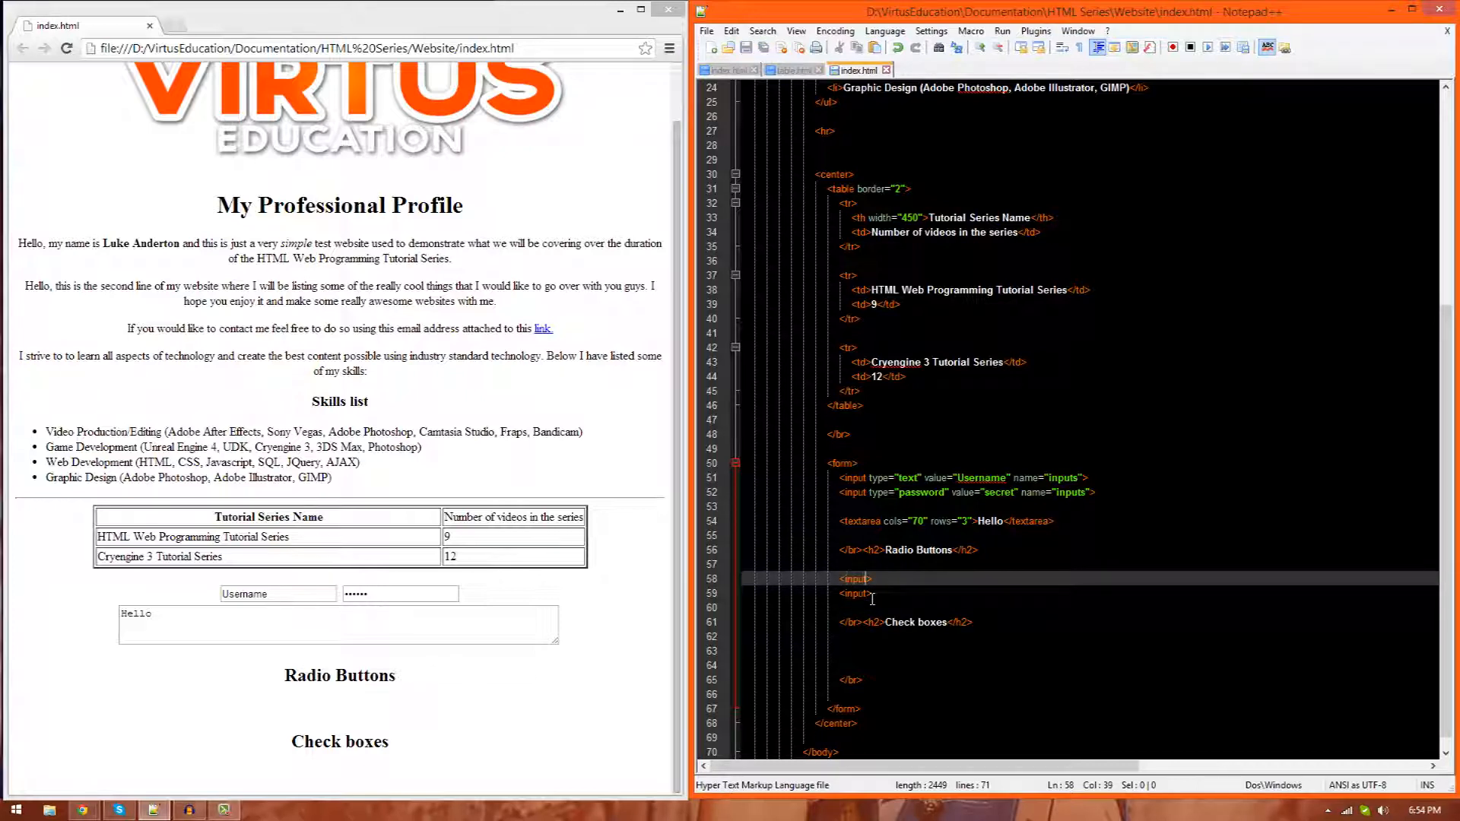
pyautogui.write('type')
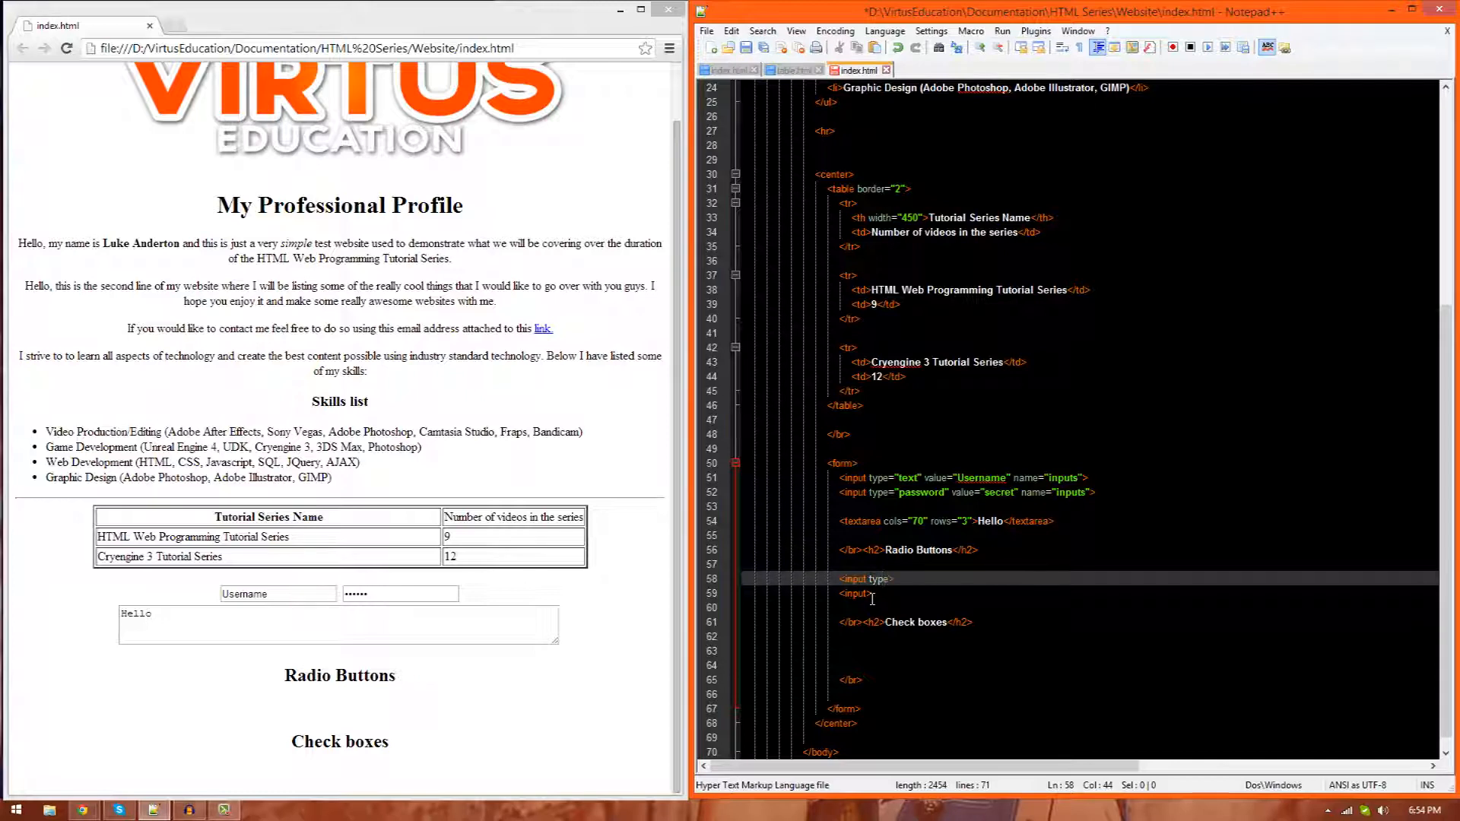
pyautogui.write('="')
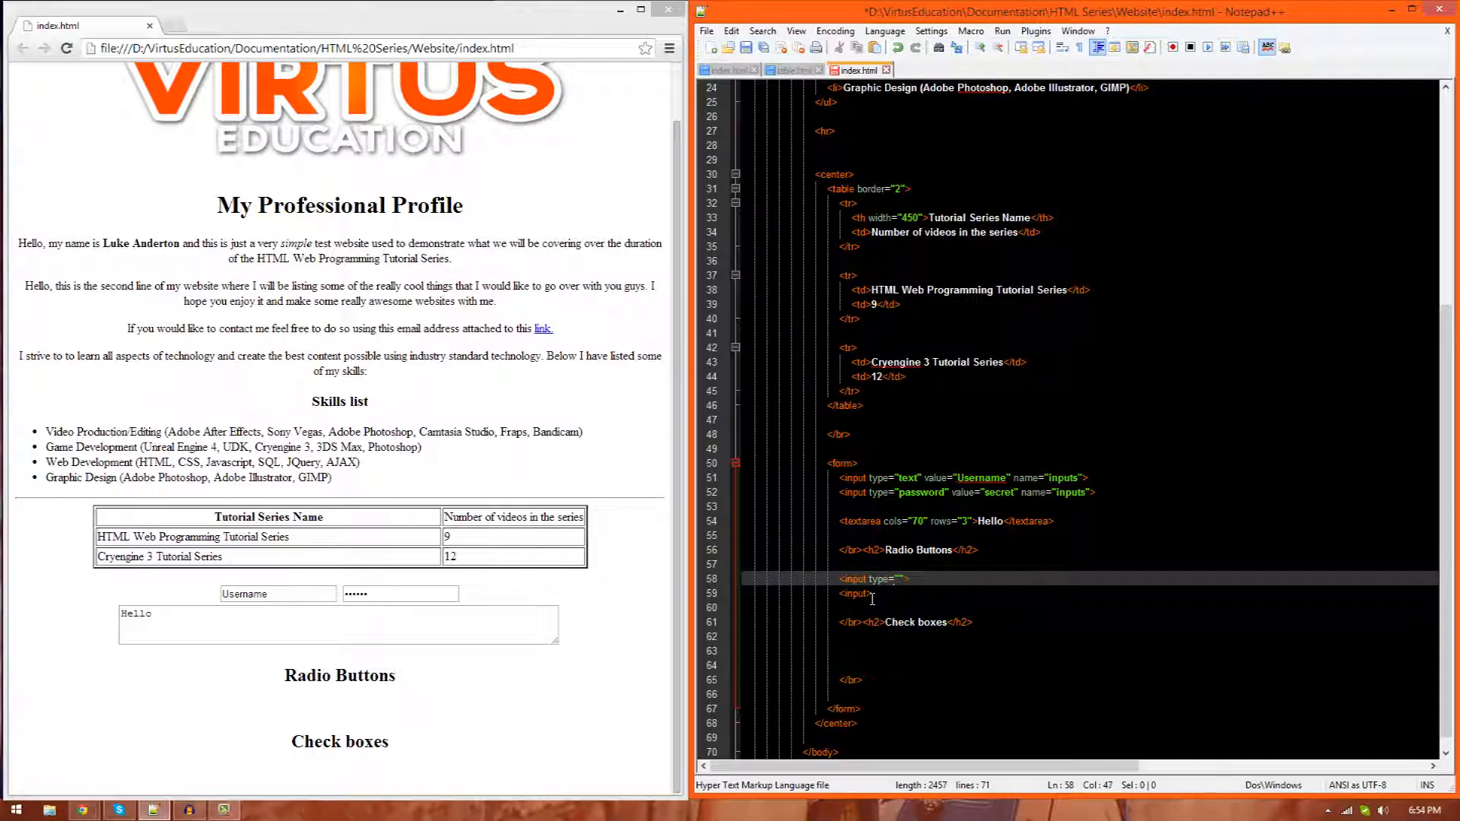
pyautogui.write('radio')
pyautogui.click(1090, 593)
pyautogui.write(' type="')
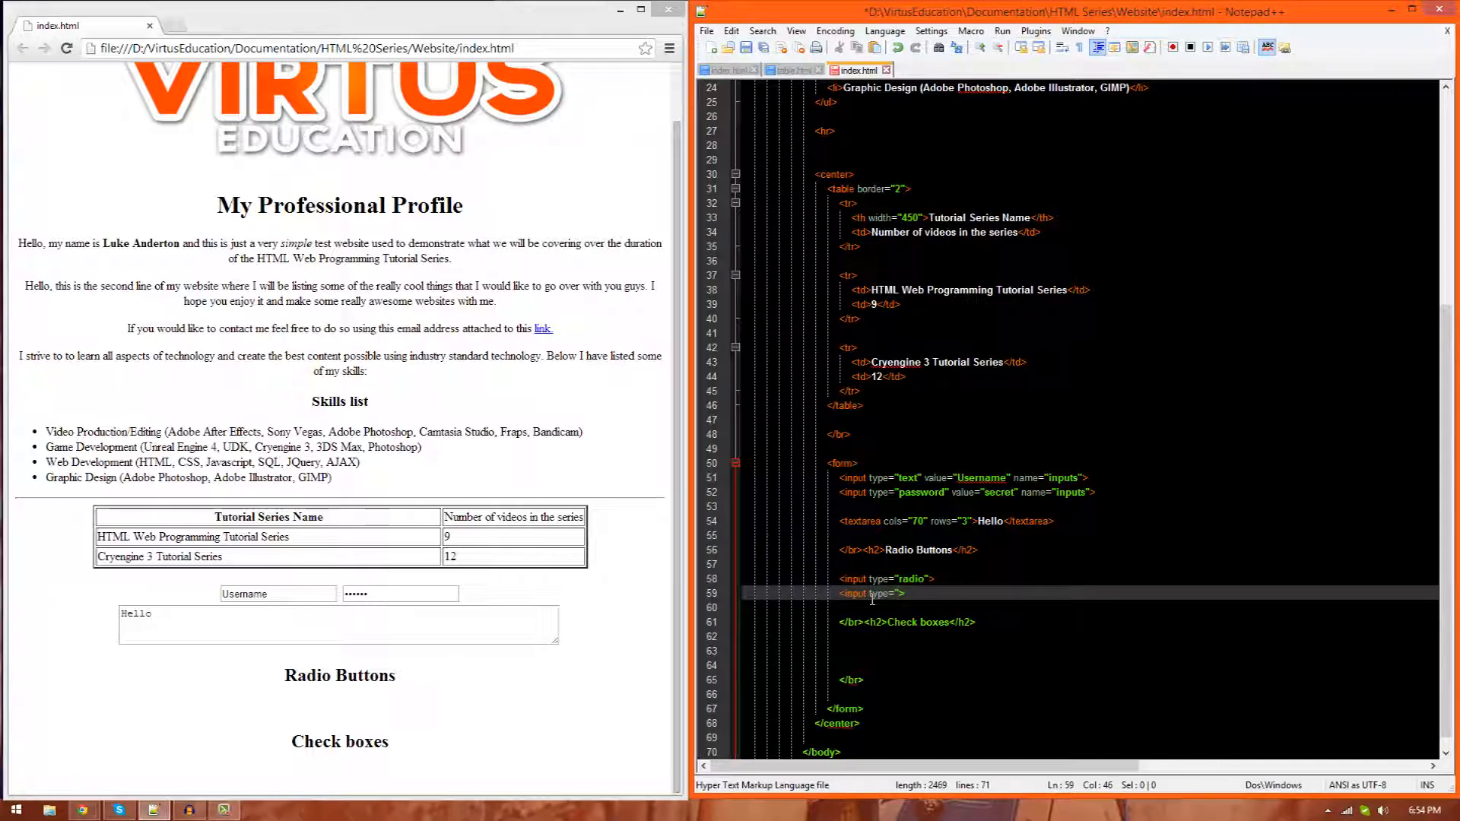
pyautogui.write('radio')
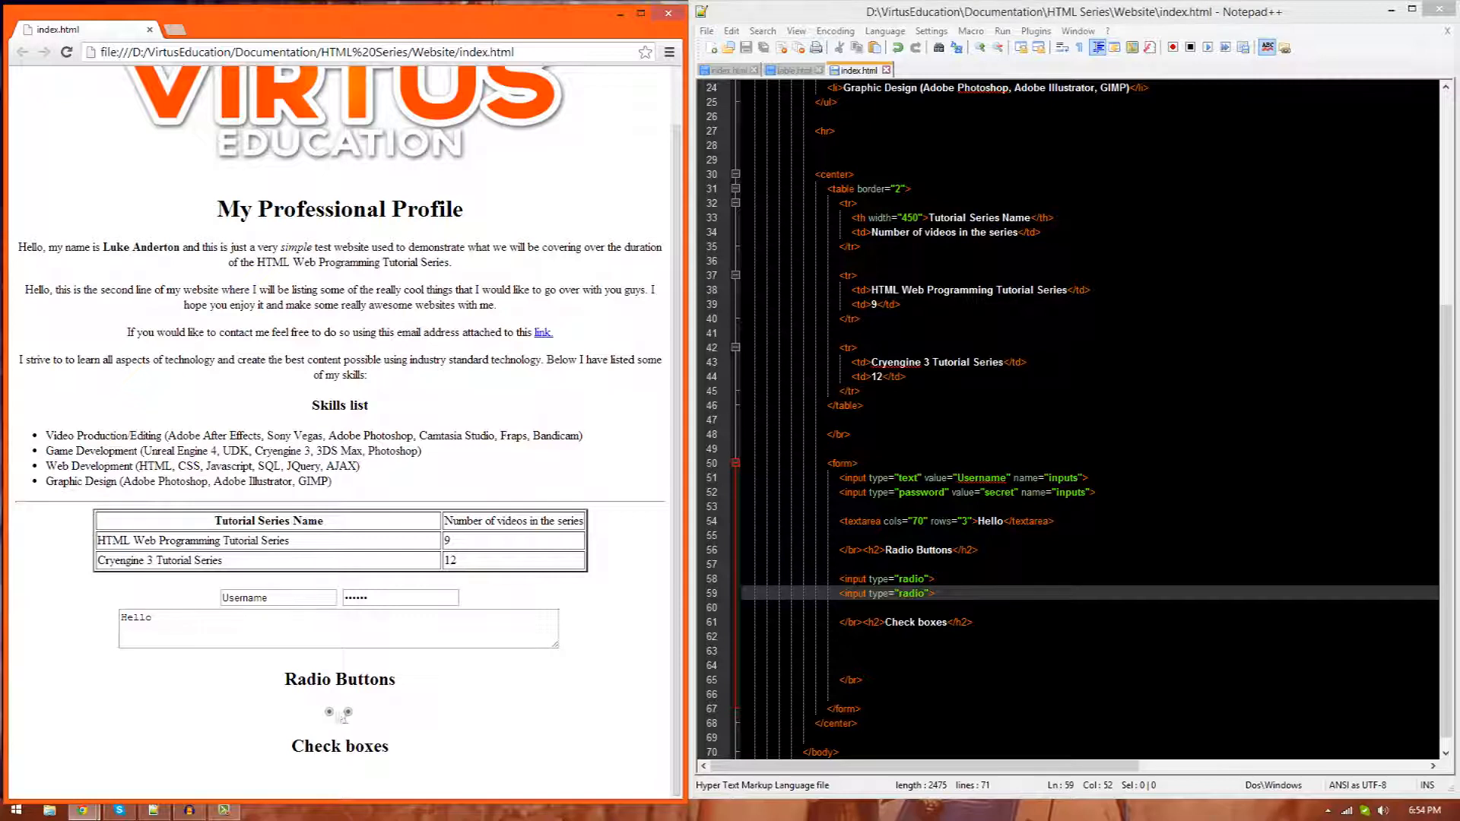
pyautogui.click(329, 713)
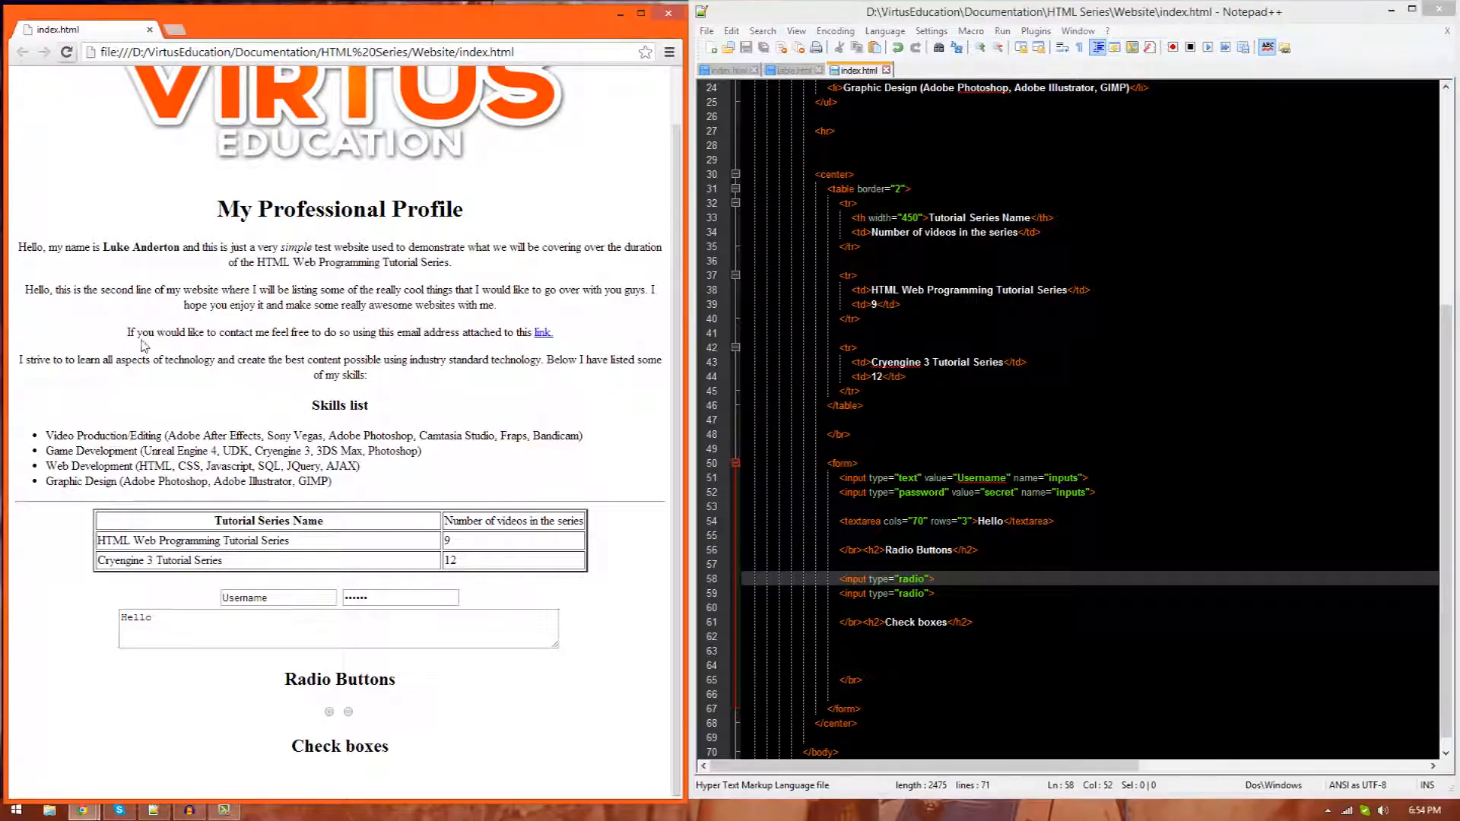
pyautogui.moveTo(602, 818)
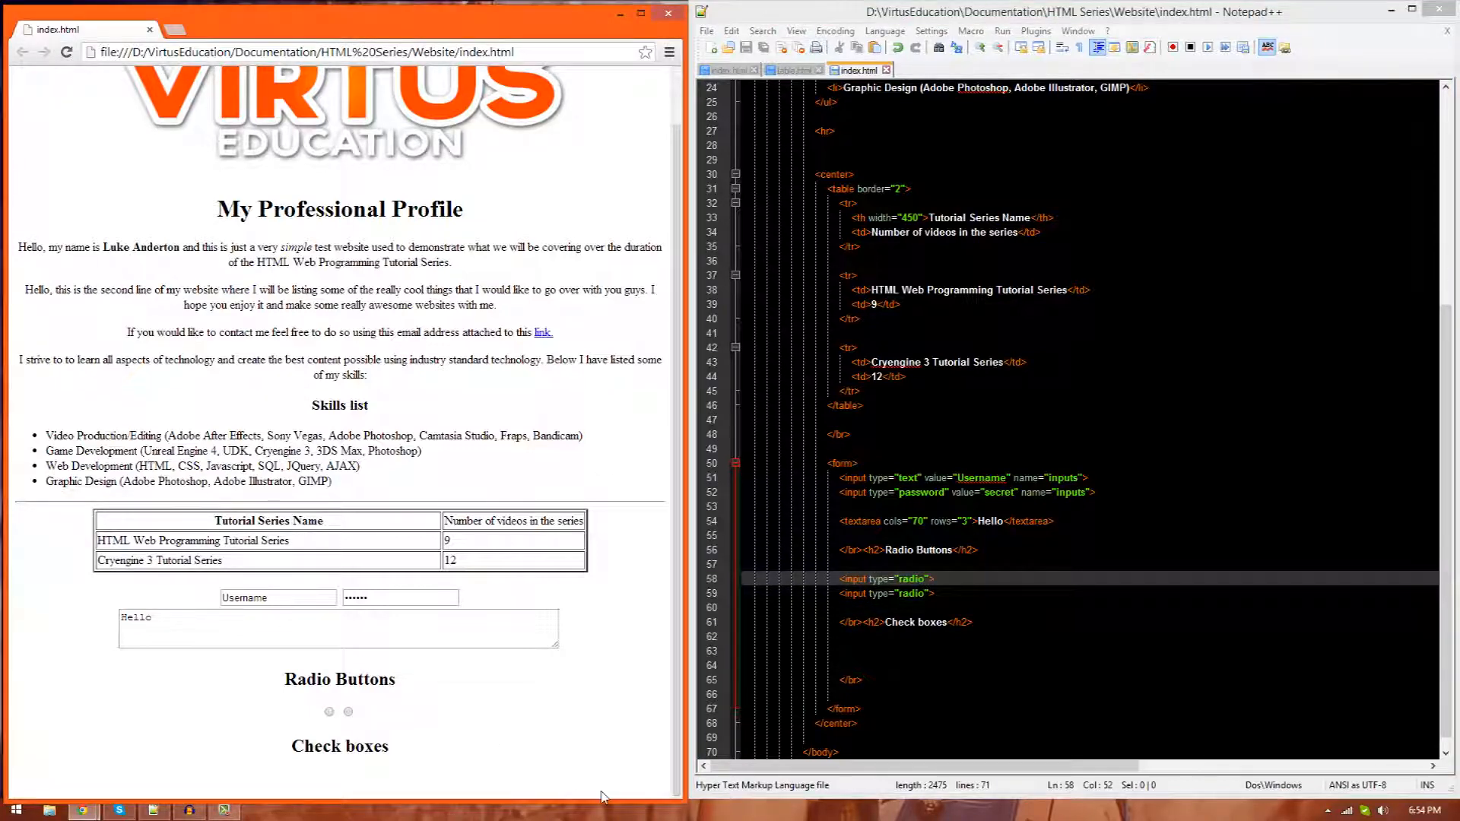
pyautogui.moveTo(633, 812)
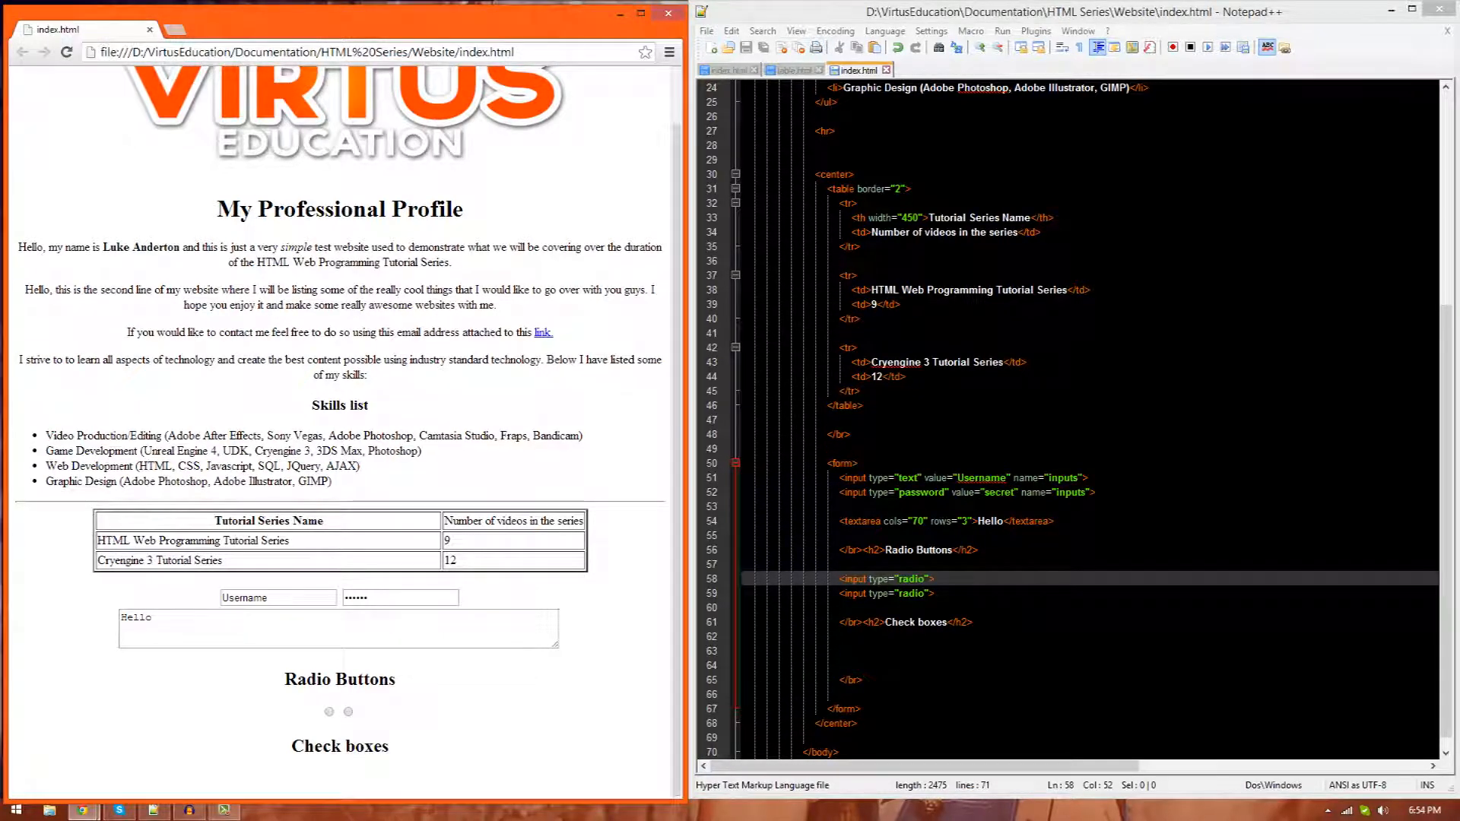
pyautogui.moveTo(1163, 426)
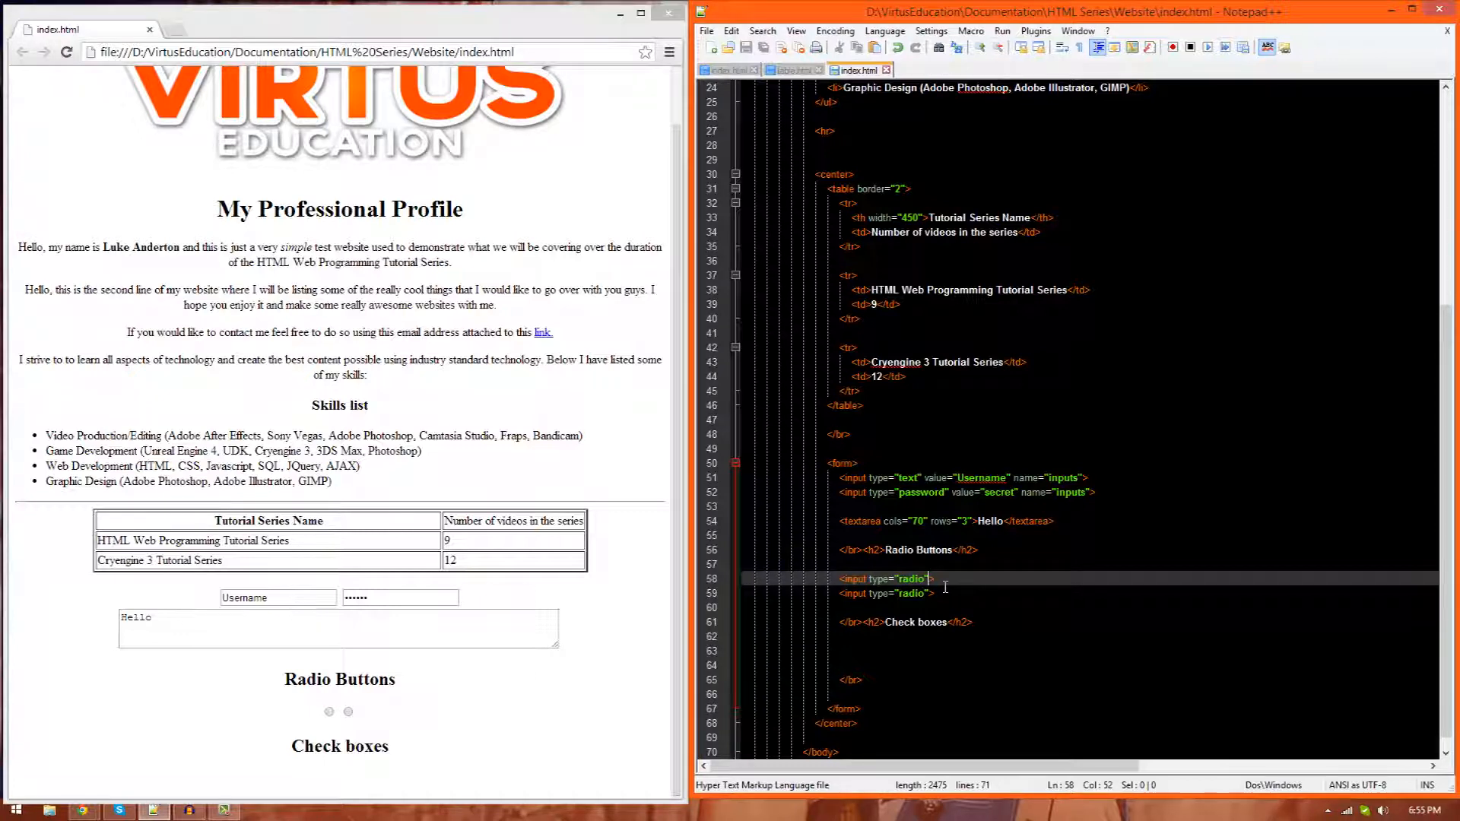
# Step: Add name="radio" to both radio inputs, reload Chrome and test selecting one
pyautogui.write('n')
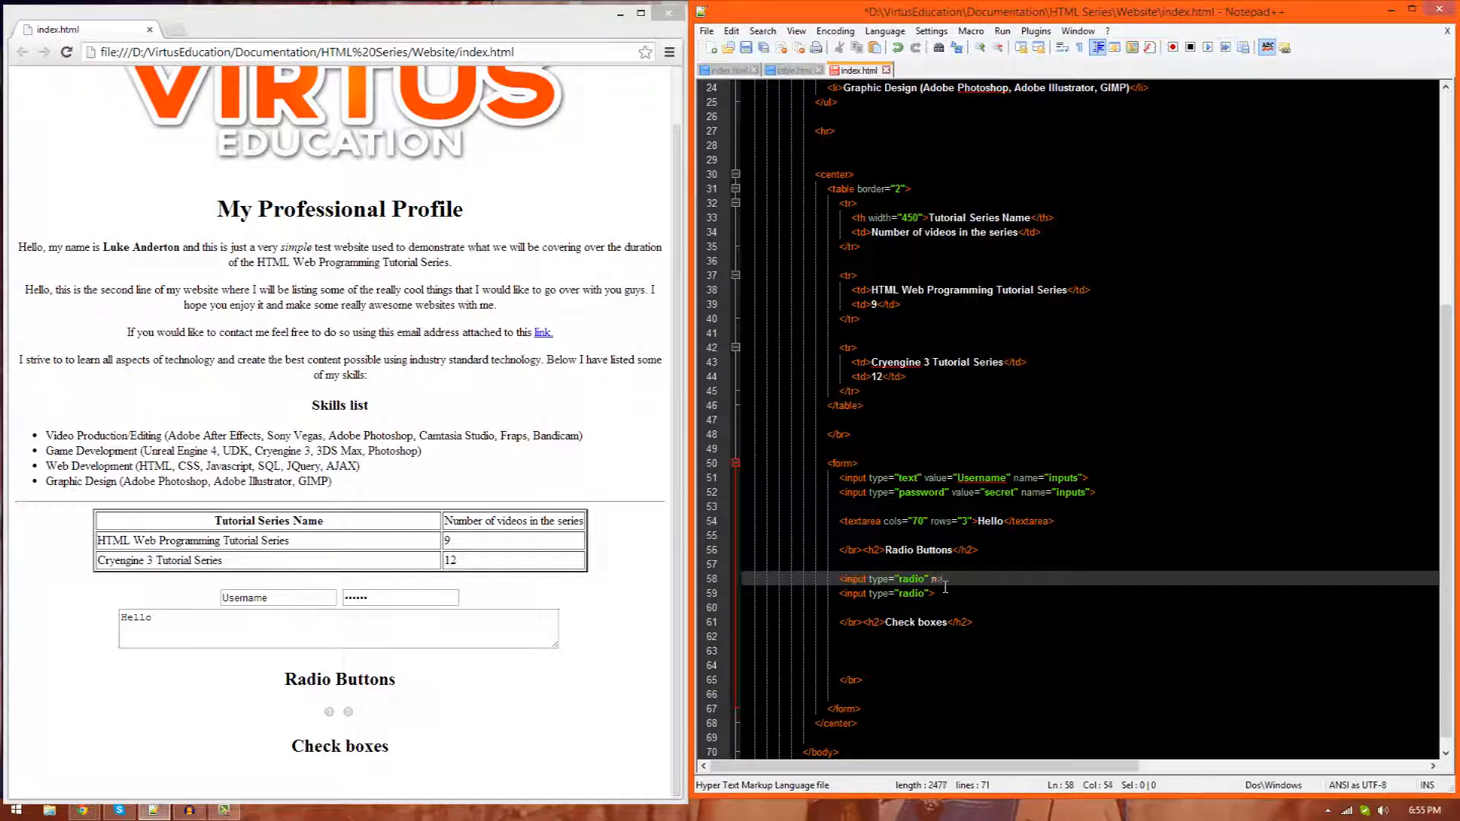
pyautogui.write('name="')
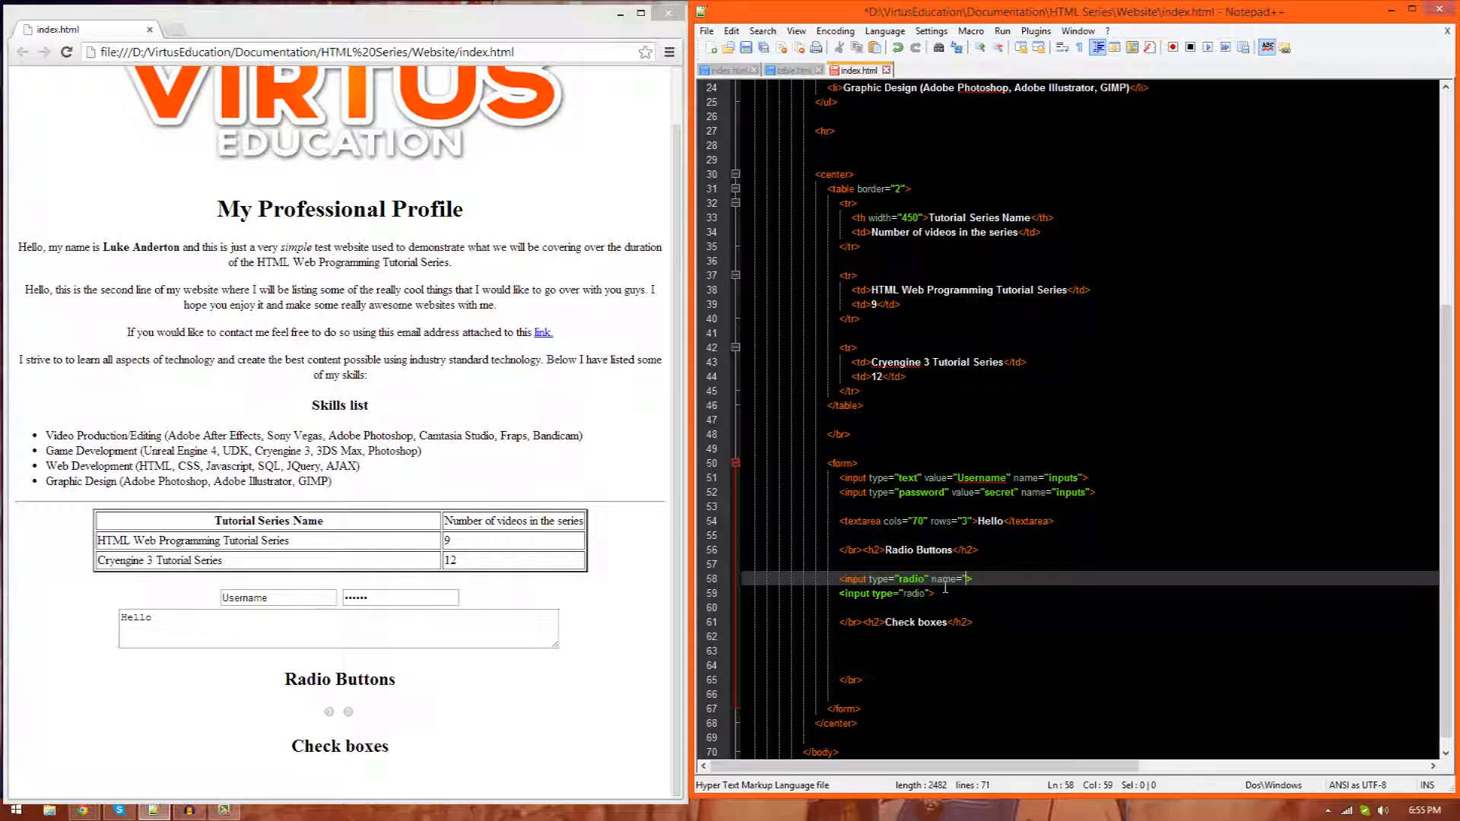
pyautogui.write('radio"')
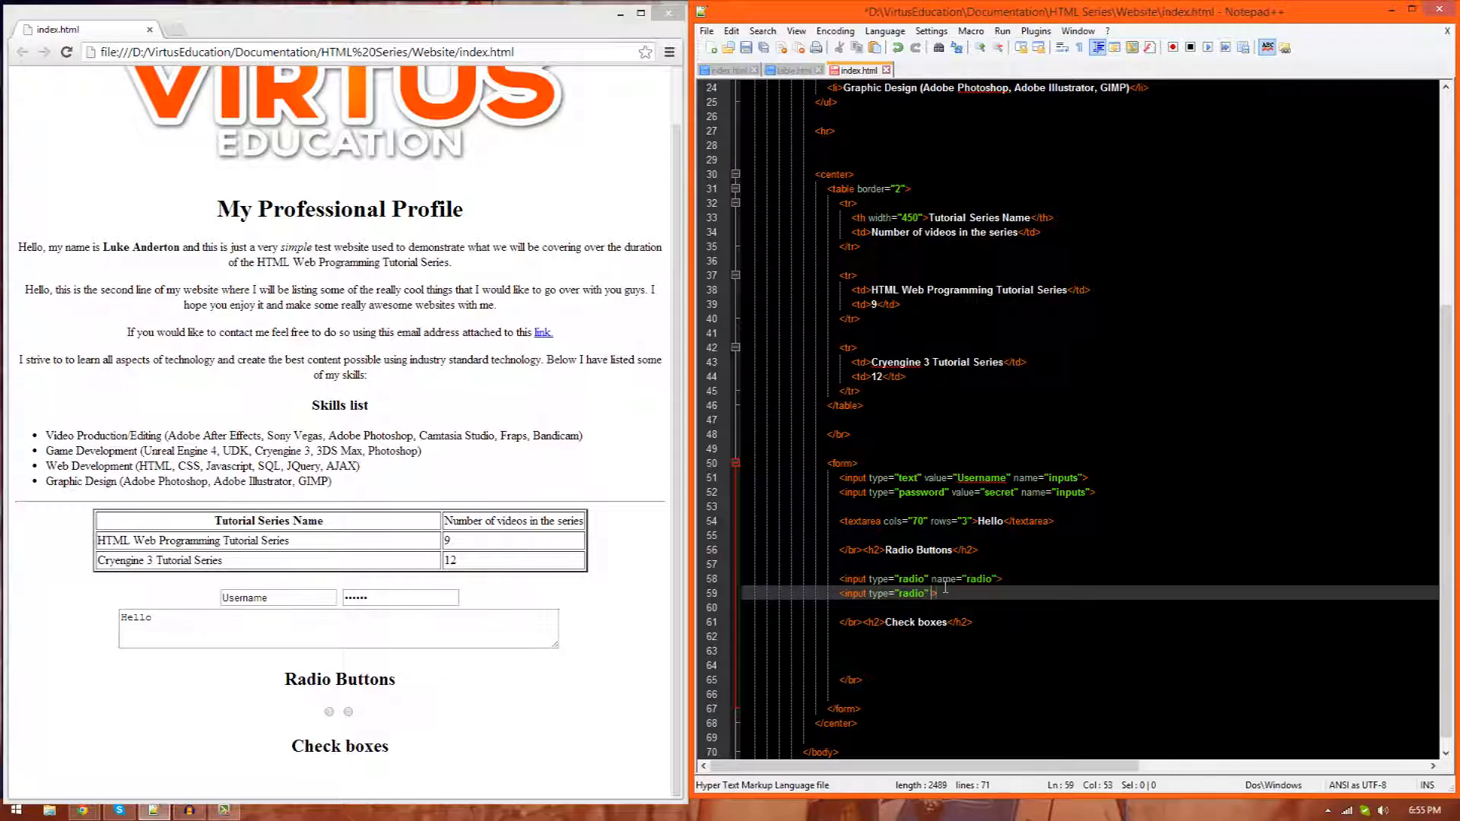
pyautogui.write('name="')
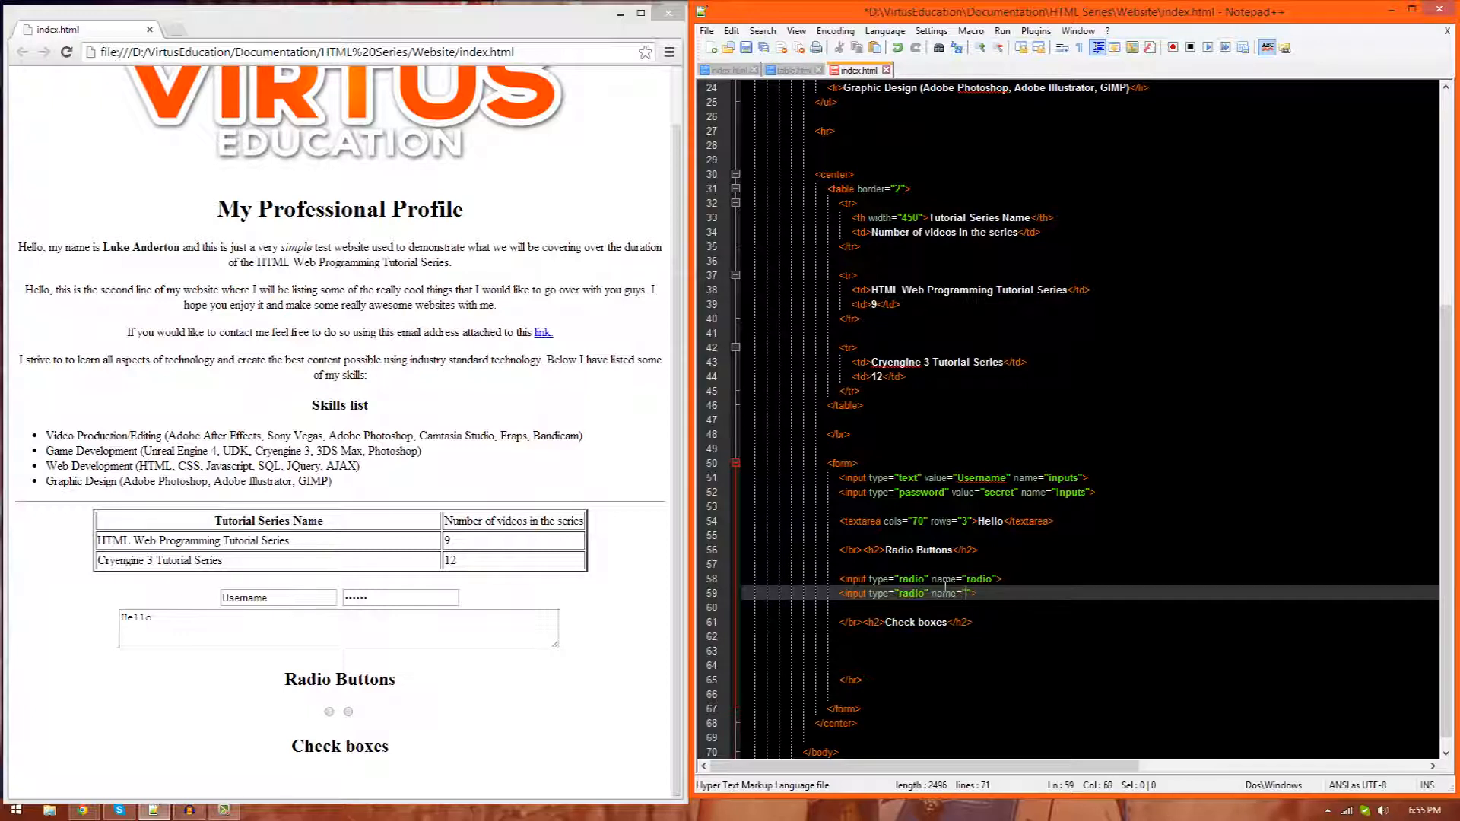
pyautogui.write('radio')
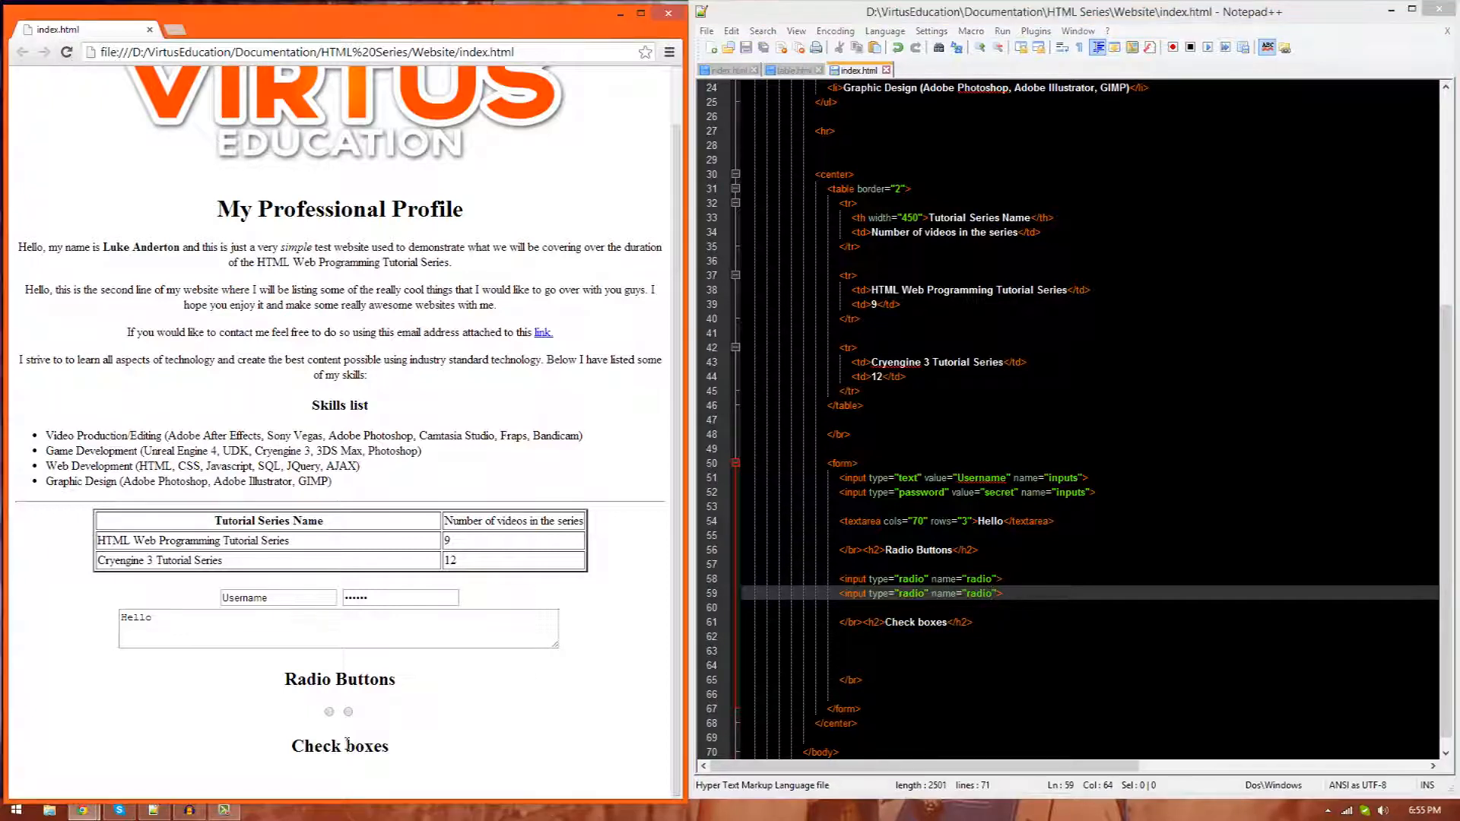
pyautogui.click(348, 711)
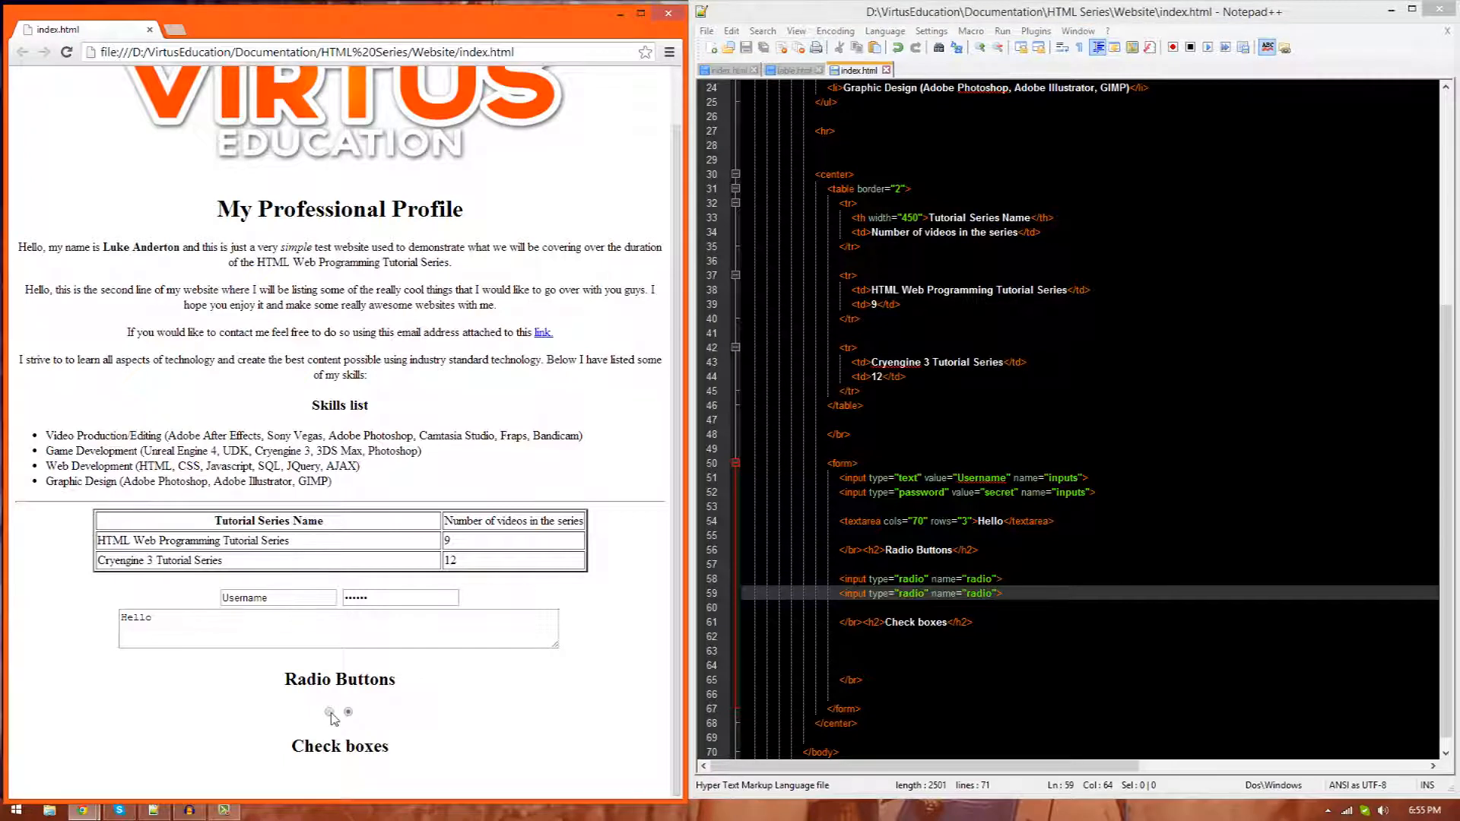
pyautogui.click(349, 714)
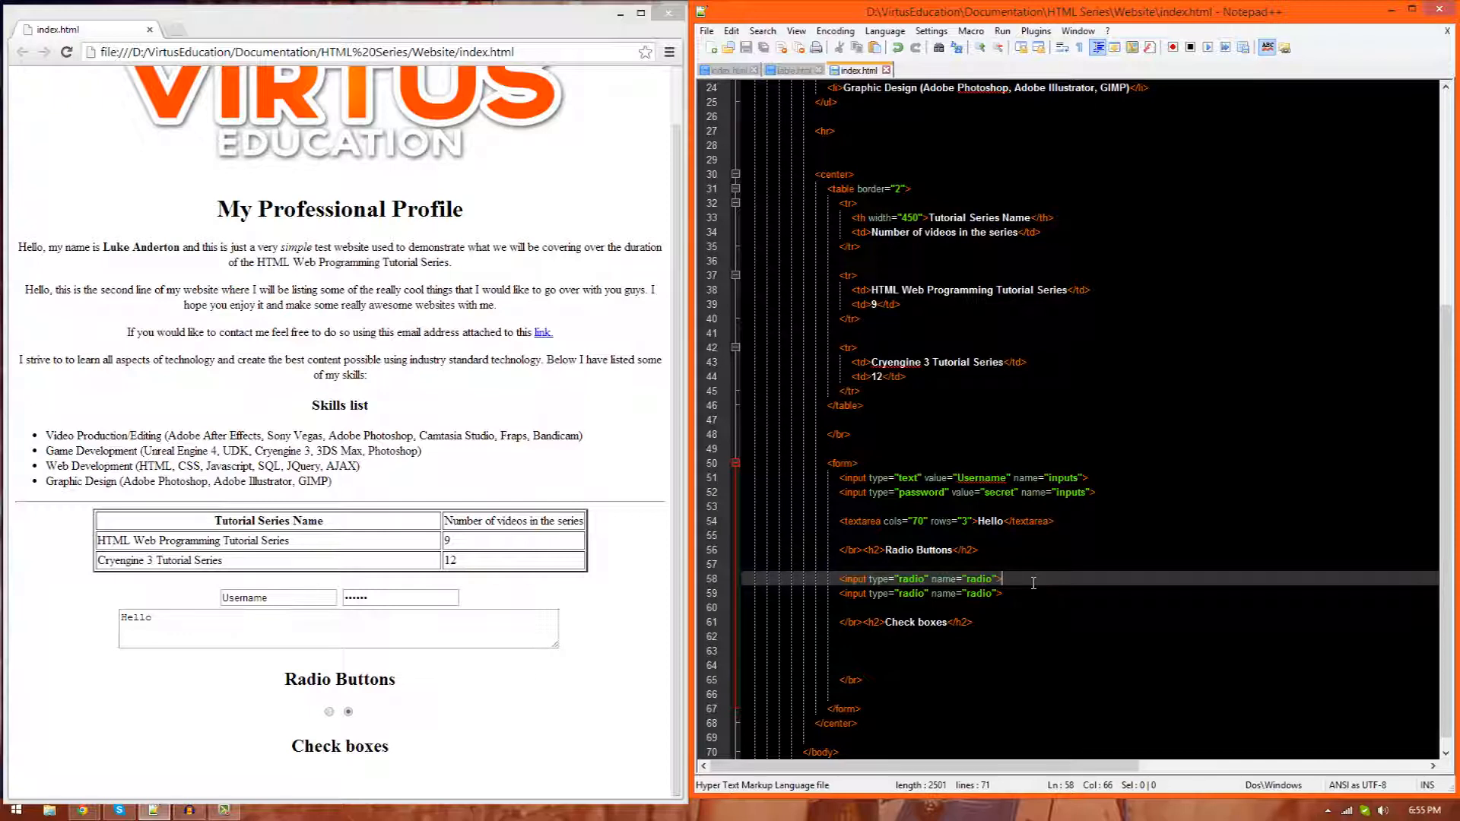
# Step: Label the radio inputs 'Option 1' and 'Option 2', reload, and click each option
pyautogui.write('Option 1')
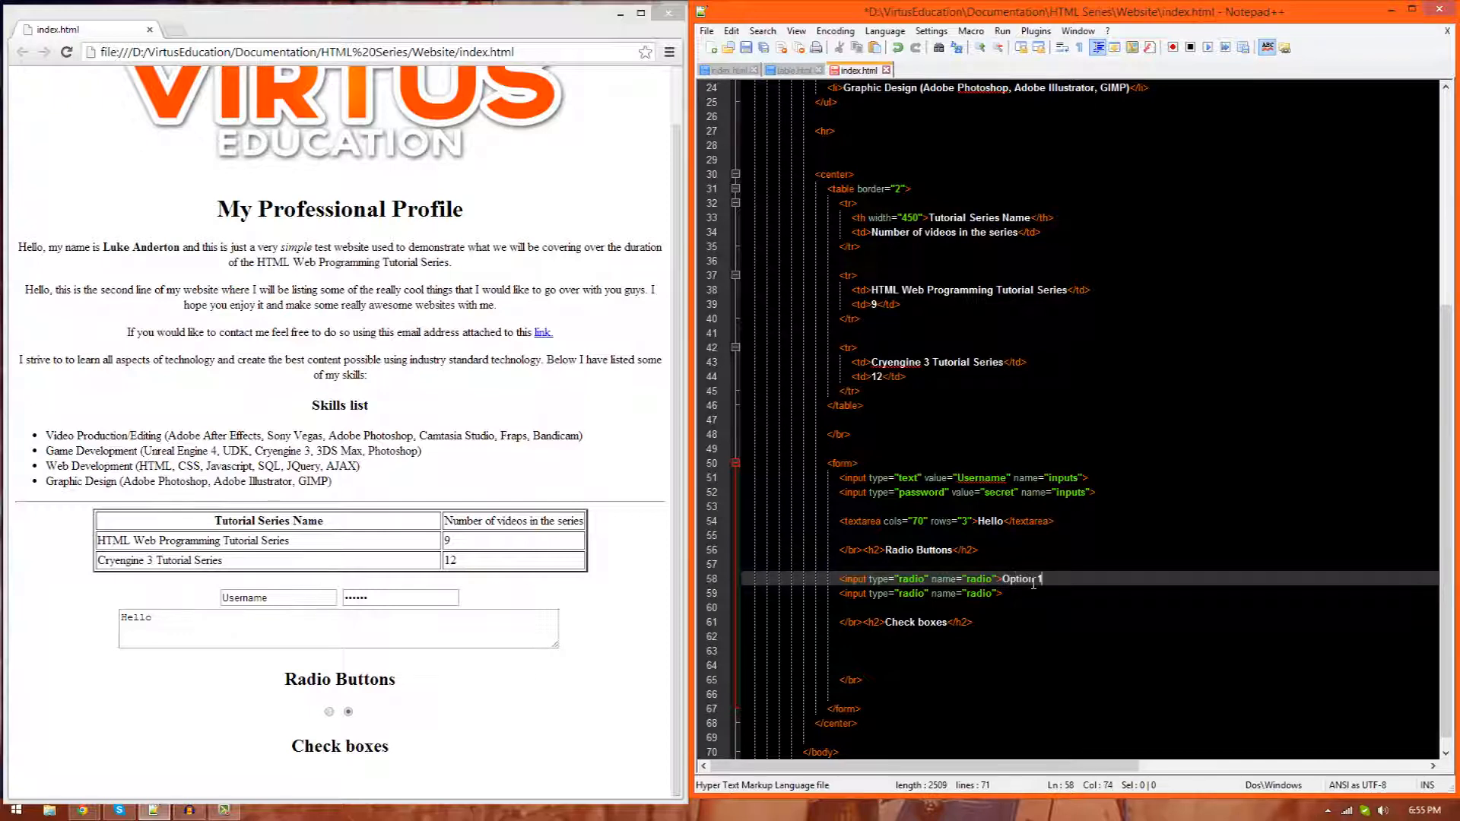
pyautogui.write('Option 2')
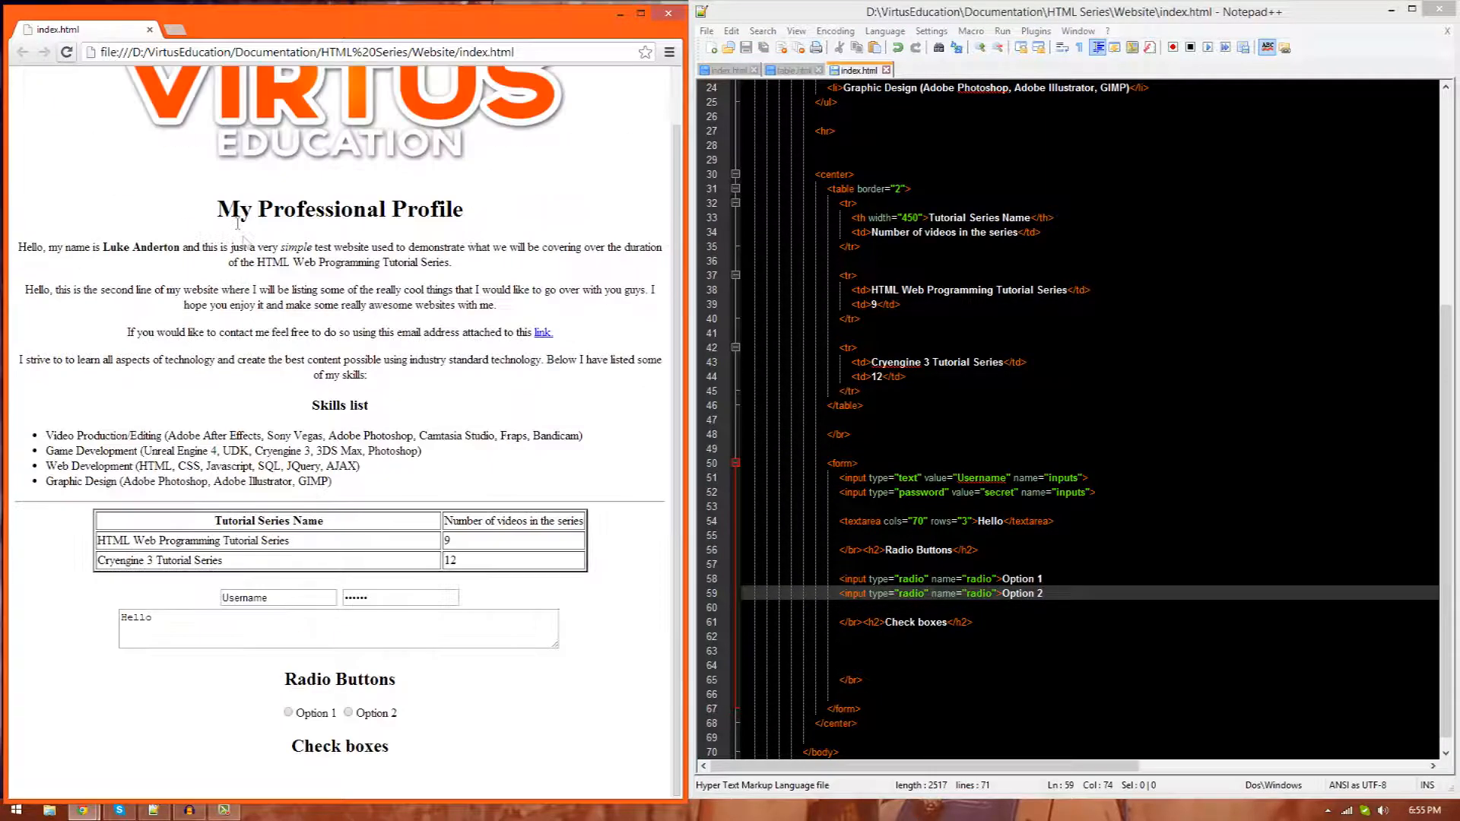
pyautogui.click(287, 713)
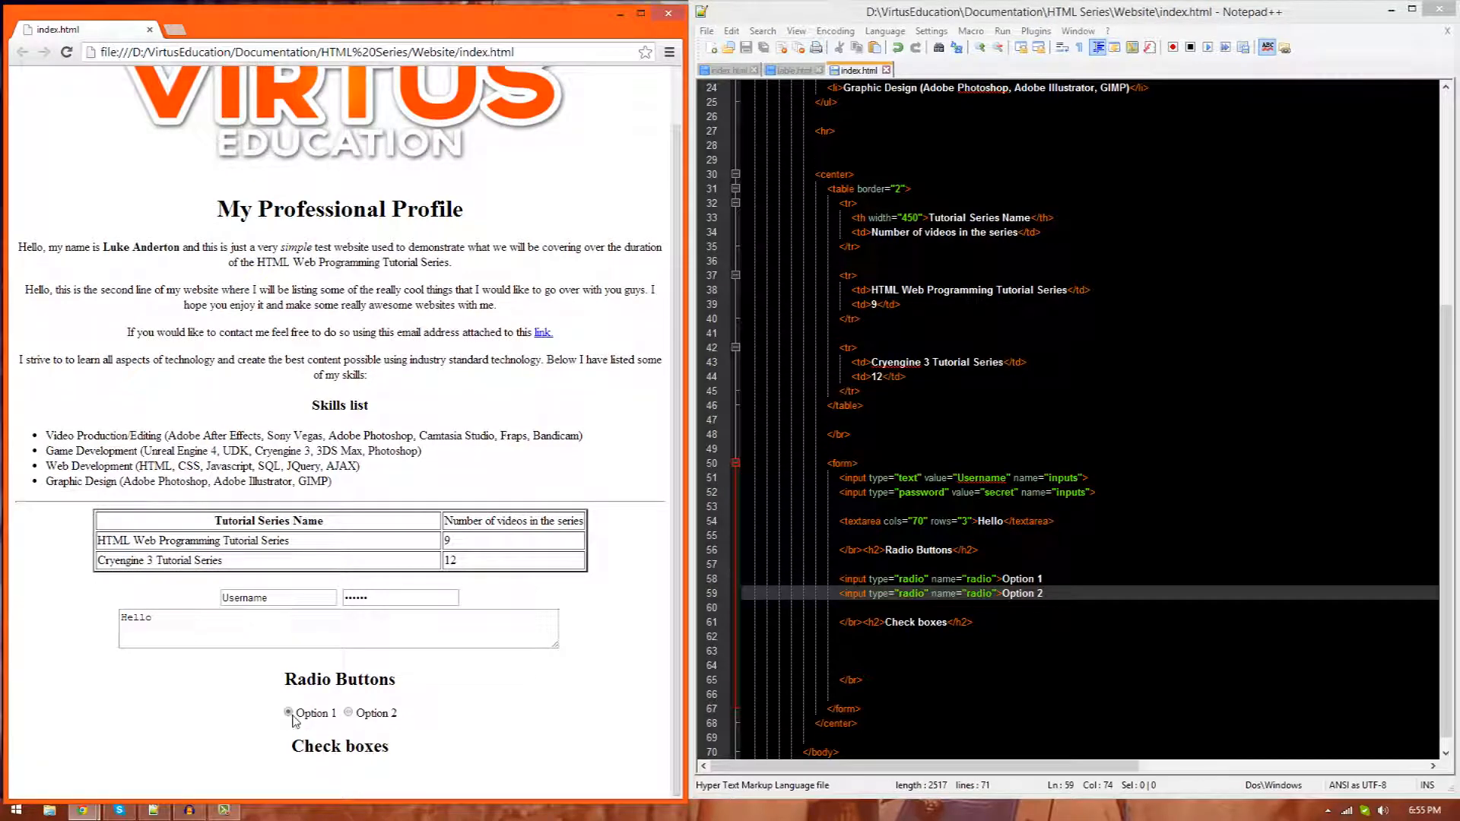
pyautogui.click(349, 712)
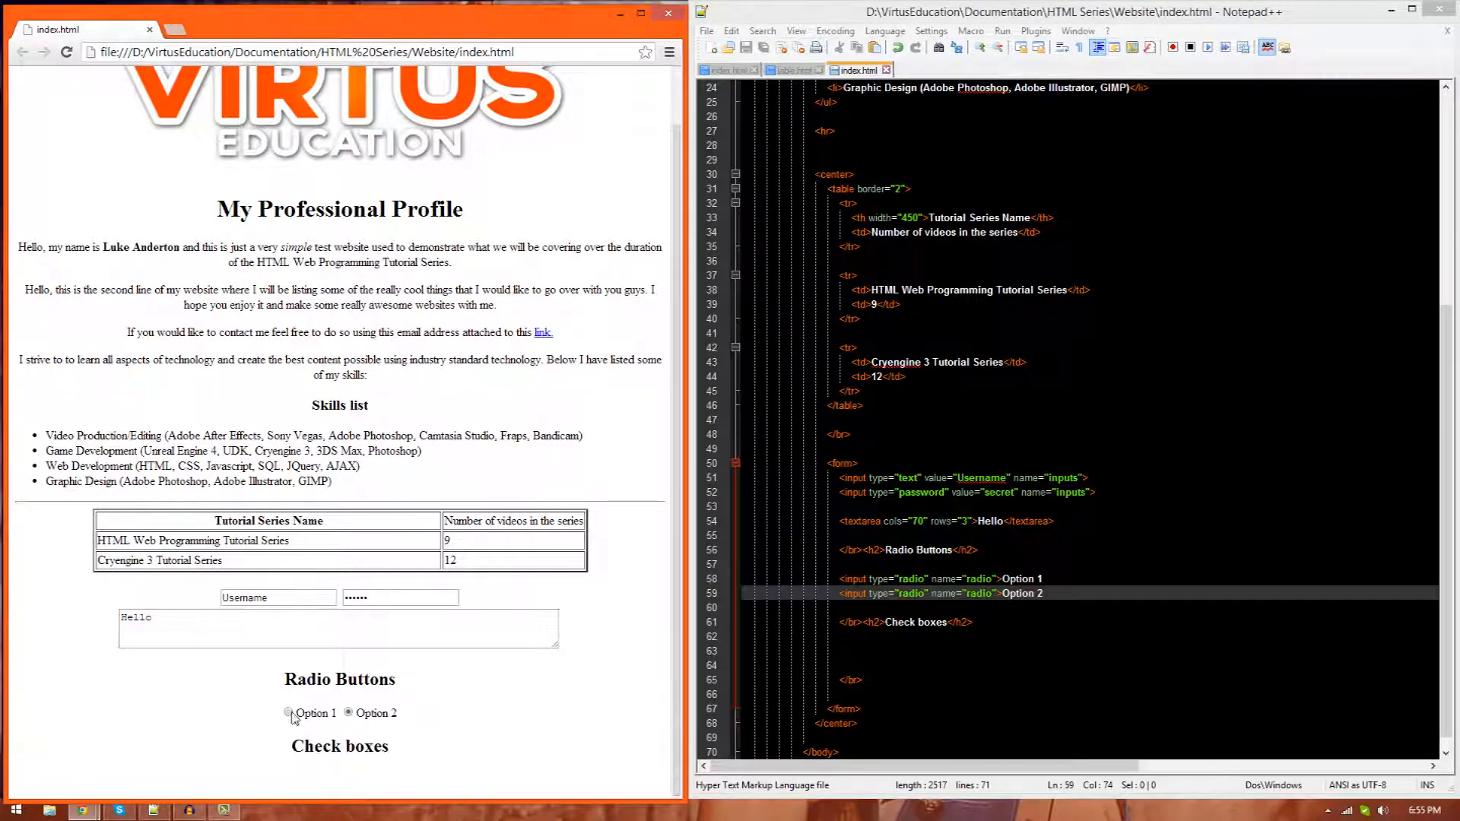
pyautogui.click(288, 713)
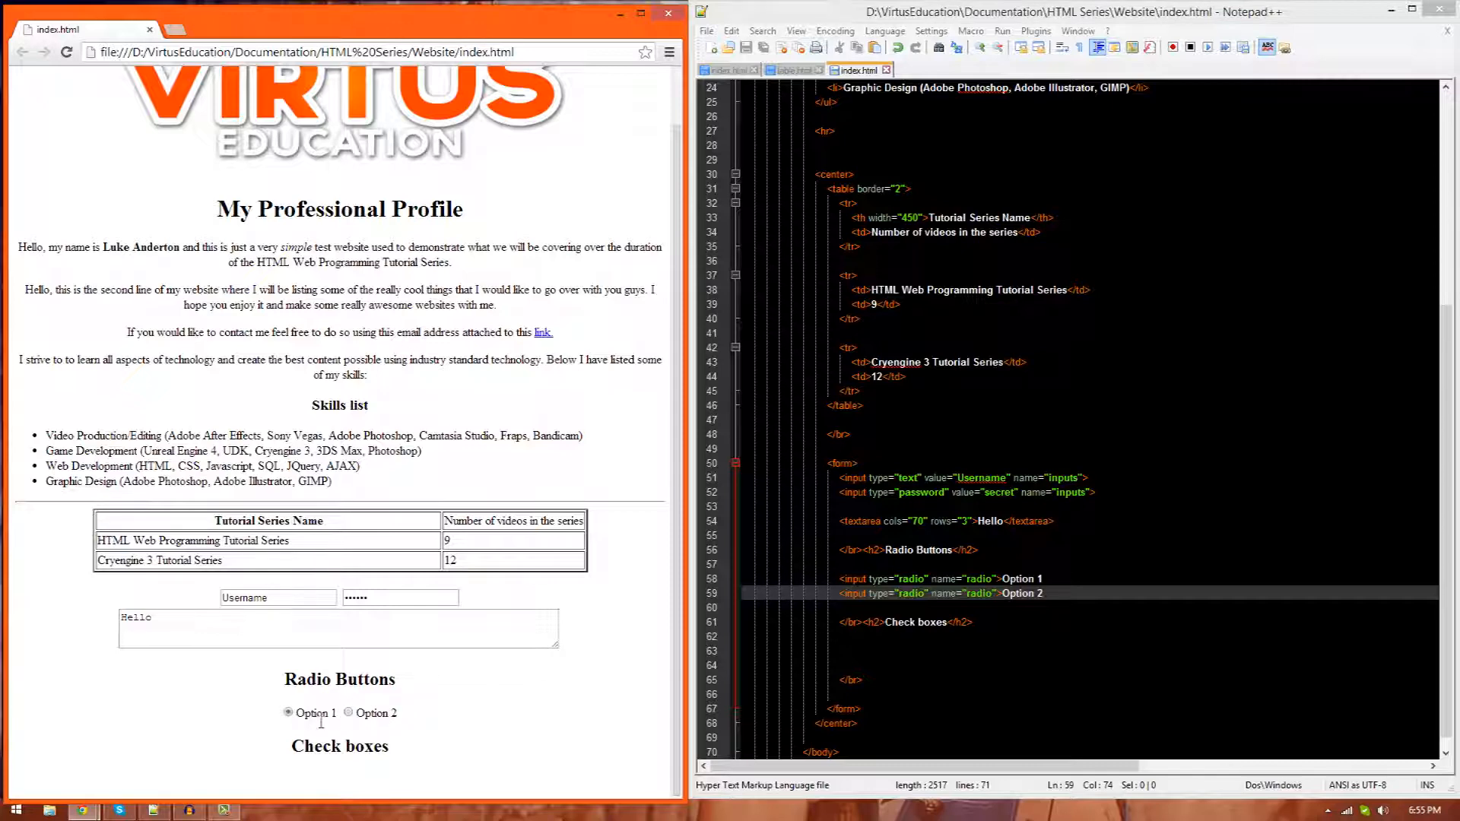
pyautogui.click(348, 713)
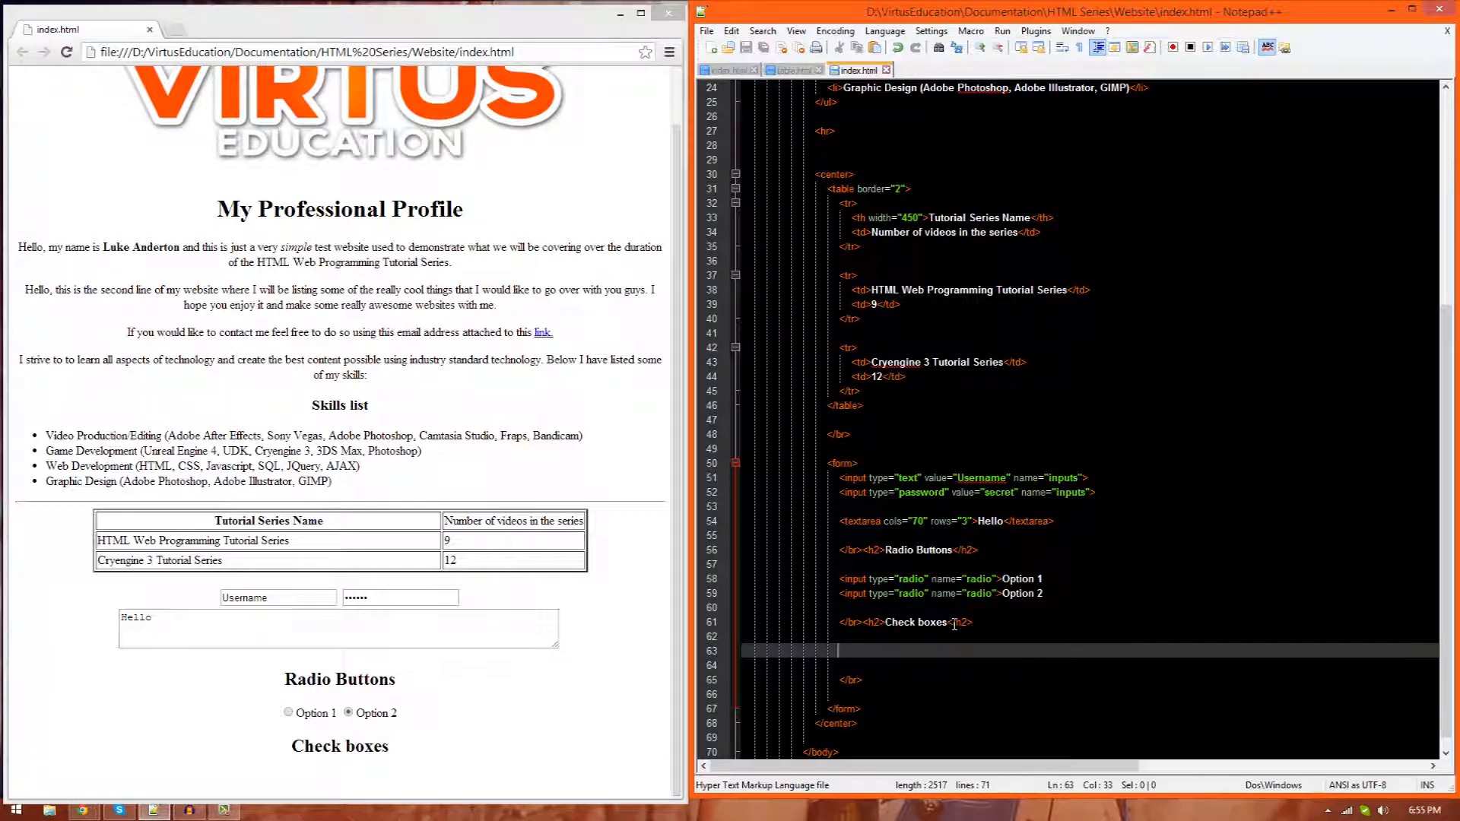
# Step: Type two <input type="checkbox"> lines under Check boxes, reload Chrome and tick the boxes
pyautogui.write('<input type=')
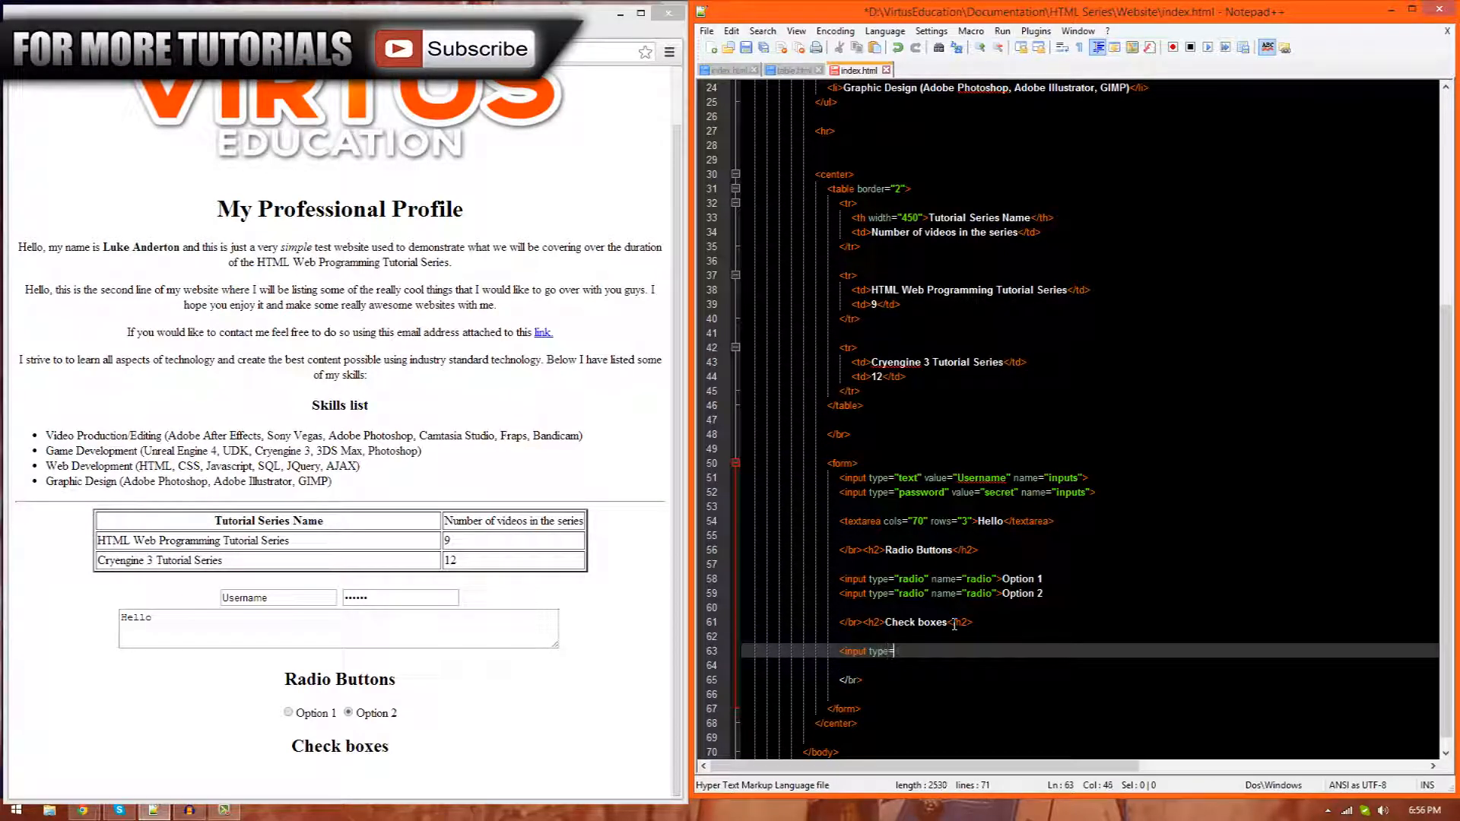
pyautogui.write('"checkbox"')
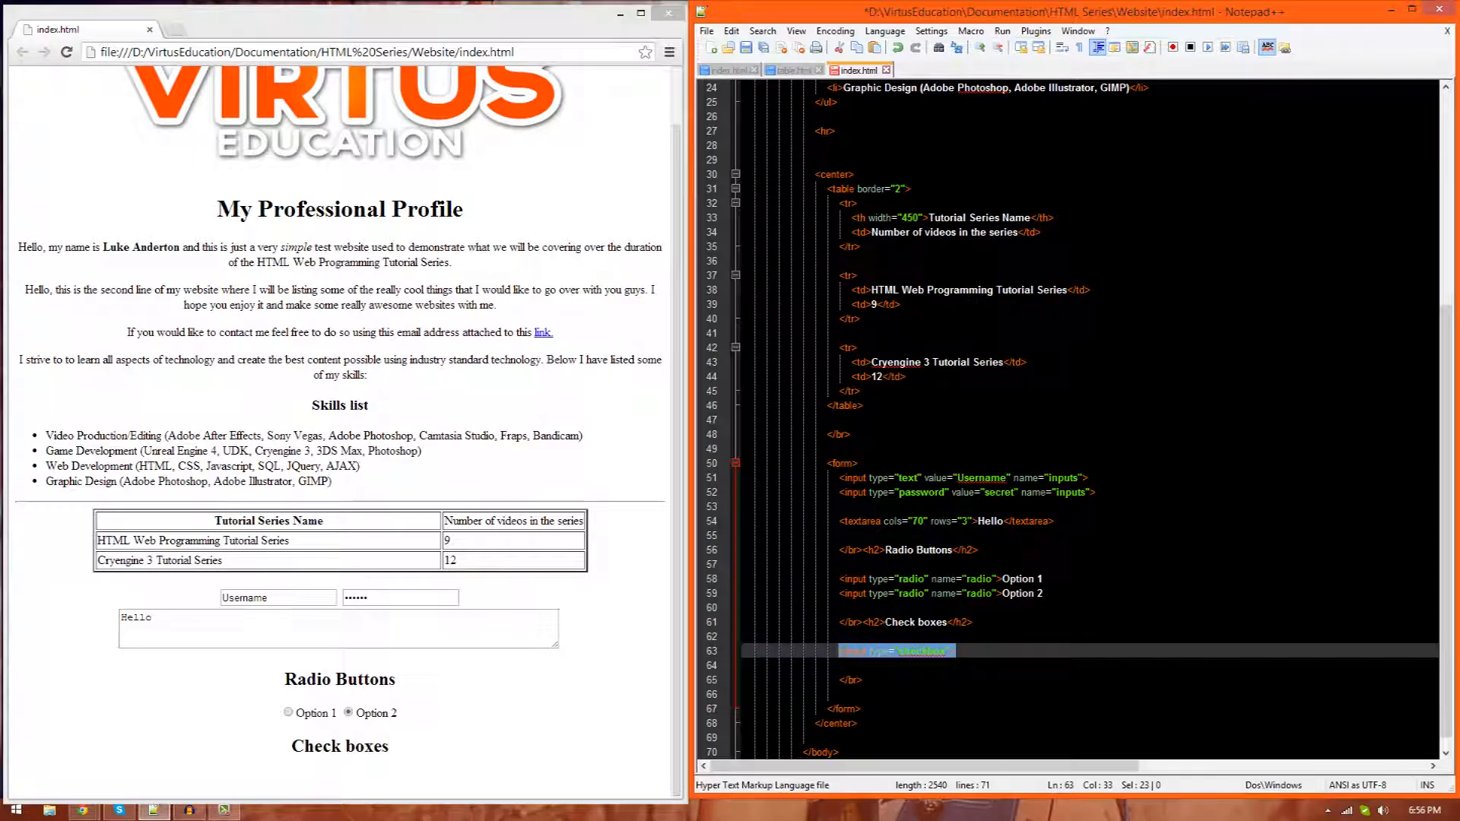
pyautogui.write('<input type="checkbox">')
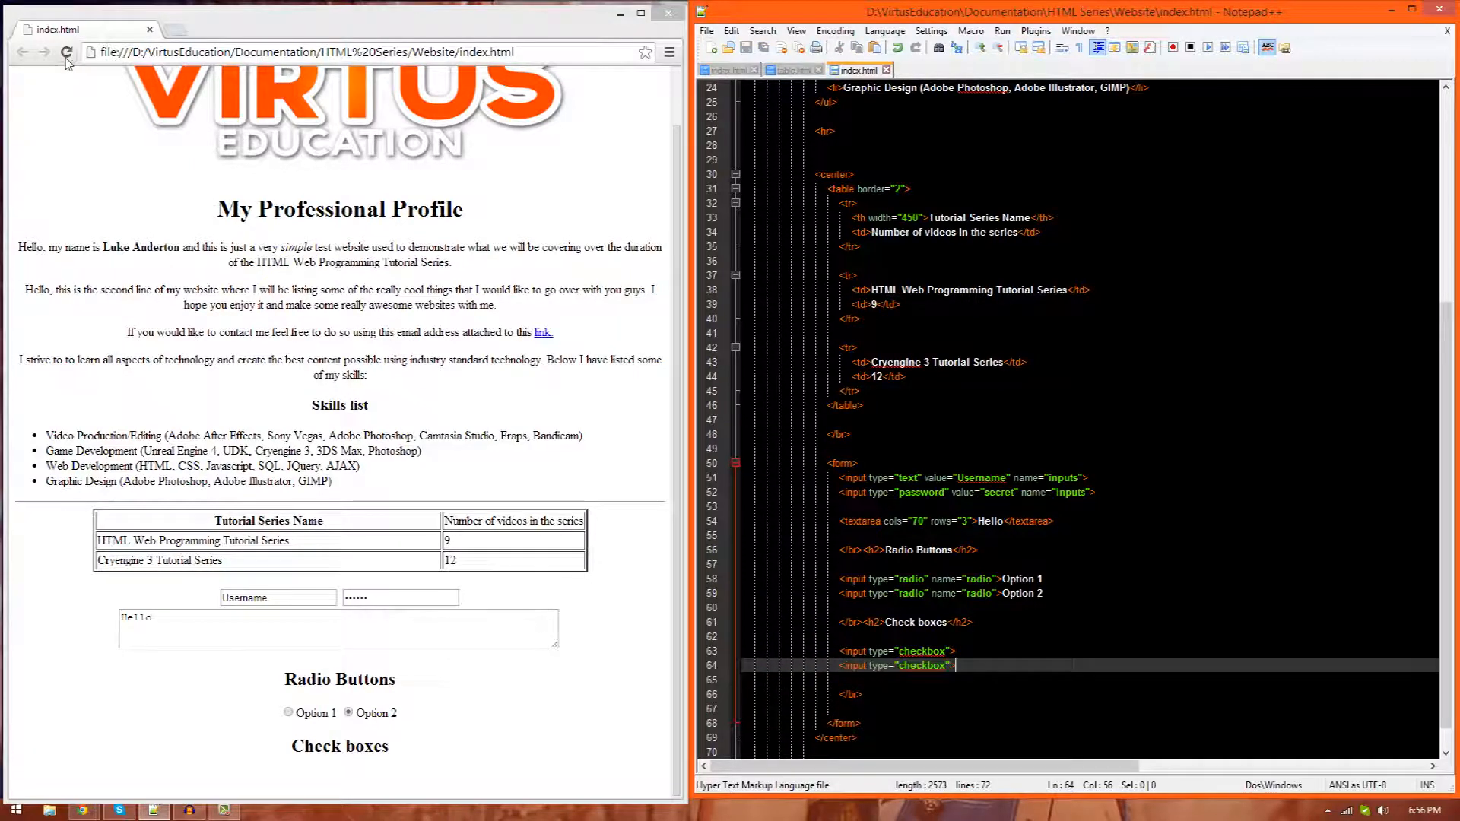
pyautogui.click(70, 56)
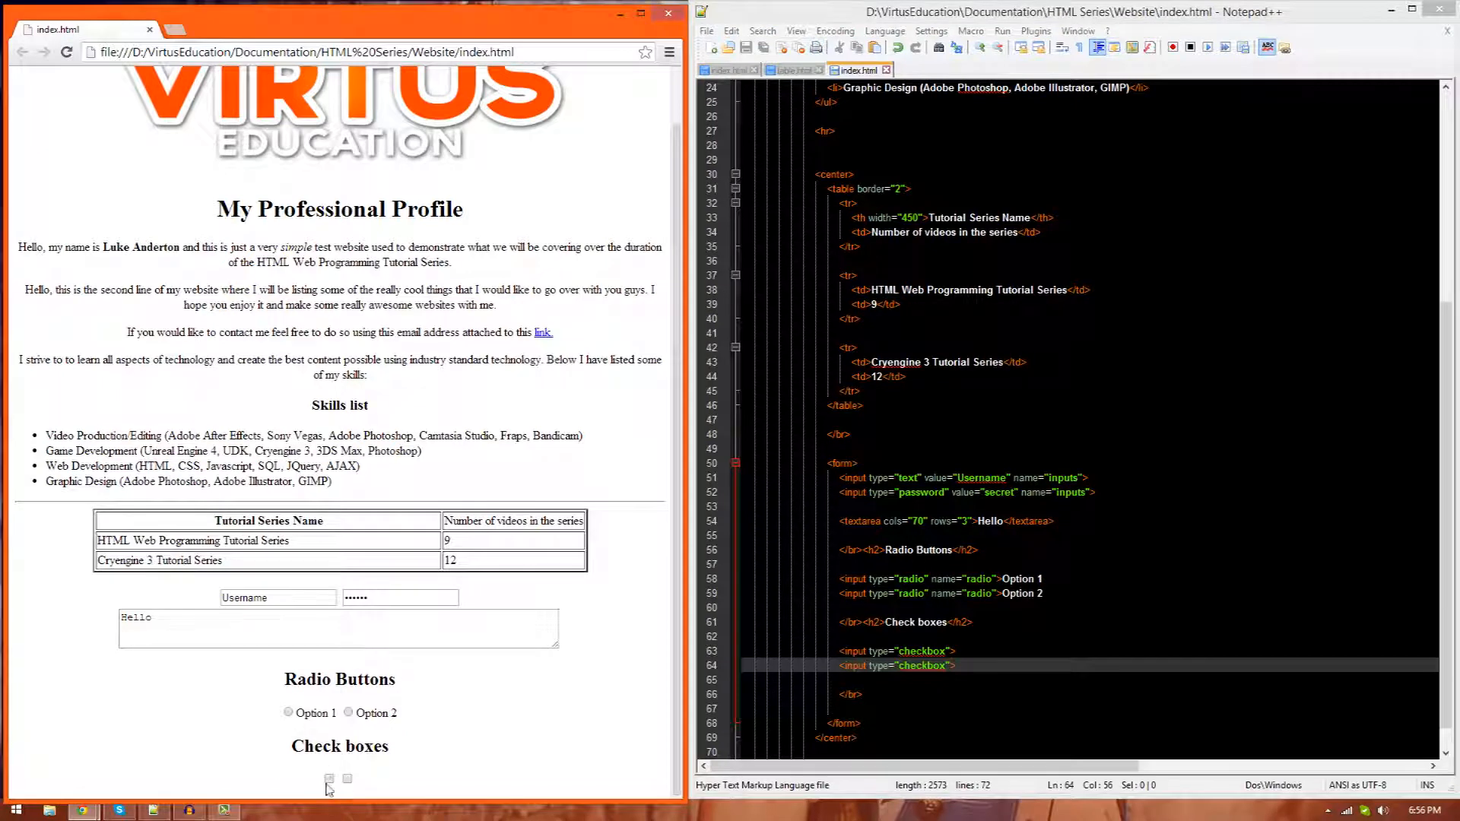
pyautogui.click(353, 779)
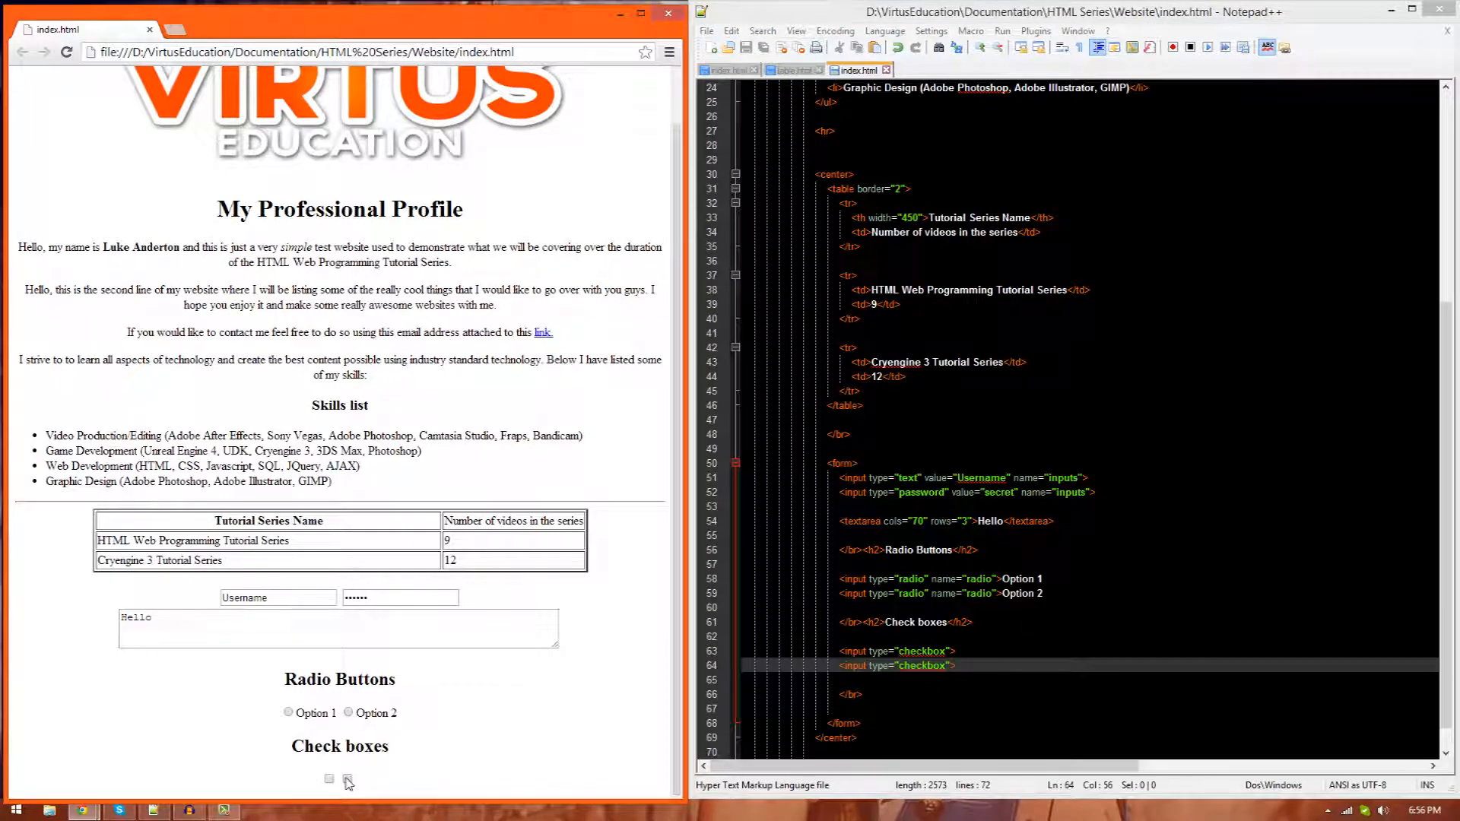
pyautogui.click(345, 780)
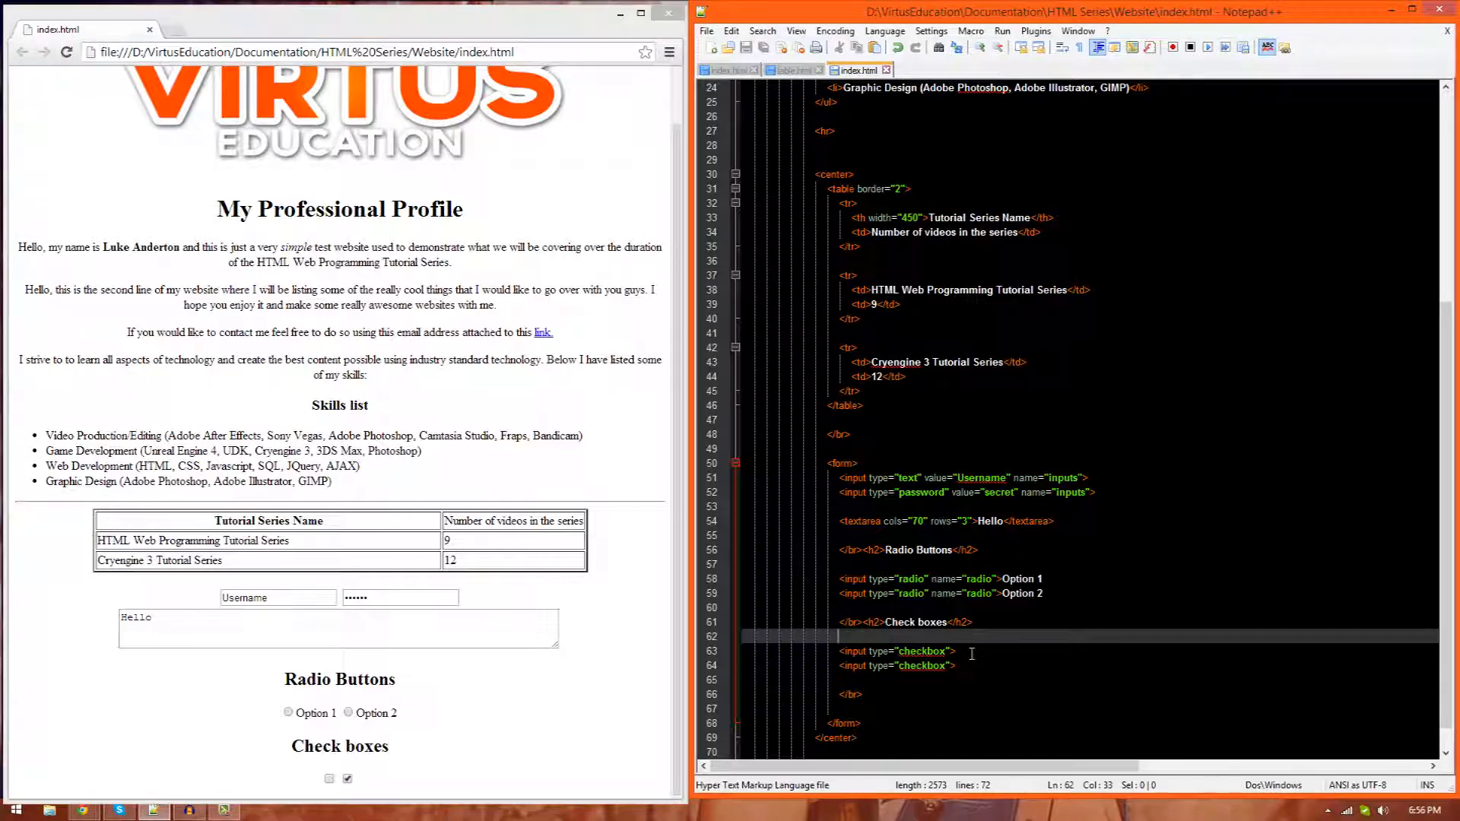
# Step: Label the checkbox inputs Option 1 to Option 3 and begin adding name="checkbox"
pyautogui.write('Op')
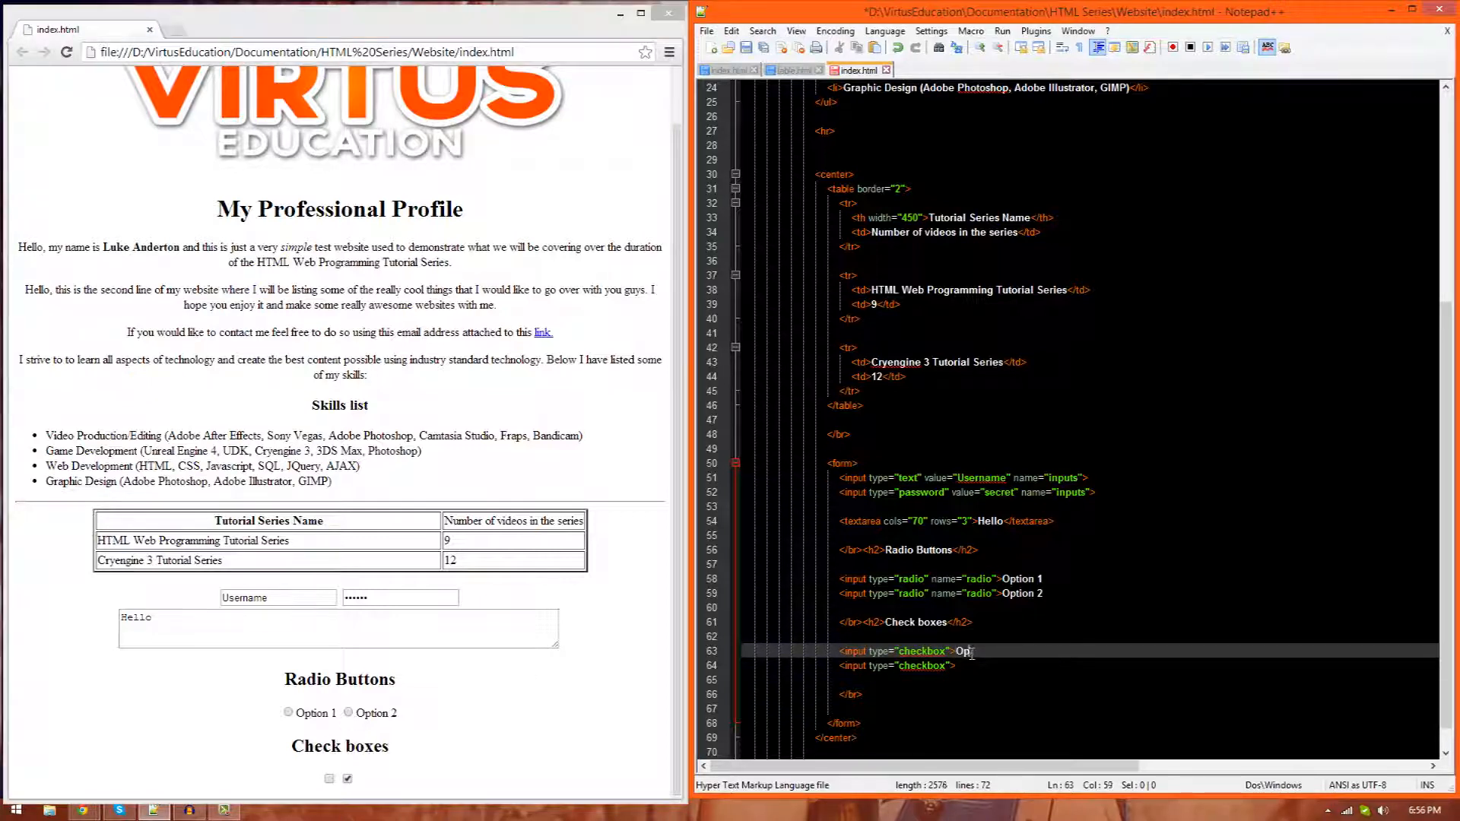
pyautogui.write('Option 1')
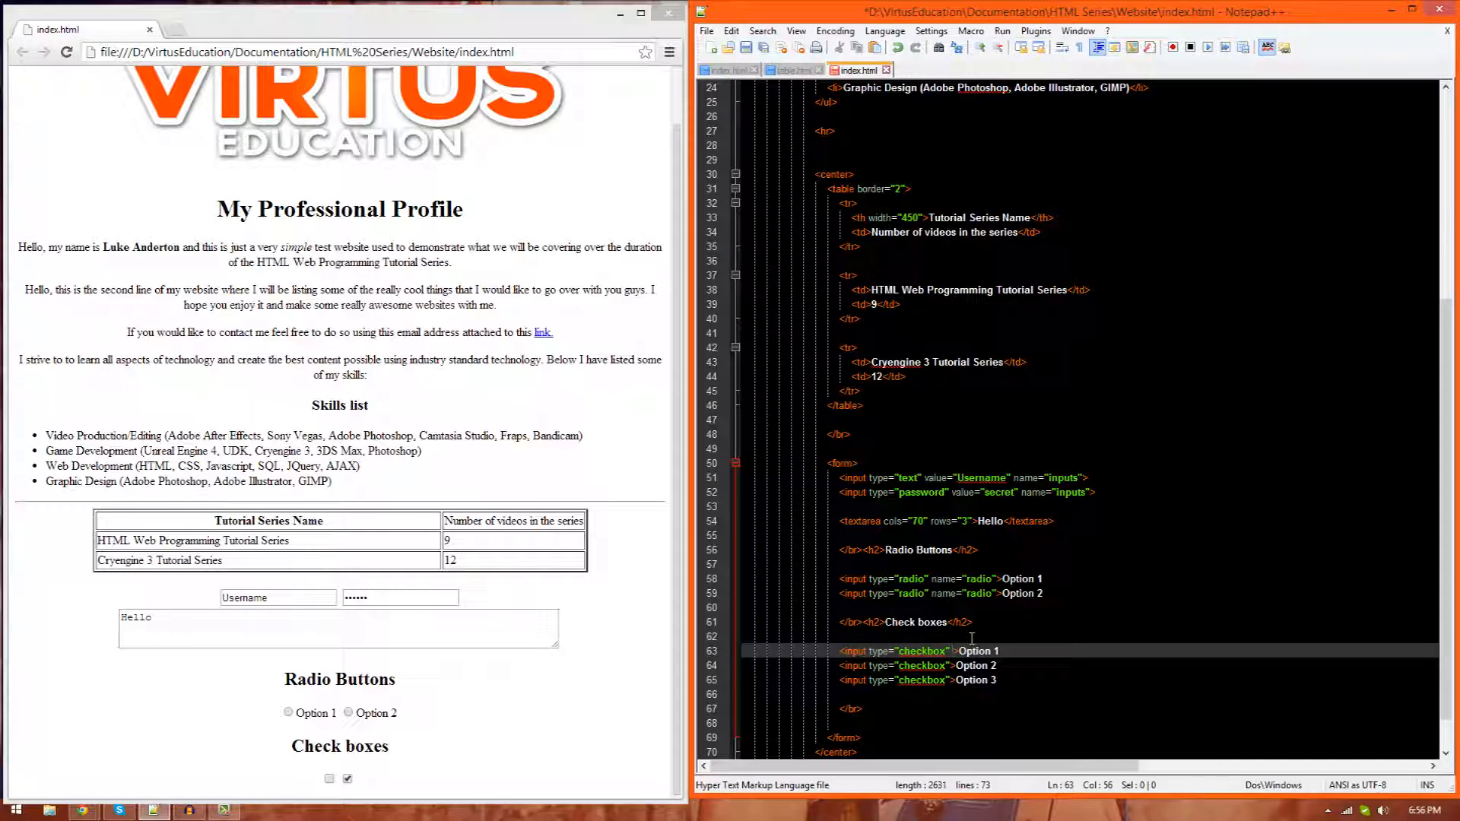
pyautogui.write('name="checkbox')
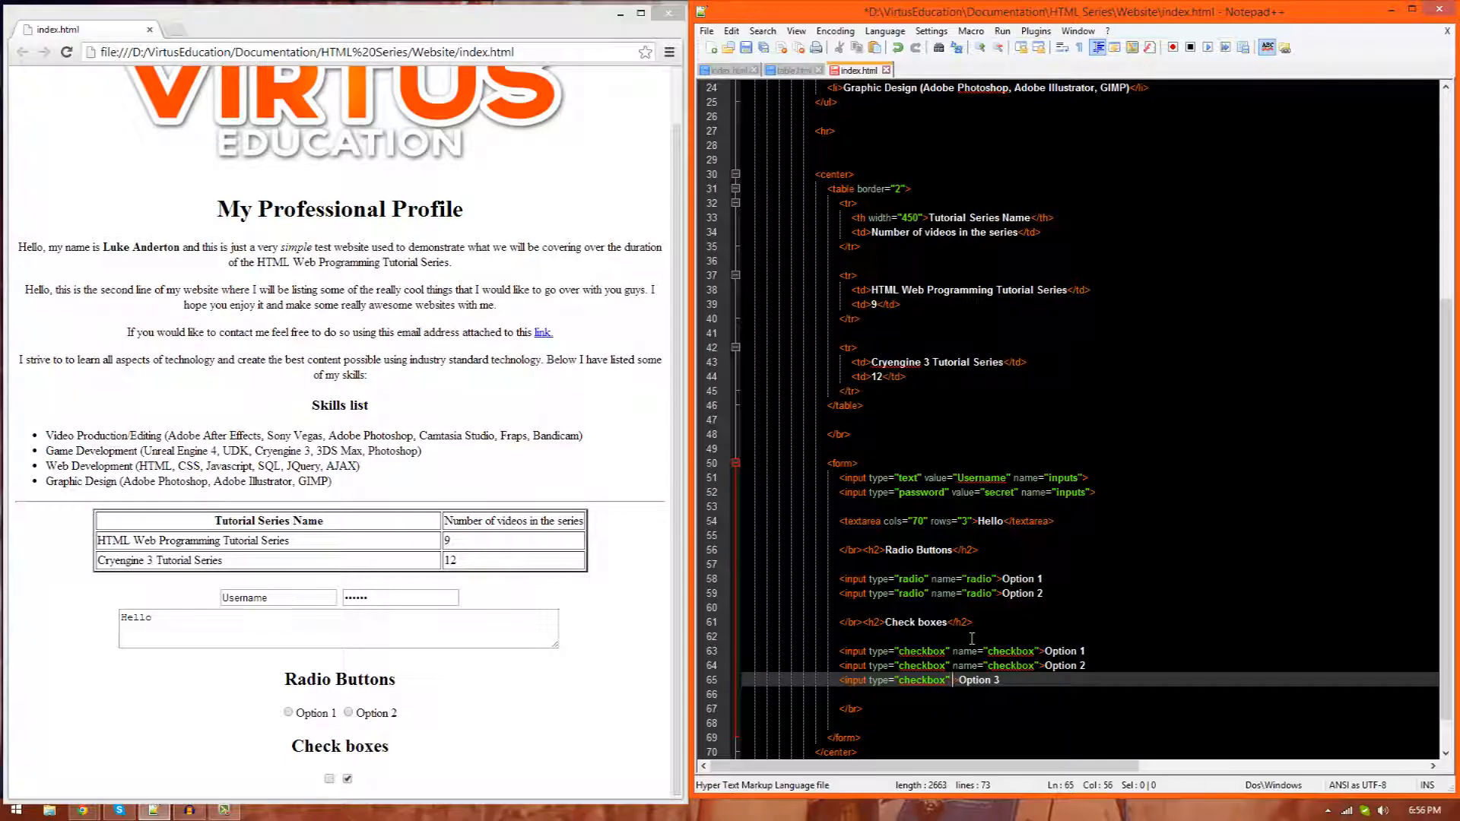
# Step: Add name="checkbox" to the remaining checkbox input
pyautogui.write('name="checkbox"')
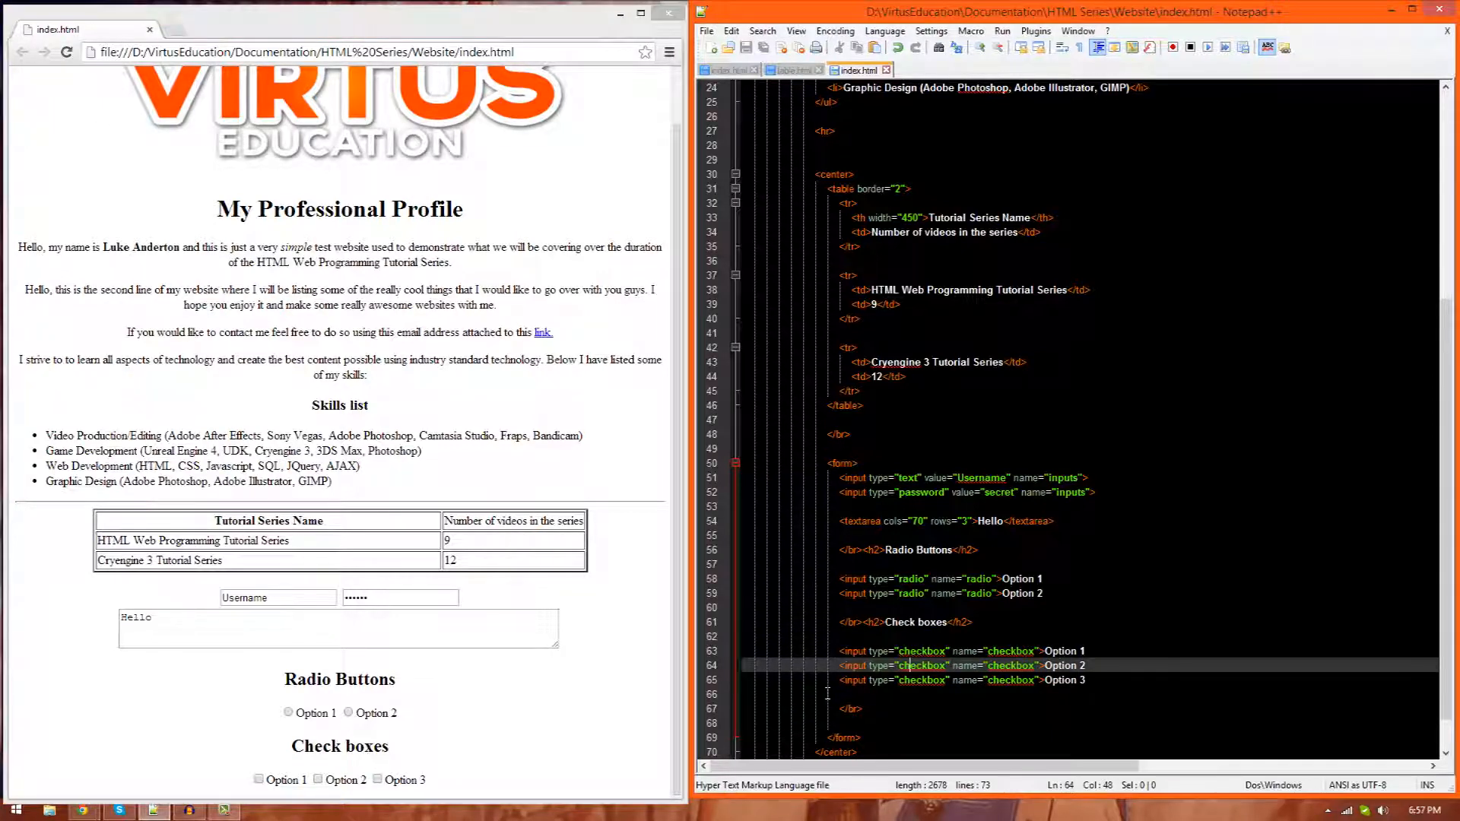
pyautogui.moveTo(824, 700)
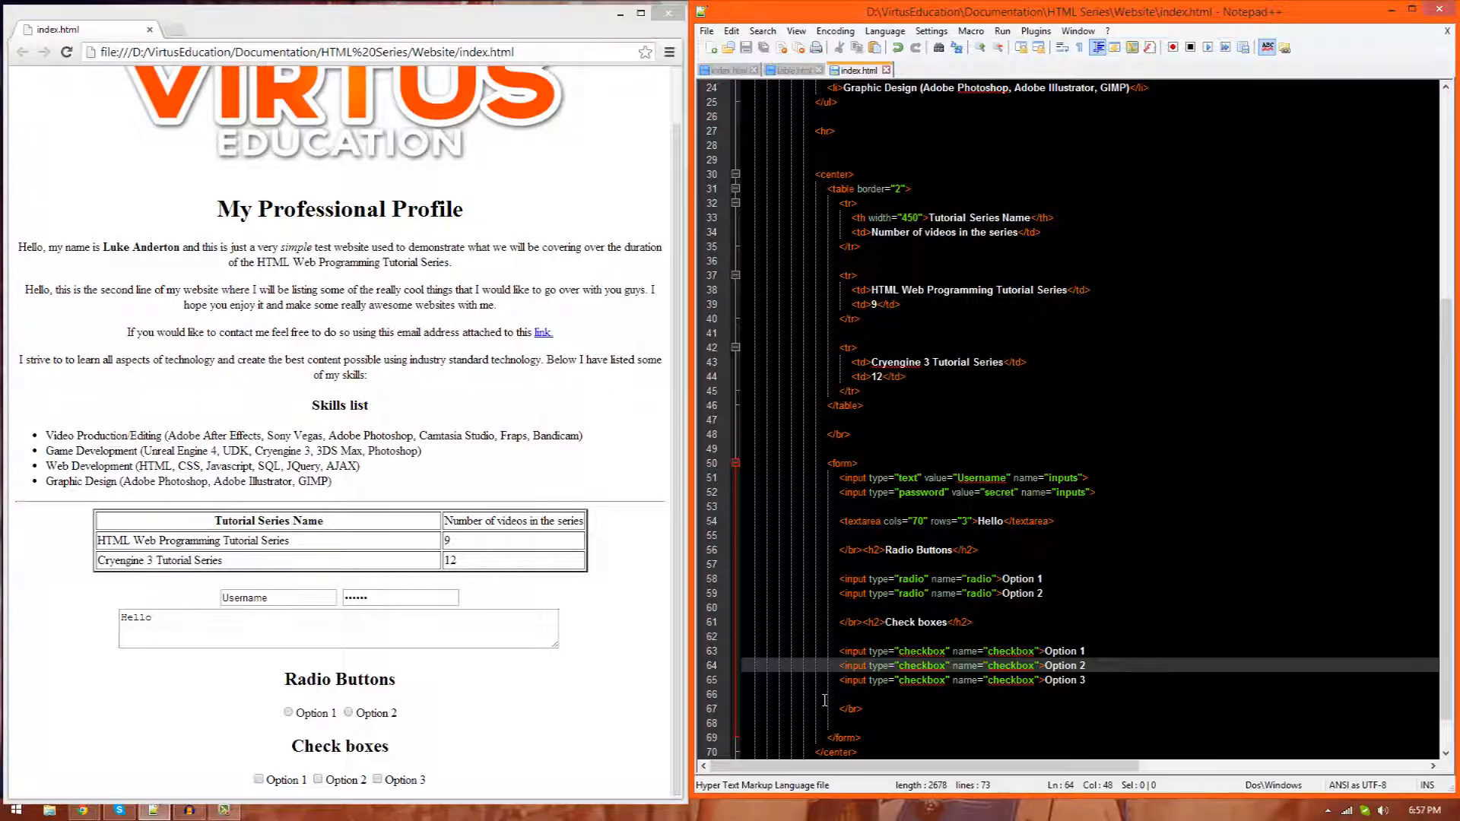
pyautogui.moveTo(621, 616)
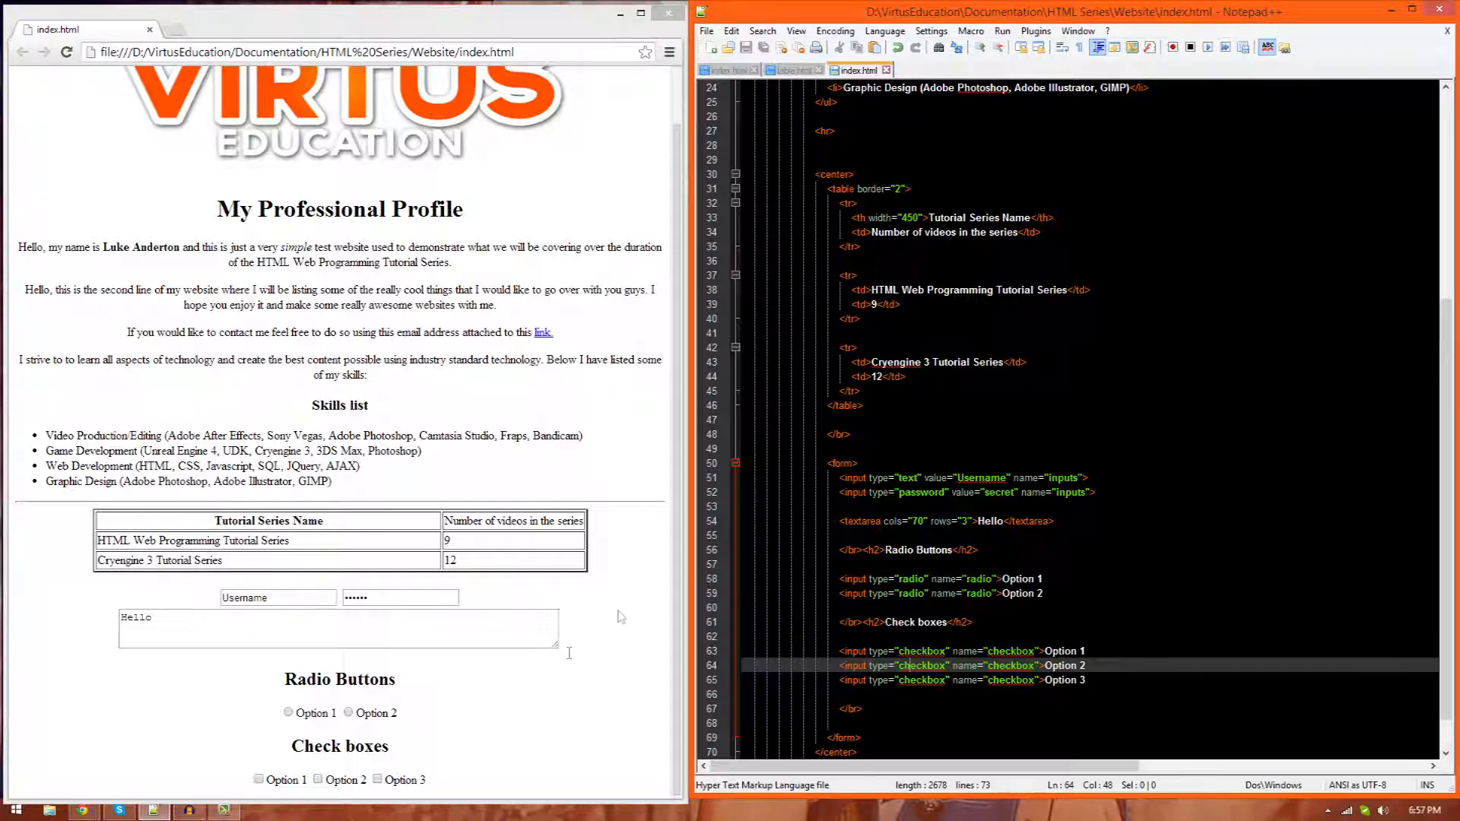